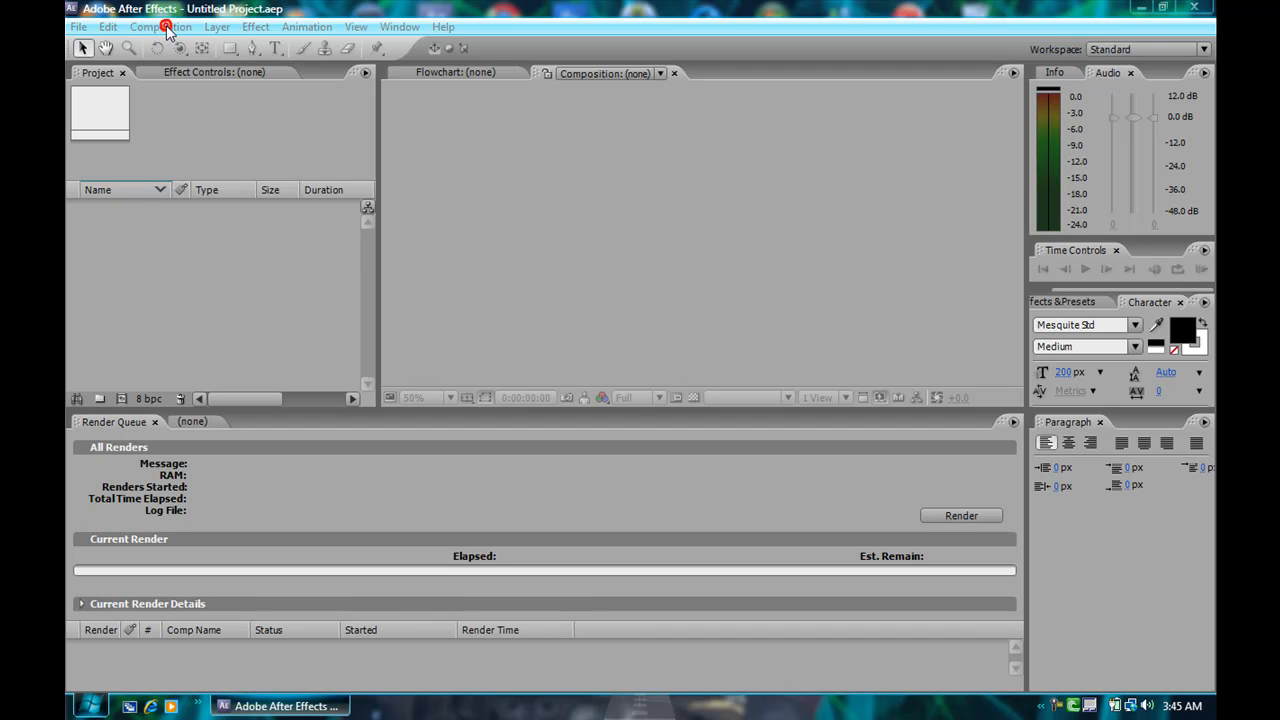
Step: Create Comp 1 at 1280×720, 30 fps, 20 seconds via Composition > New Composition
click(160, 26)
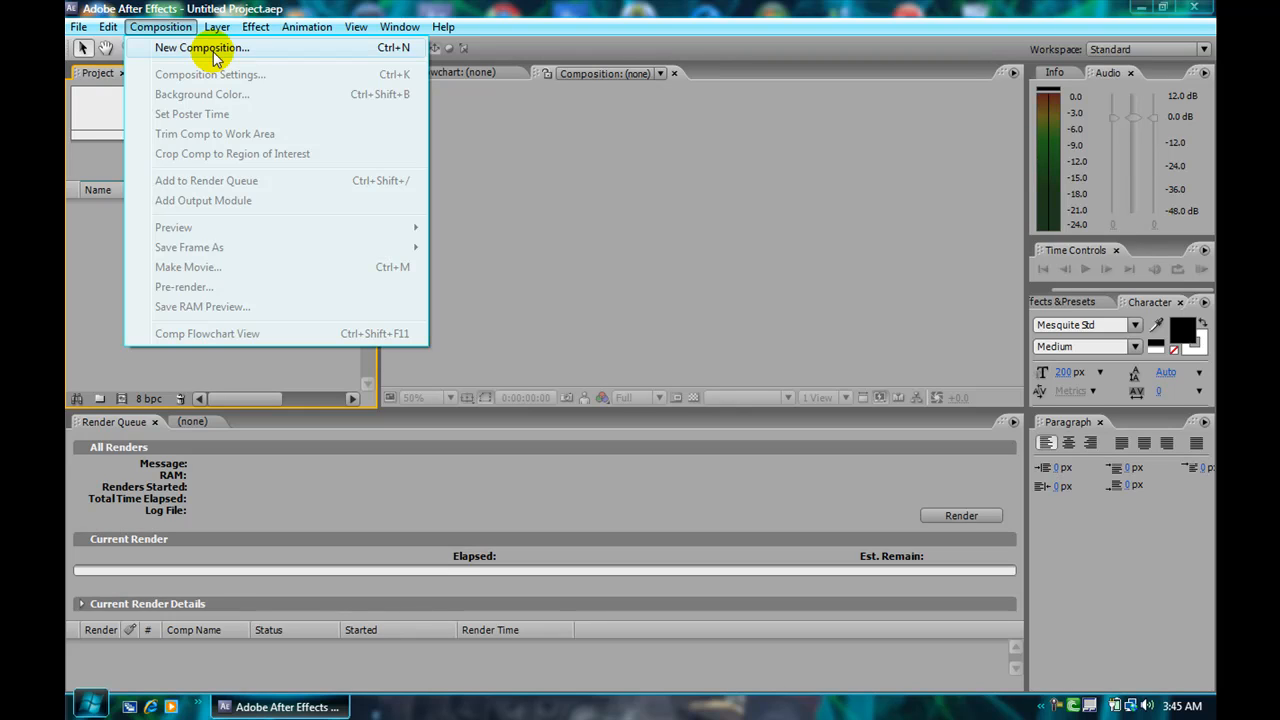
click(200, 48)
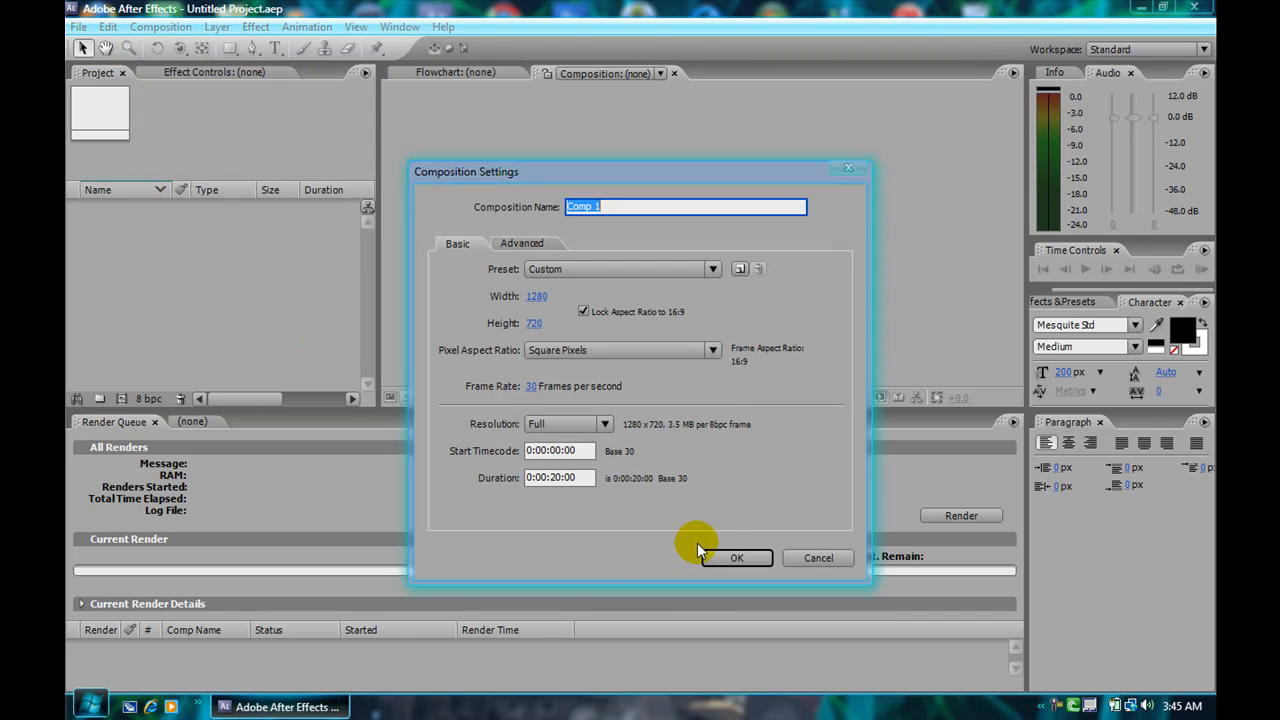
click(736, 556)
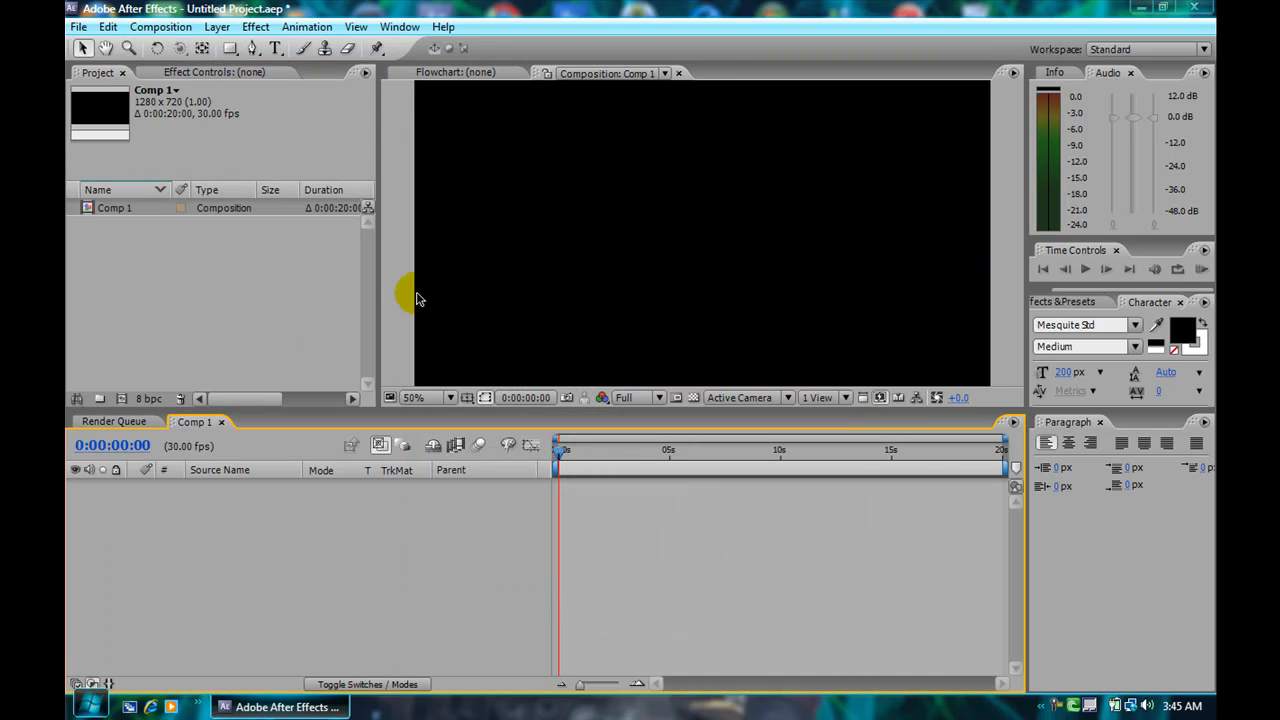
Step: Import the kill them with kindness MP3 and the Gears of War WMV clip into the project
click(78, 26)
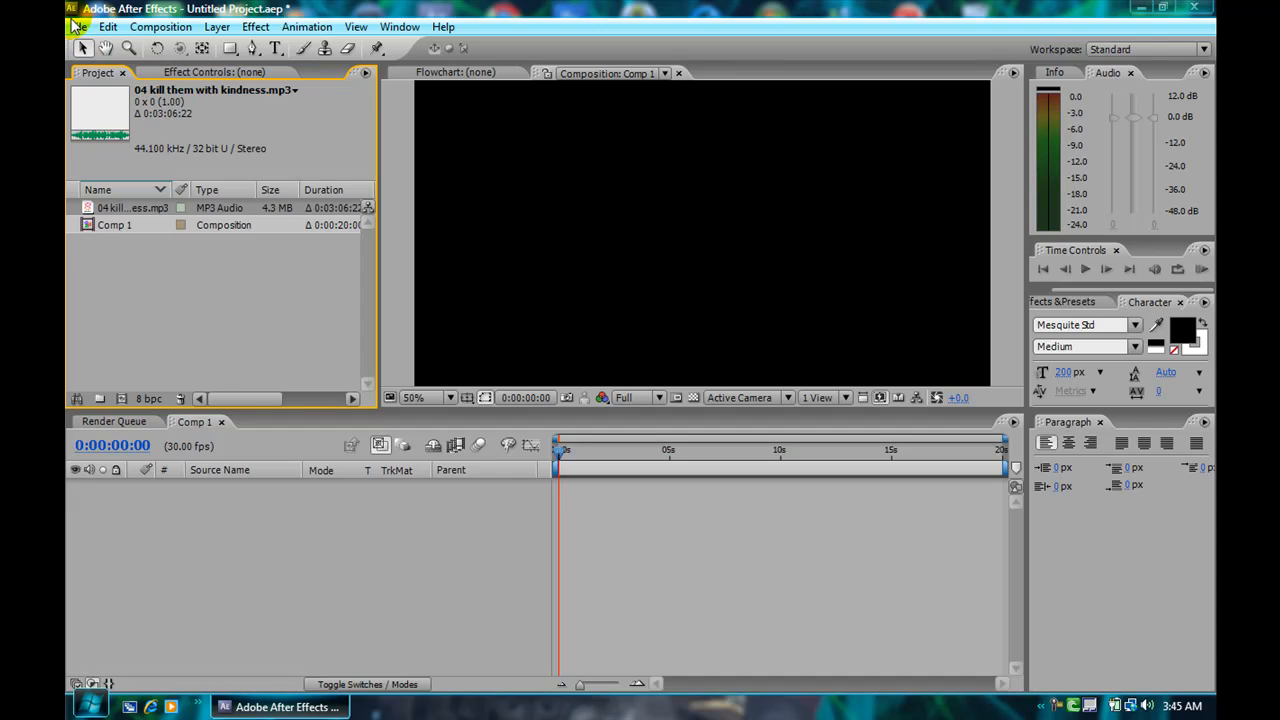
click(78, 26)
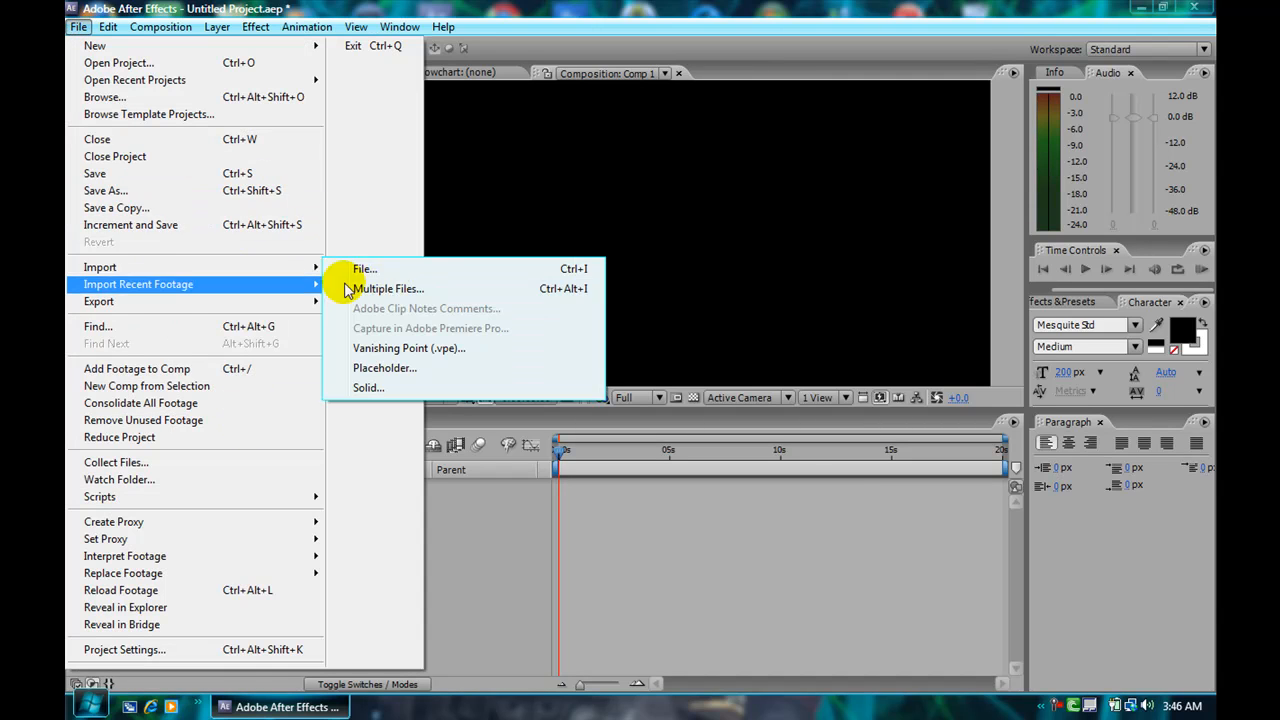
click(364, 268)
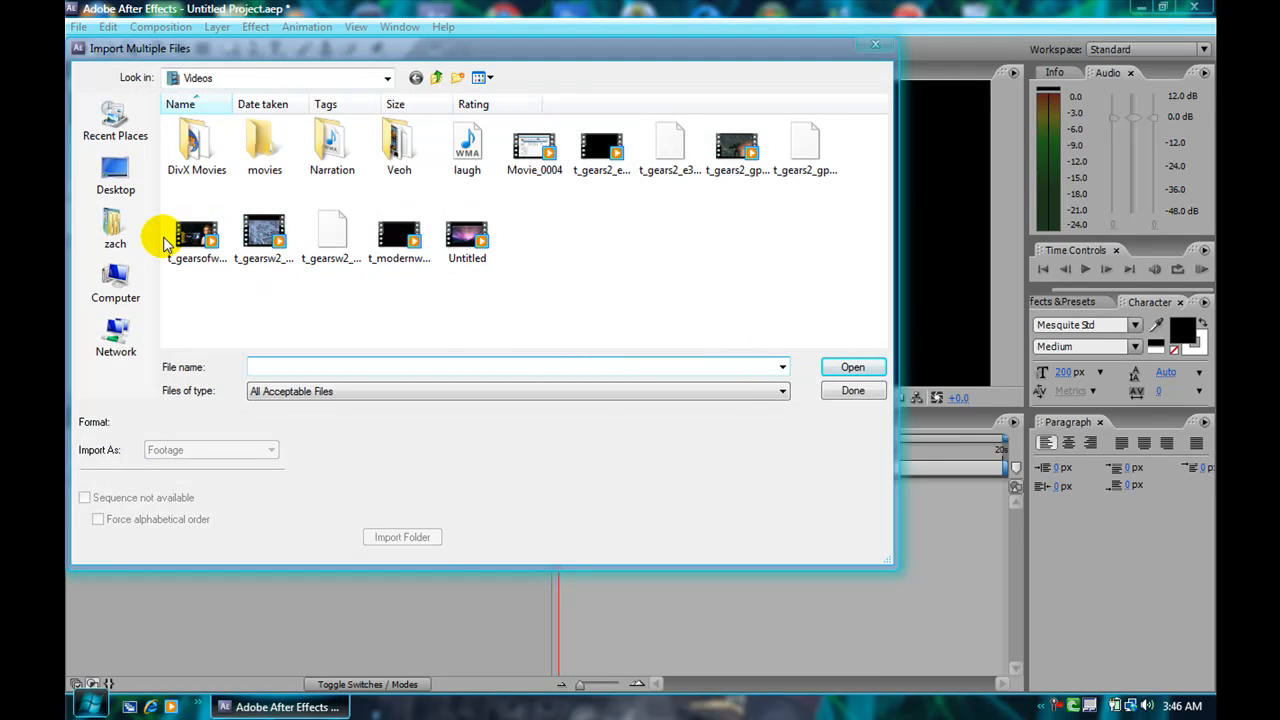
click(116, 228)
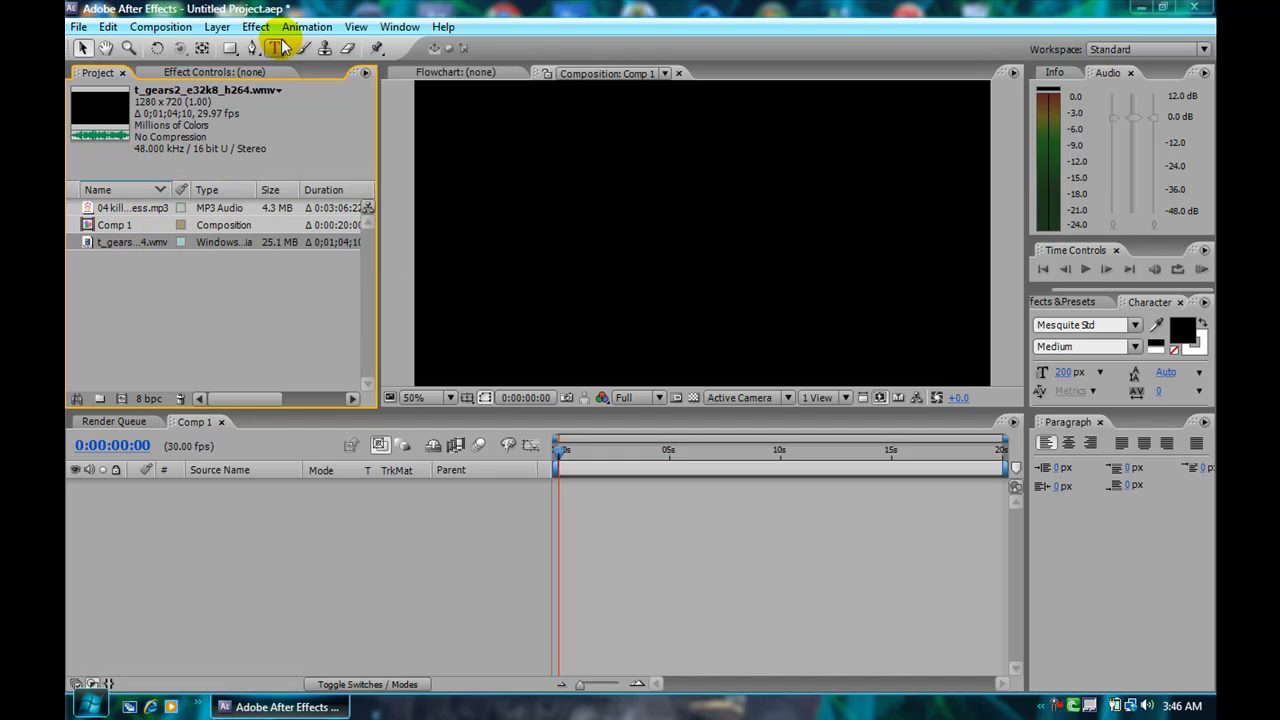
Step: Add a text layer reading SANITYISUSELES with a white fill to Comp 1
click(276, 48)
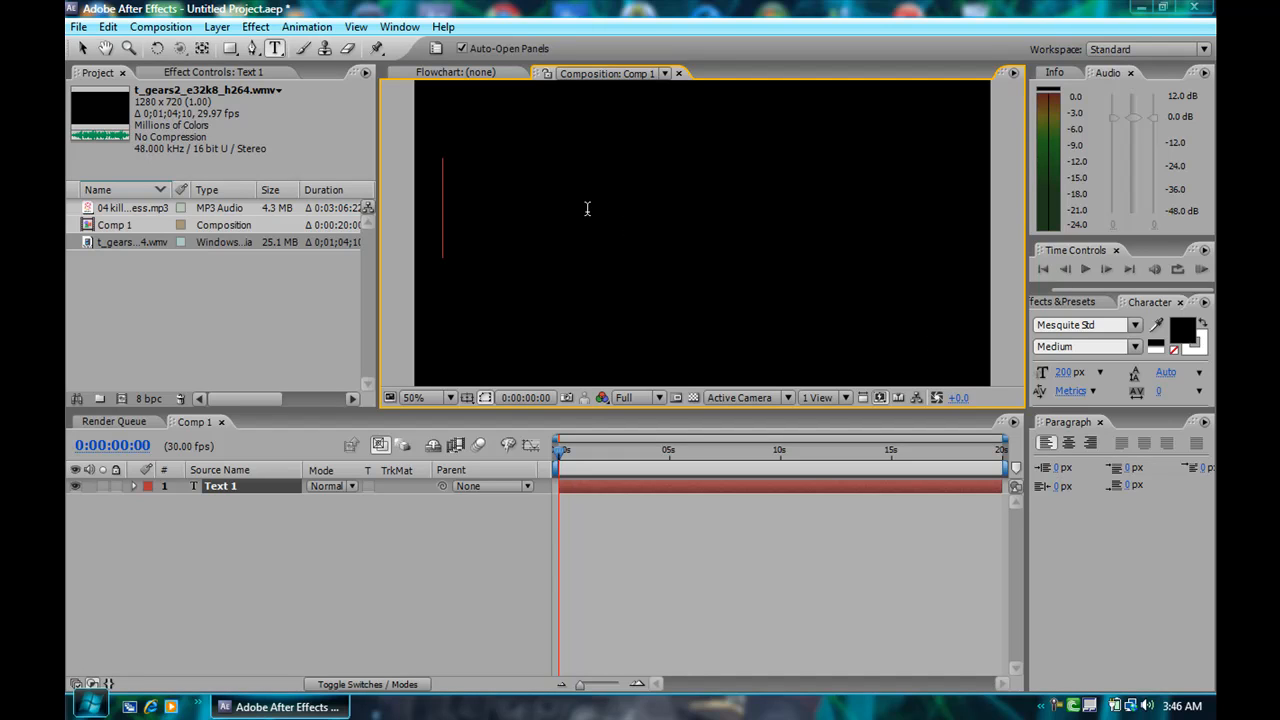
text(SANITY)
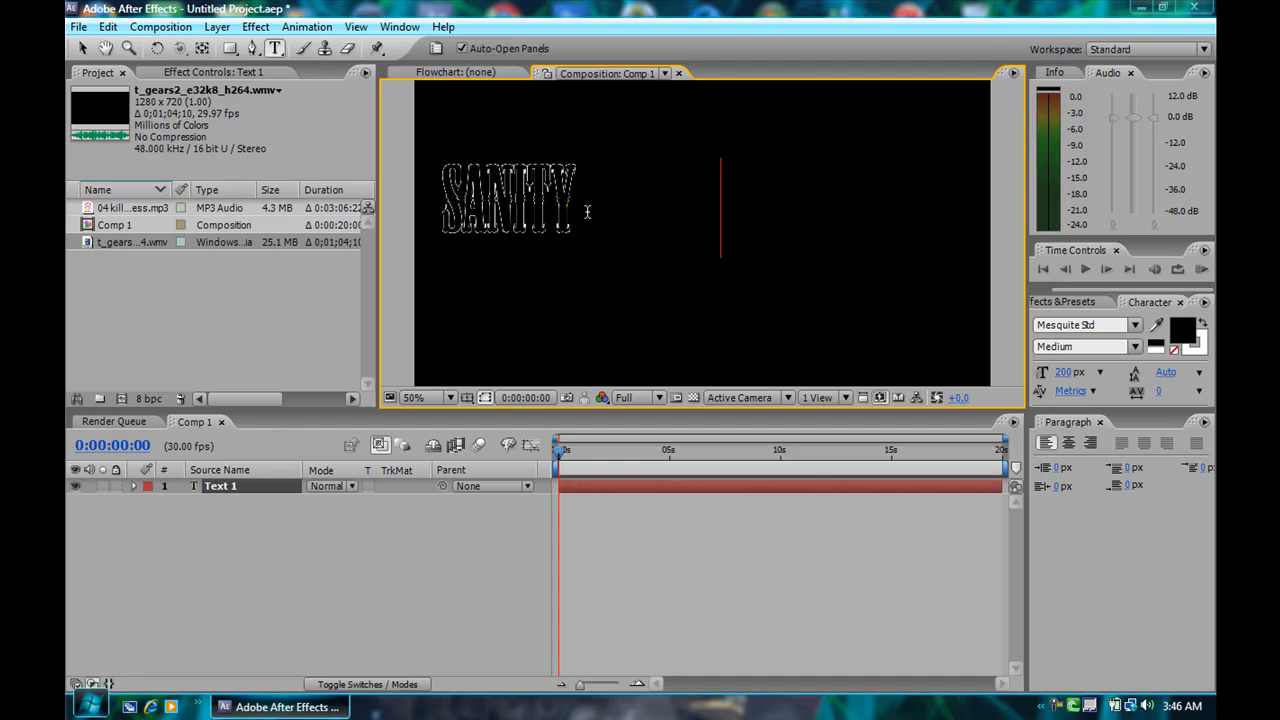
text(ISUSELES)
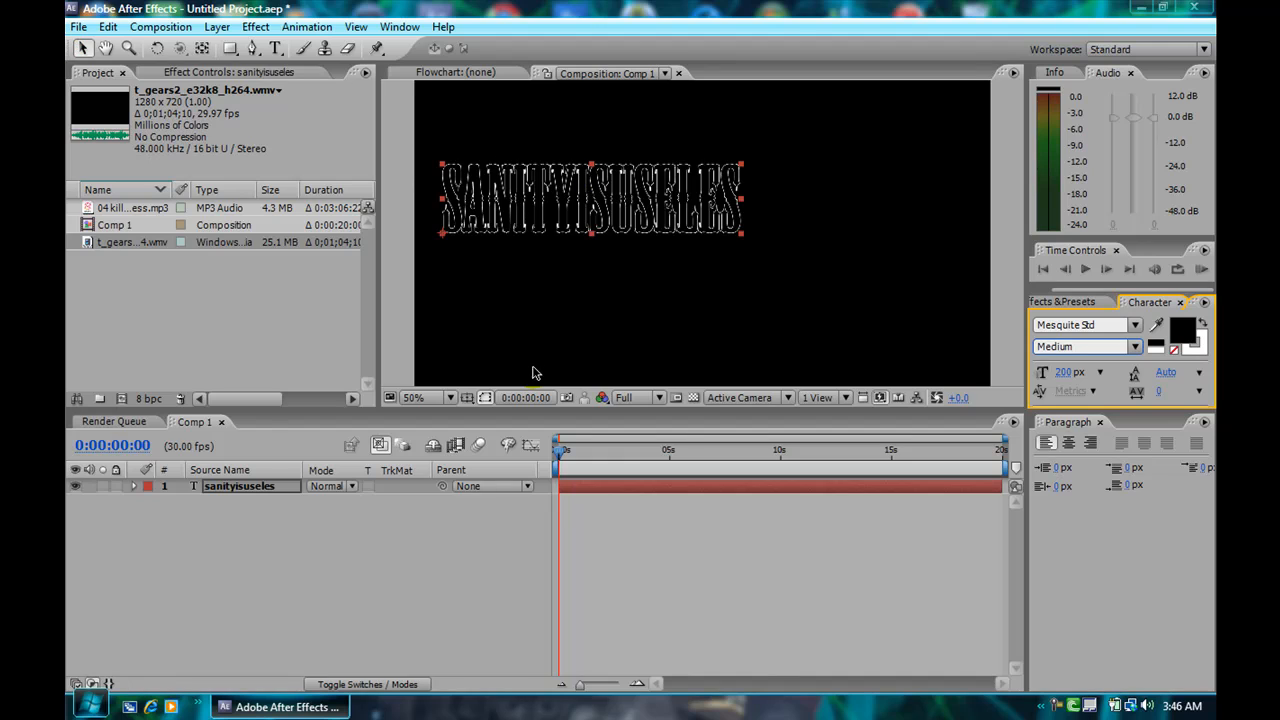
click(486, 396)
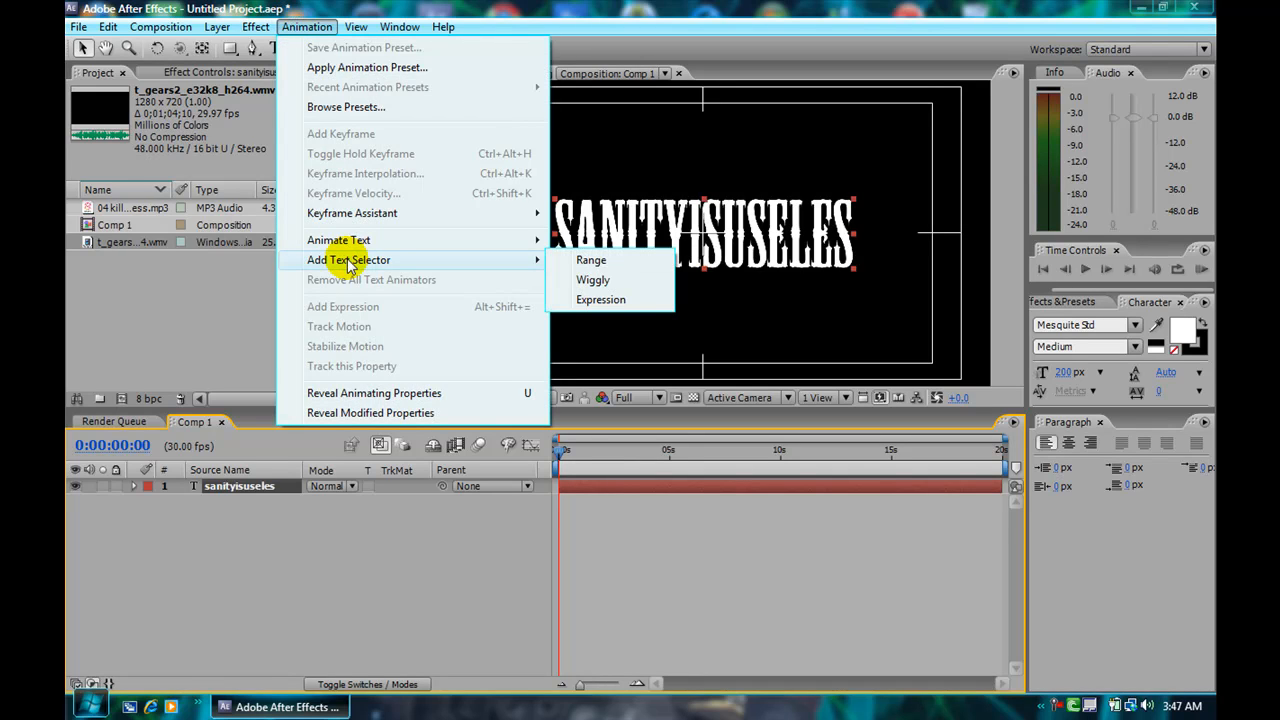
Step: Add a Wiggly selector animator to the text driving Position and Blur
click(592, 280)
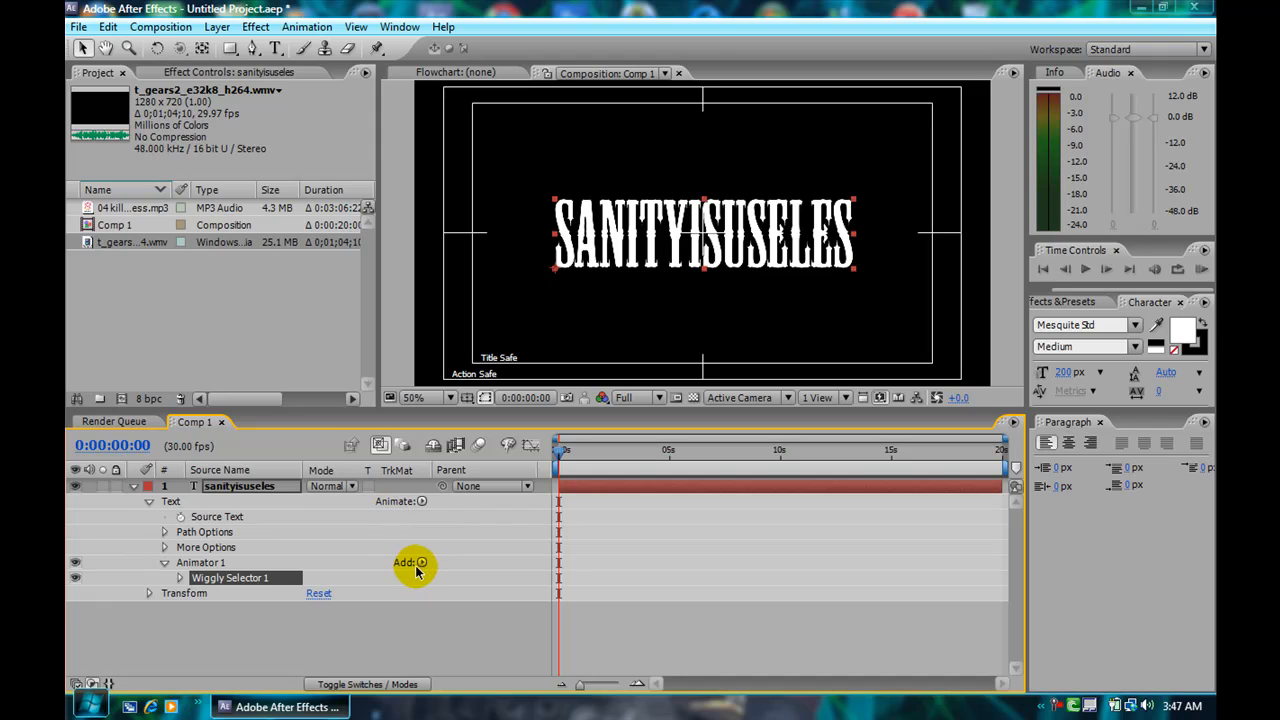
click(404, 562)
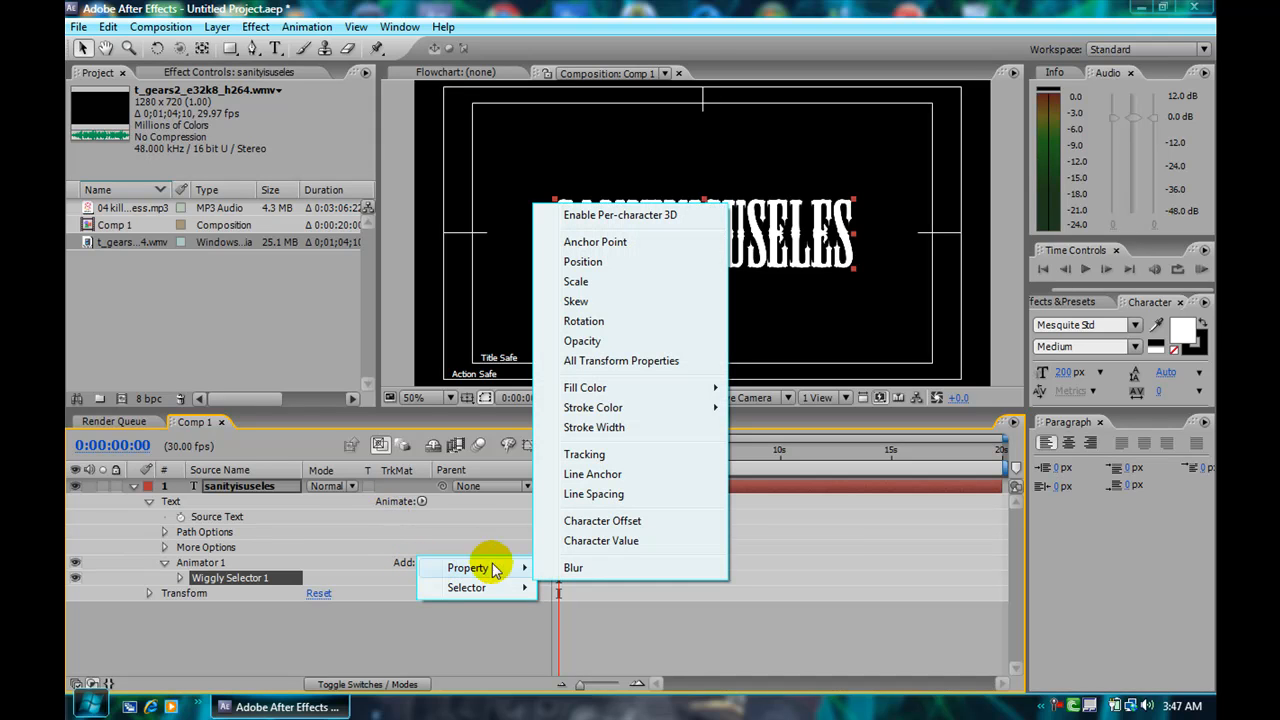
click(584, 260)
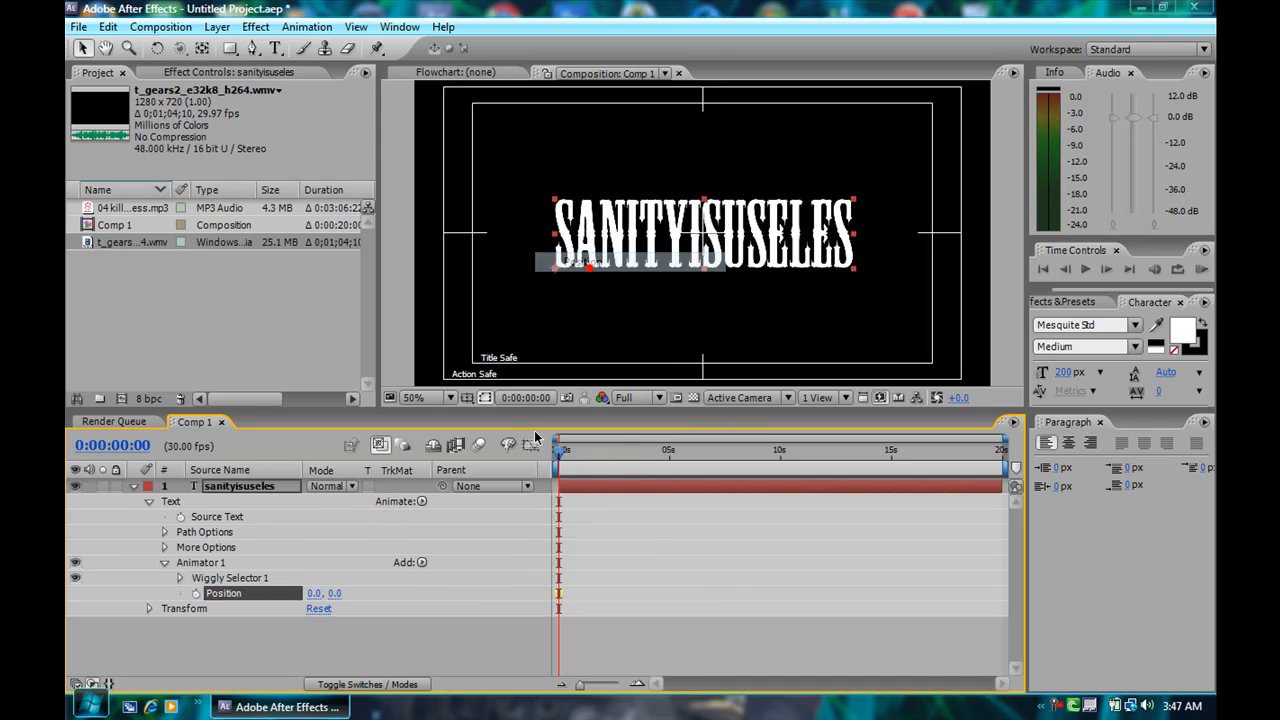
click(420, 562)
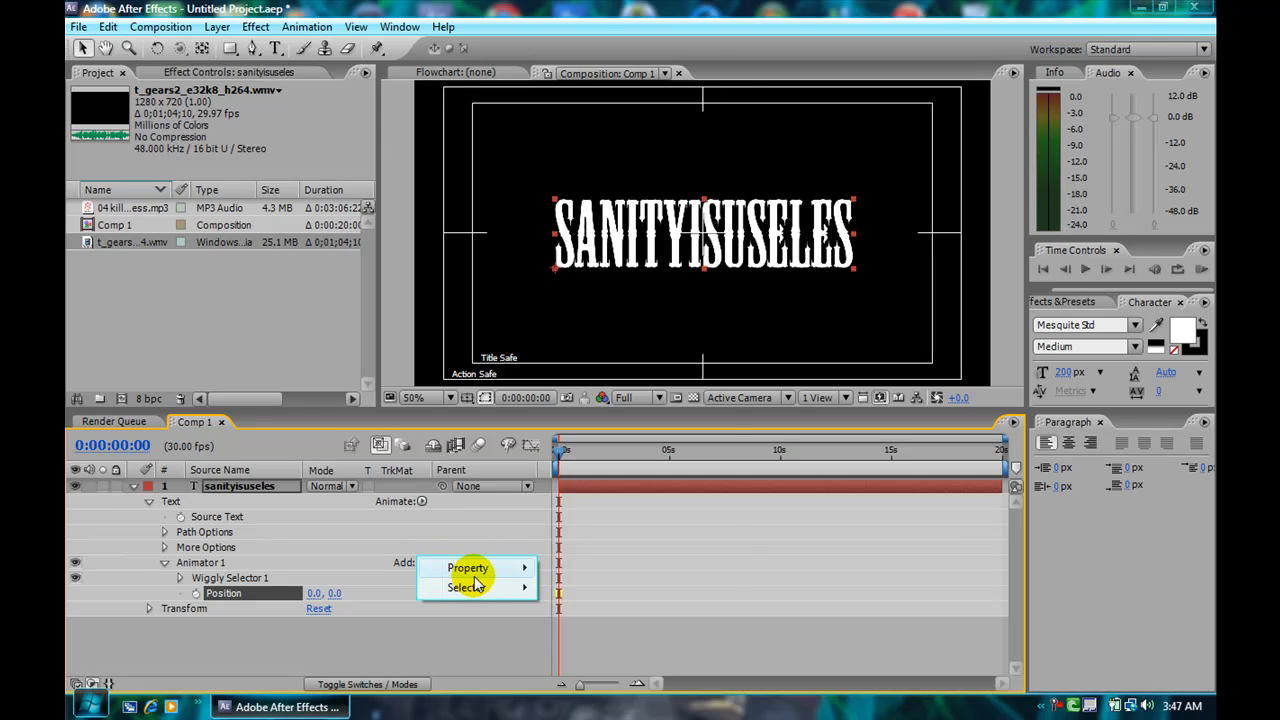
click(468, 568)
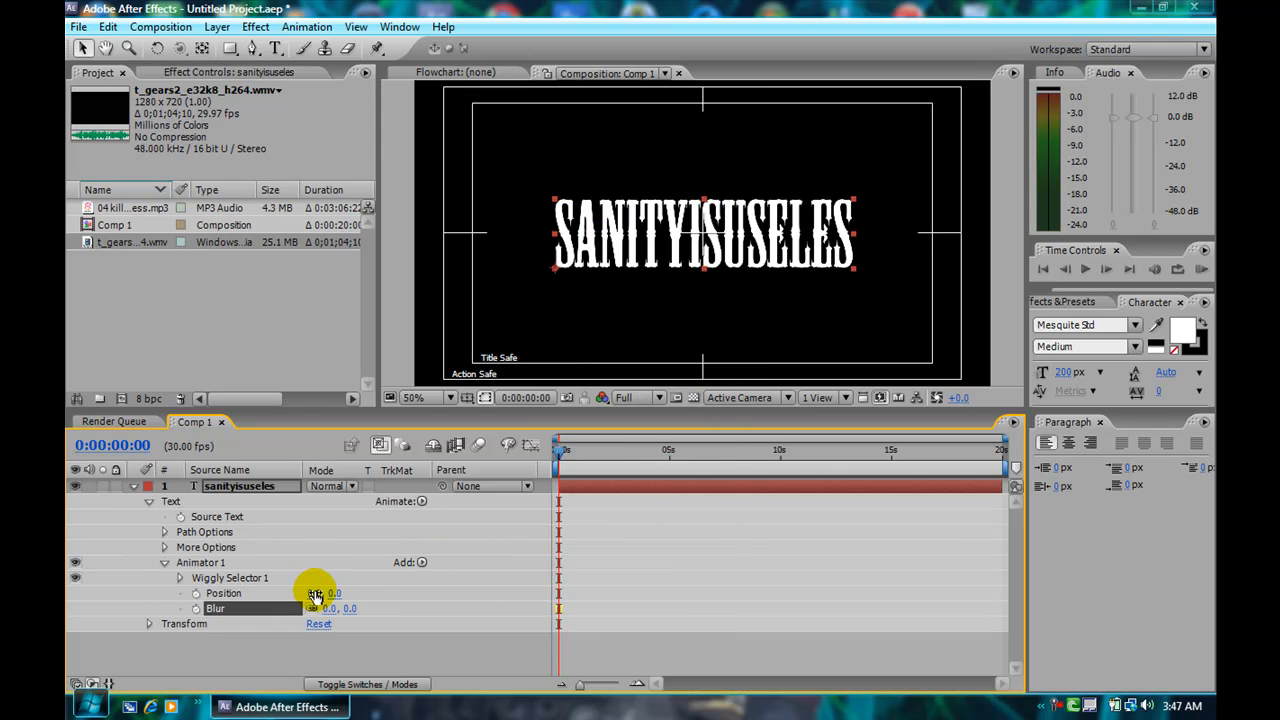
Step: Set the animator's position offset to 50 and blur to 200
click(320, 592)
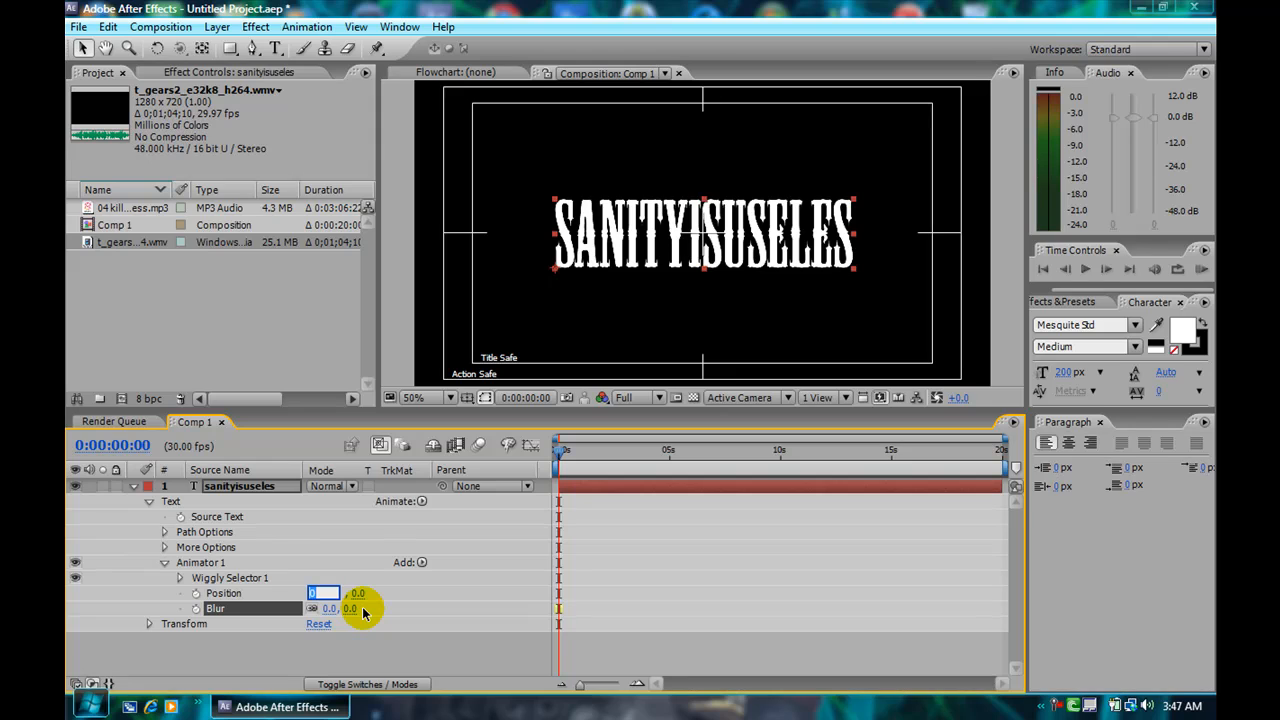
text(50.0)
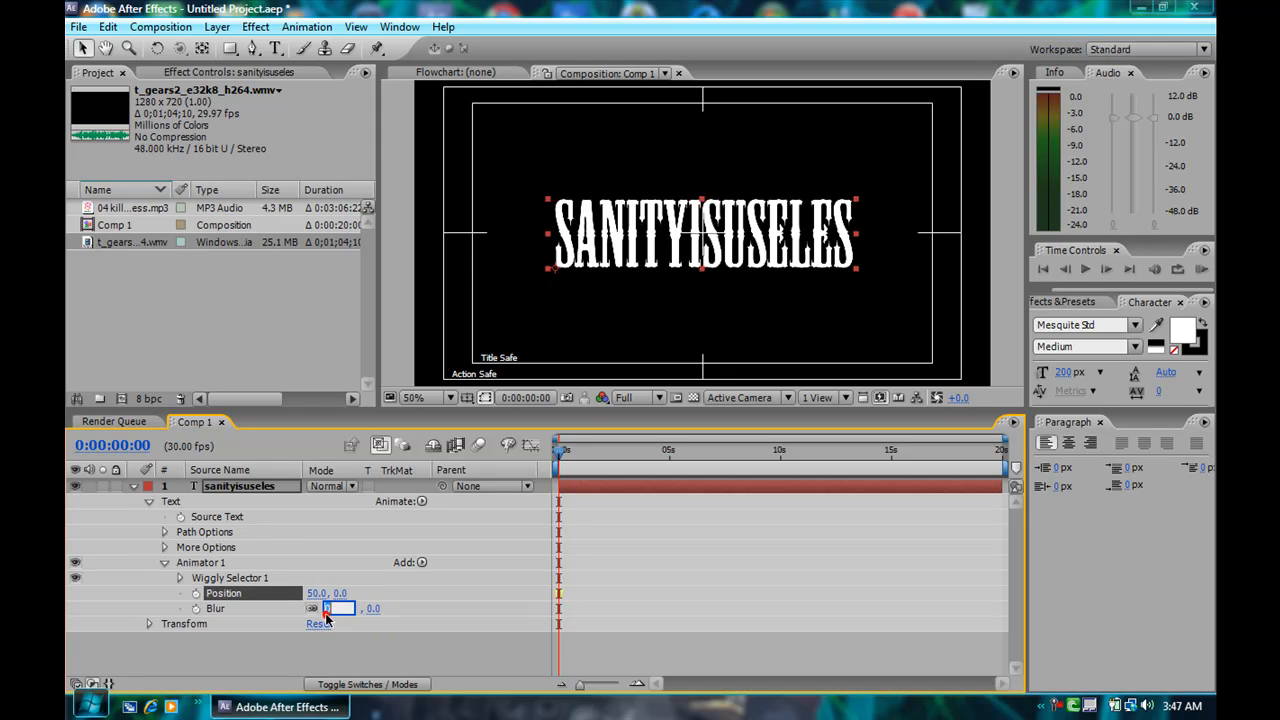
text(20)
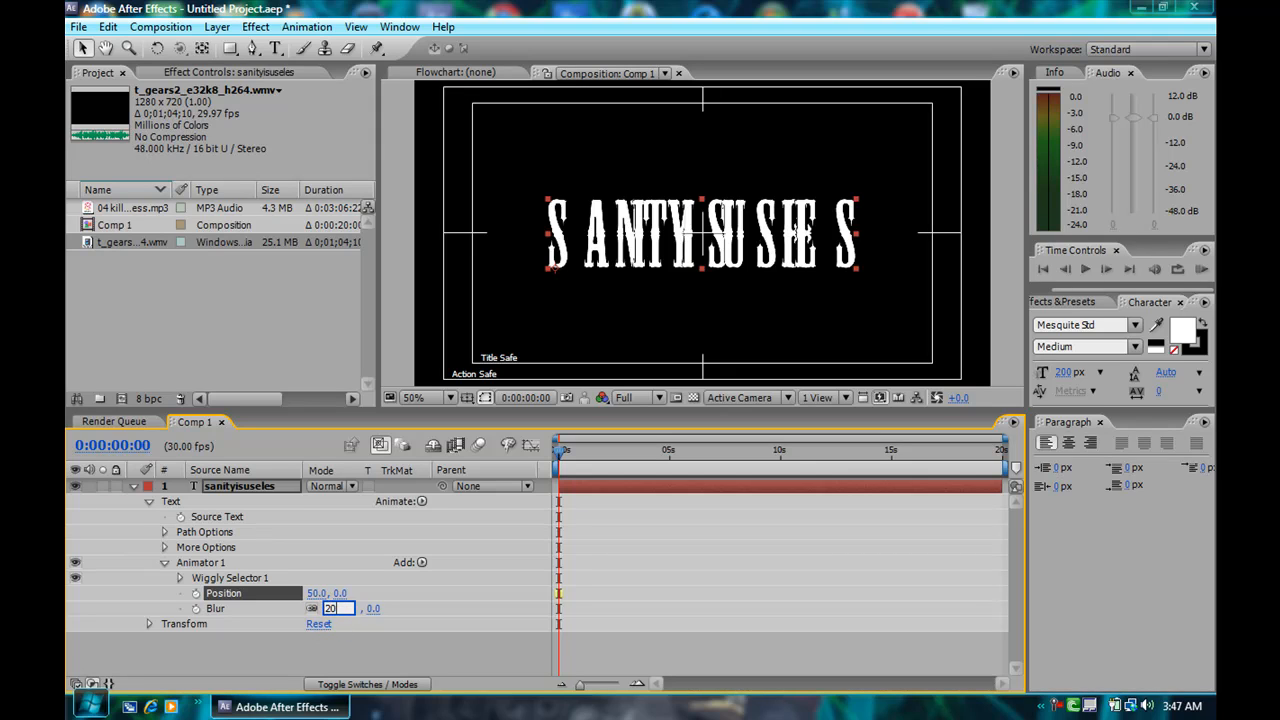
text(200)
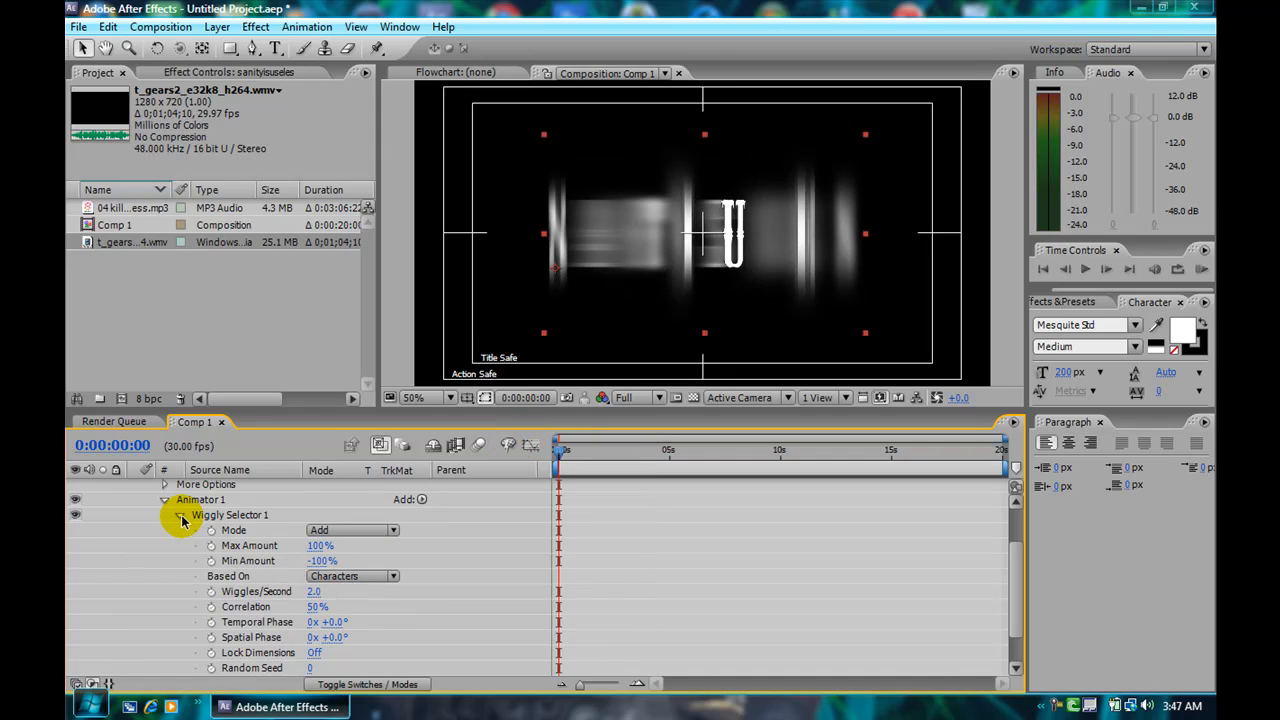
Step: Collapse the text layer and create a new Black Solid 1 layer above it
click(132, 488)
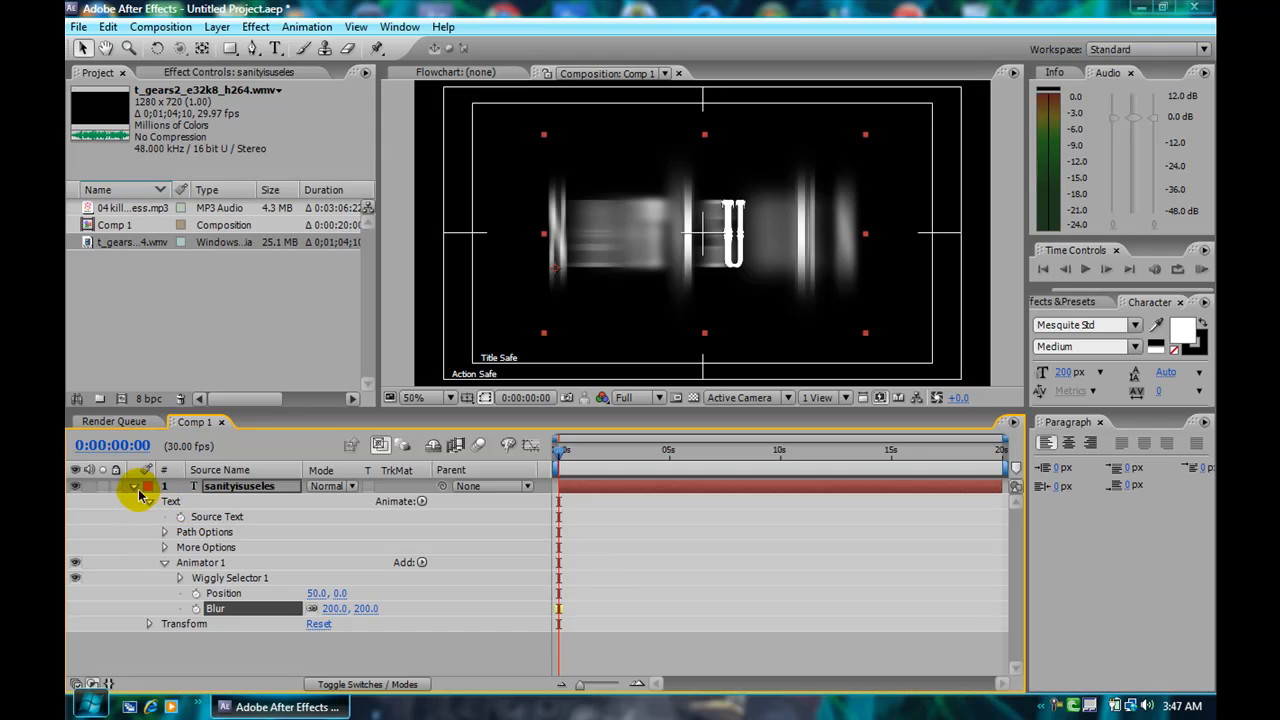
click(132, 488)
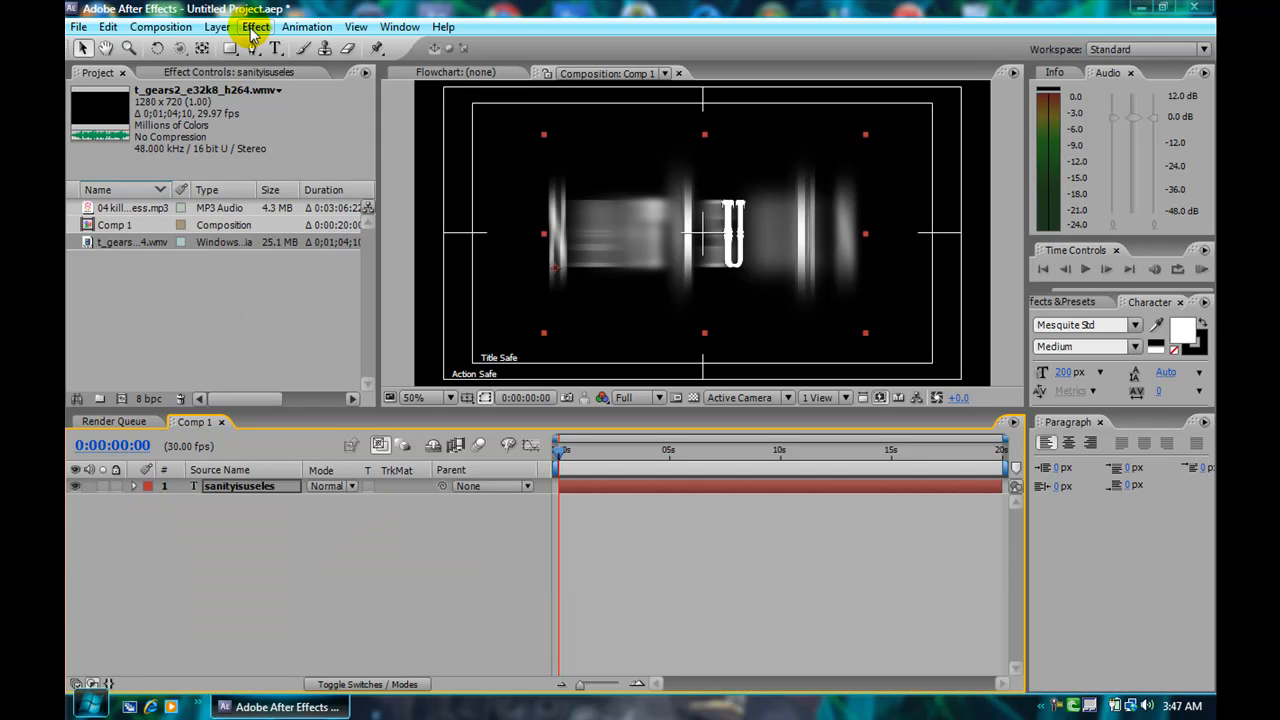
click(256, 26)
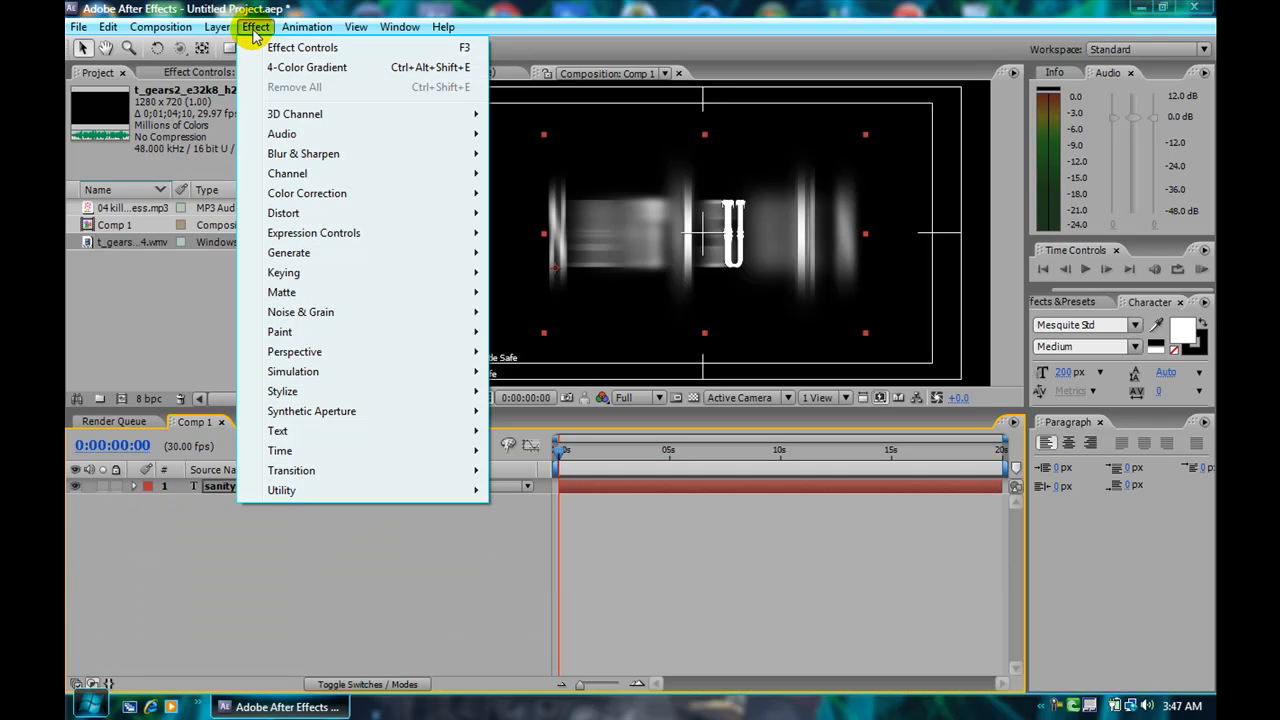
click(216, 28)
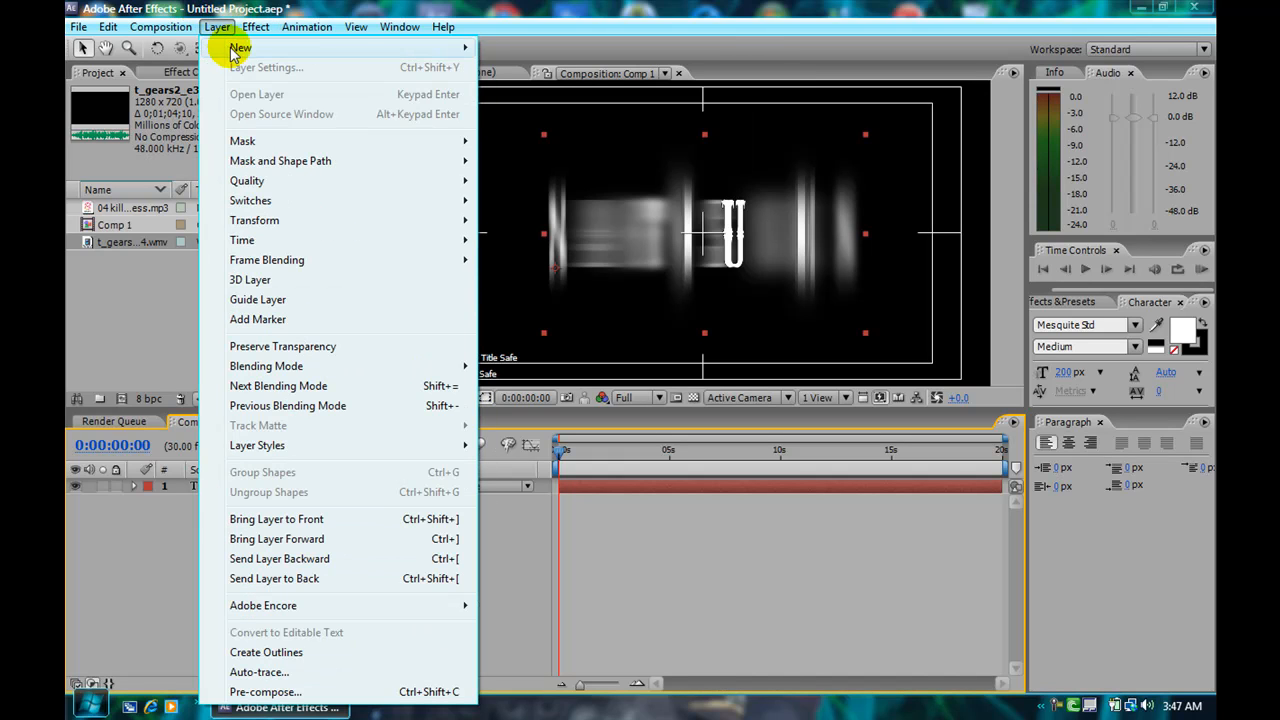
click(240, 48)
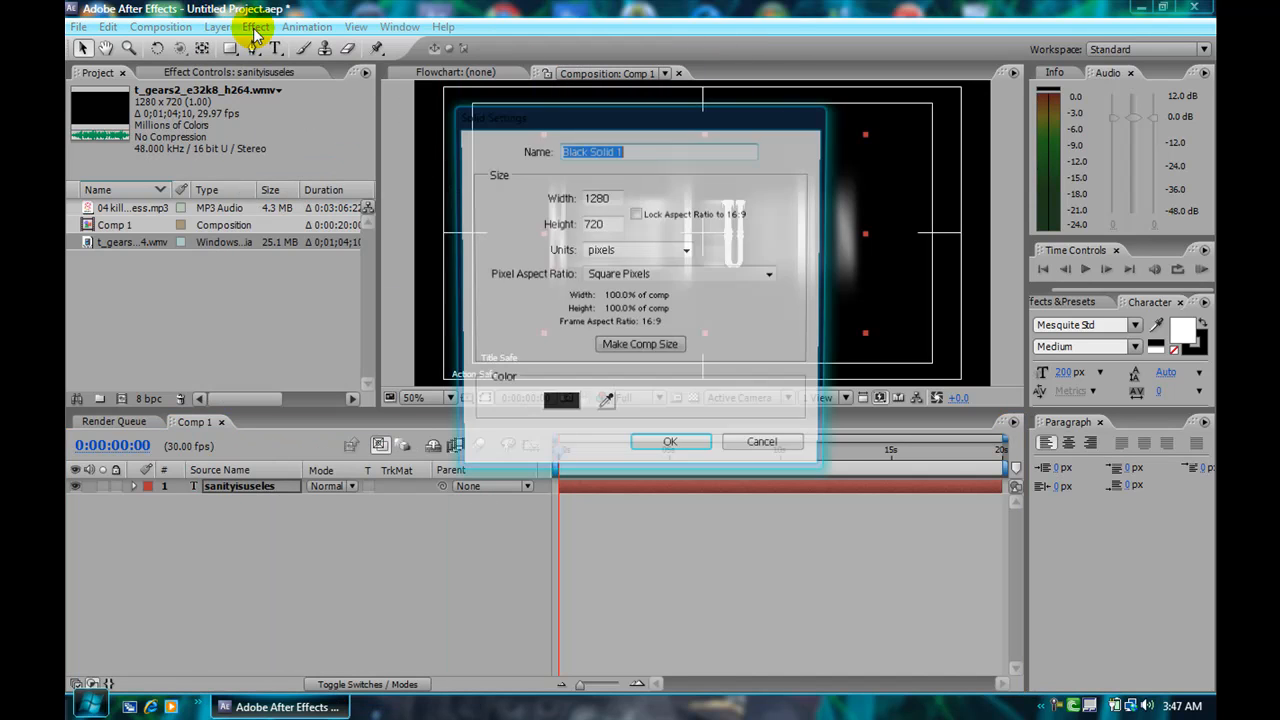
click(670, 442)
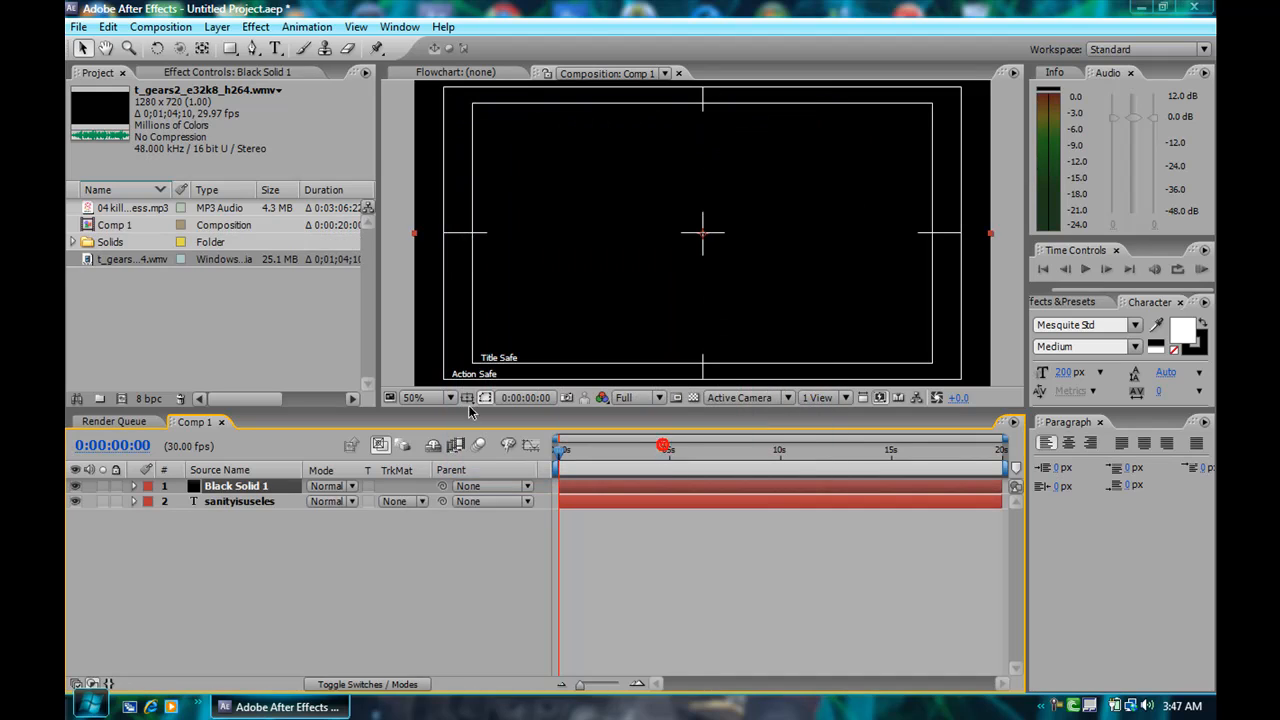
click(256, 26)
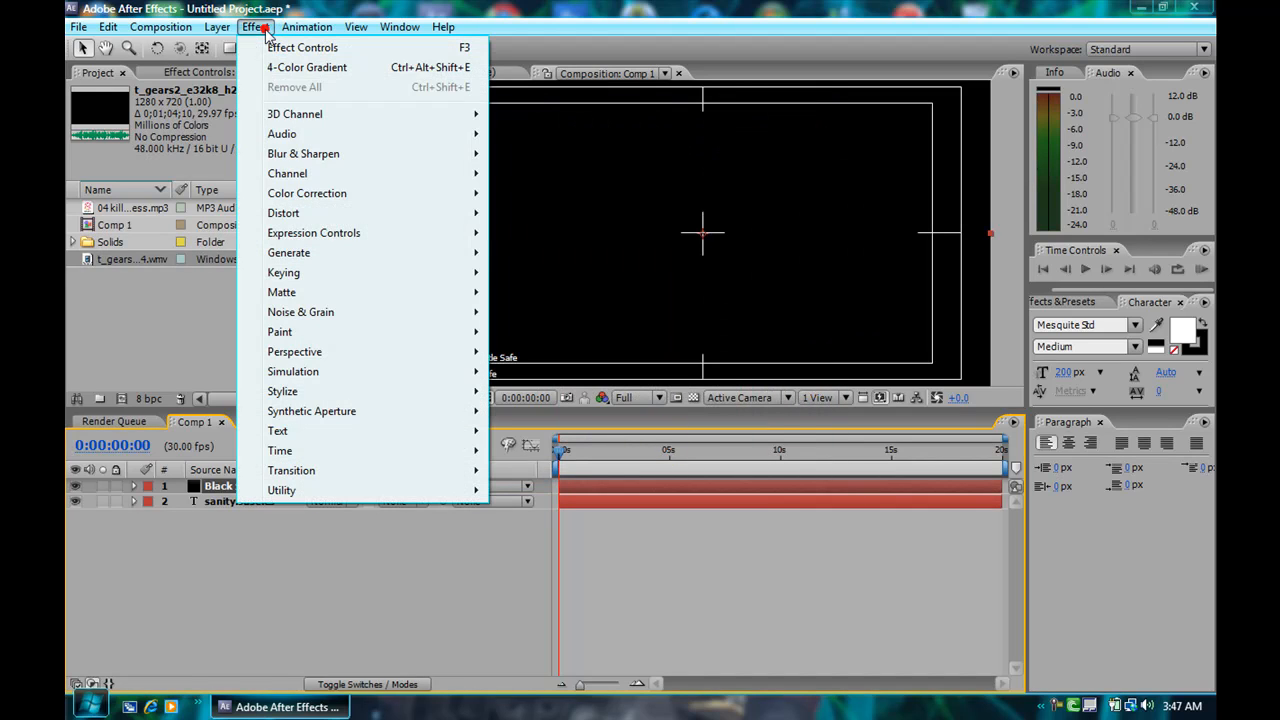
mouse_move(296, 112)
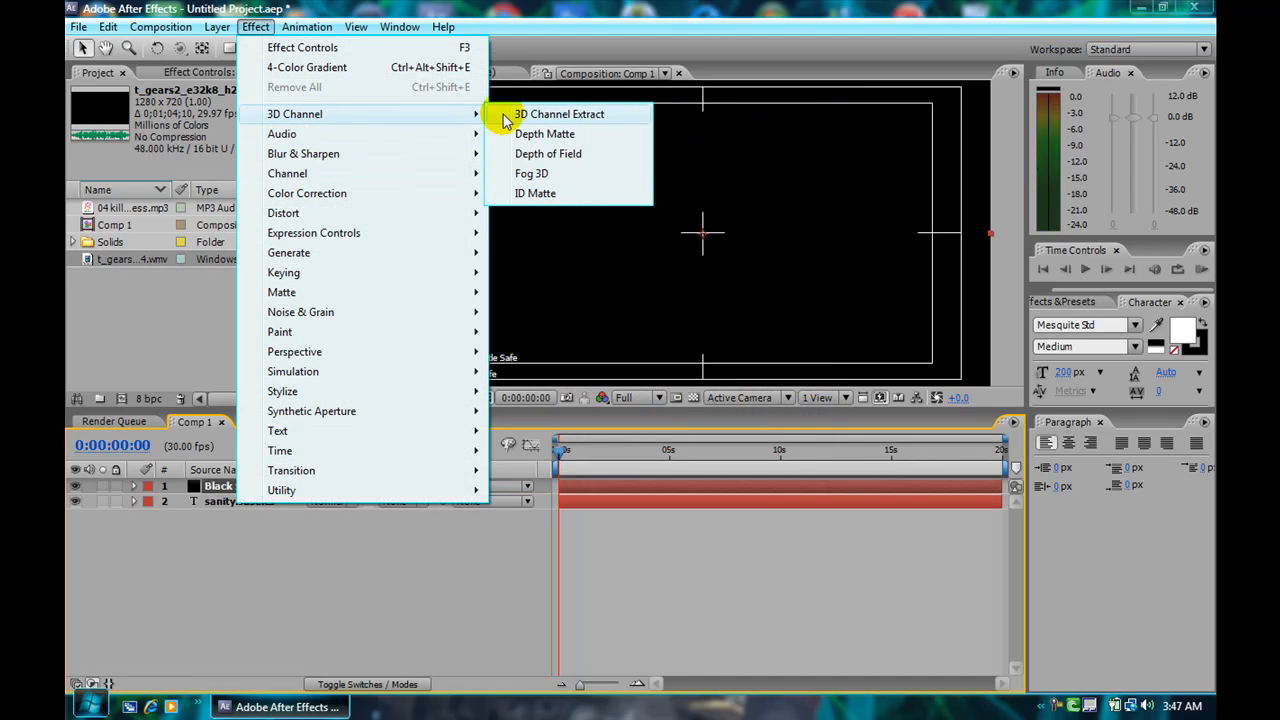
mouse_move(288, 252)
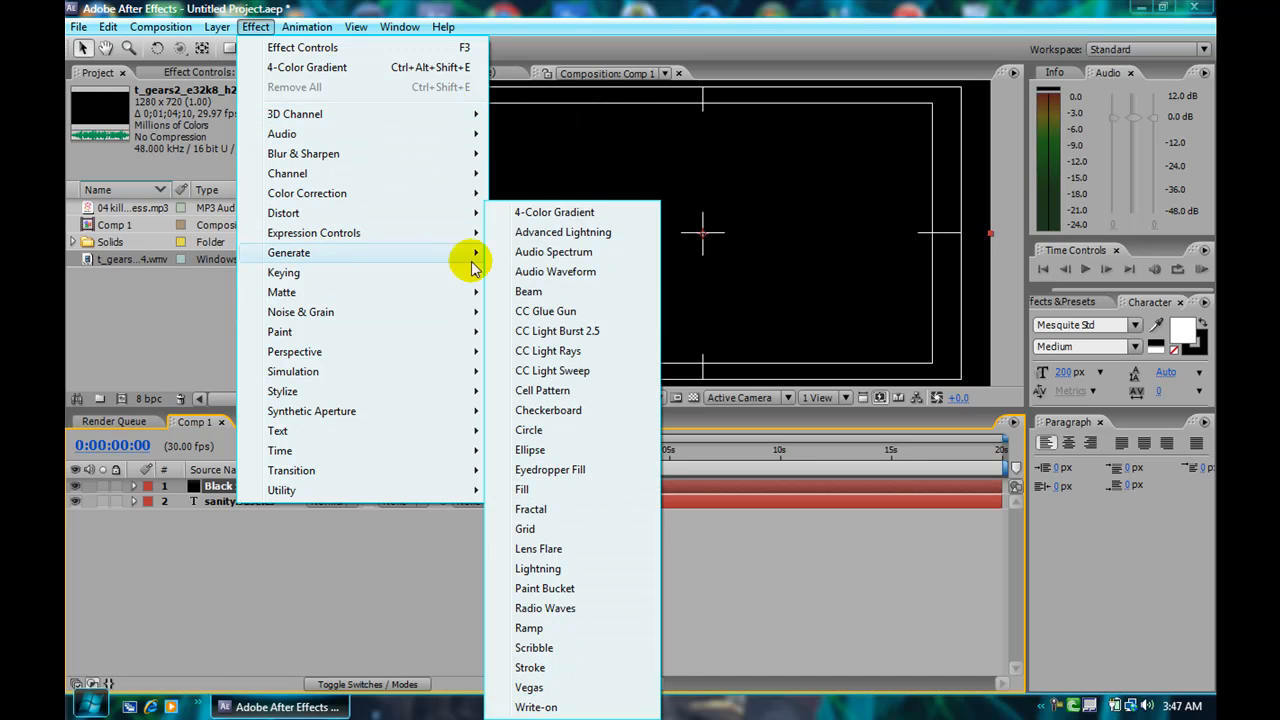
Step: Apply a 4-Color Gradient to Black Solid 1, reposition a colour point and set a Classic blending mode
click(554, 212)
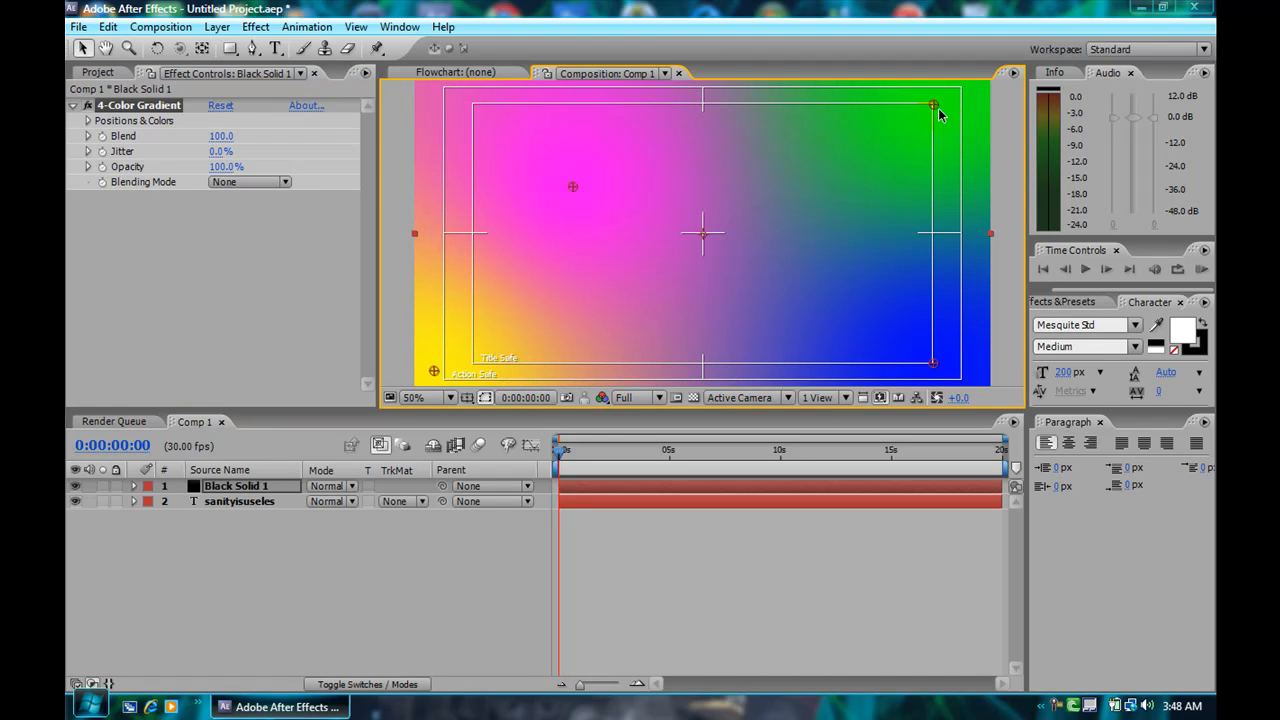
drag(932, 104, 600, 268)
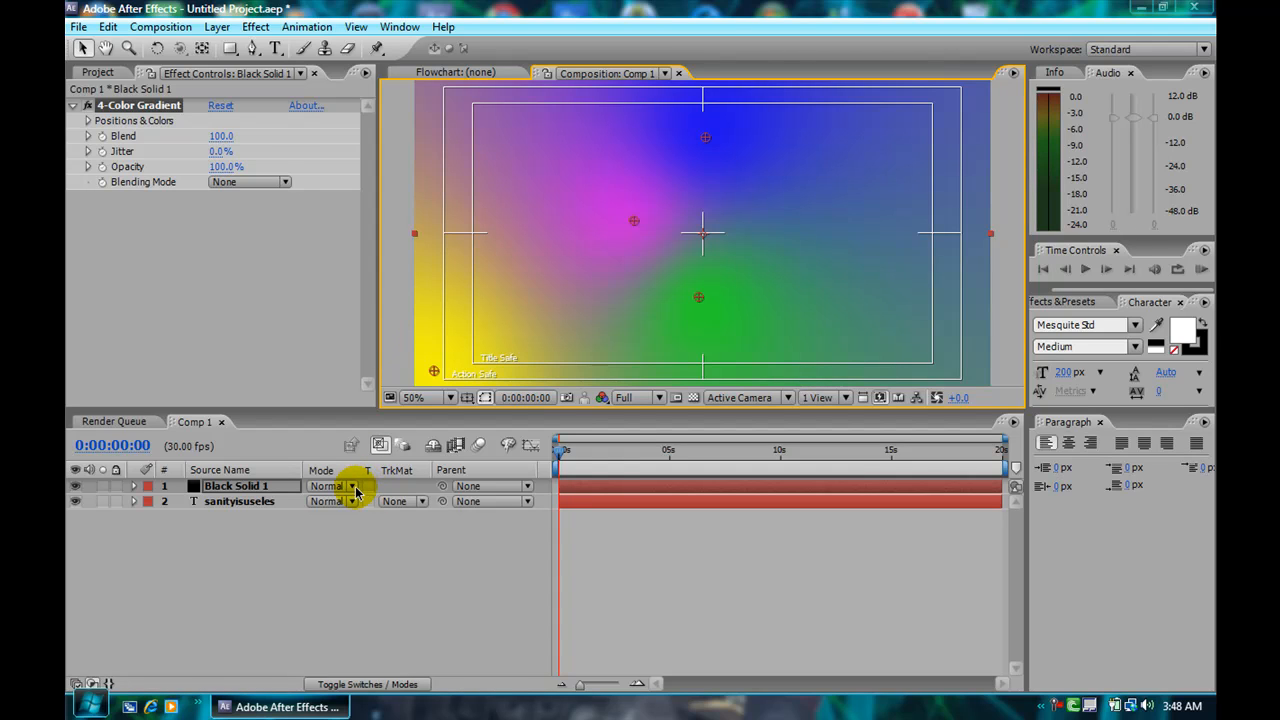
click(352, 486)
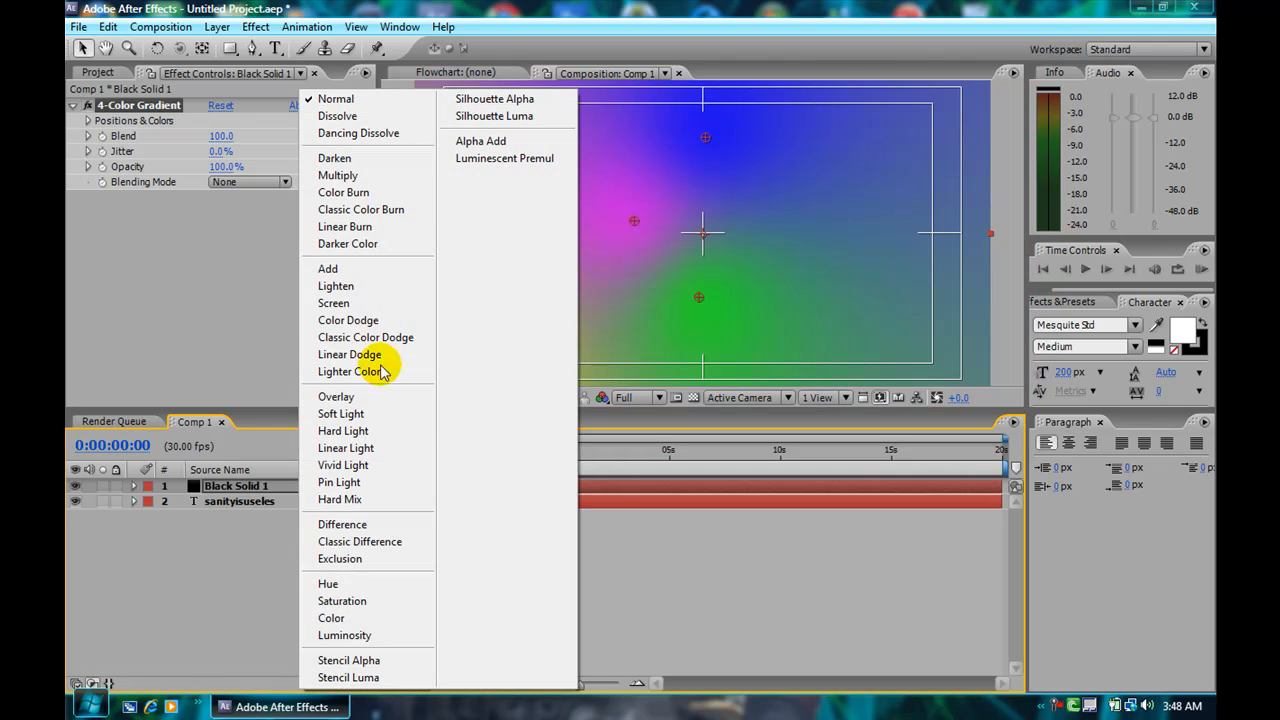
click(348, 370)
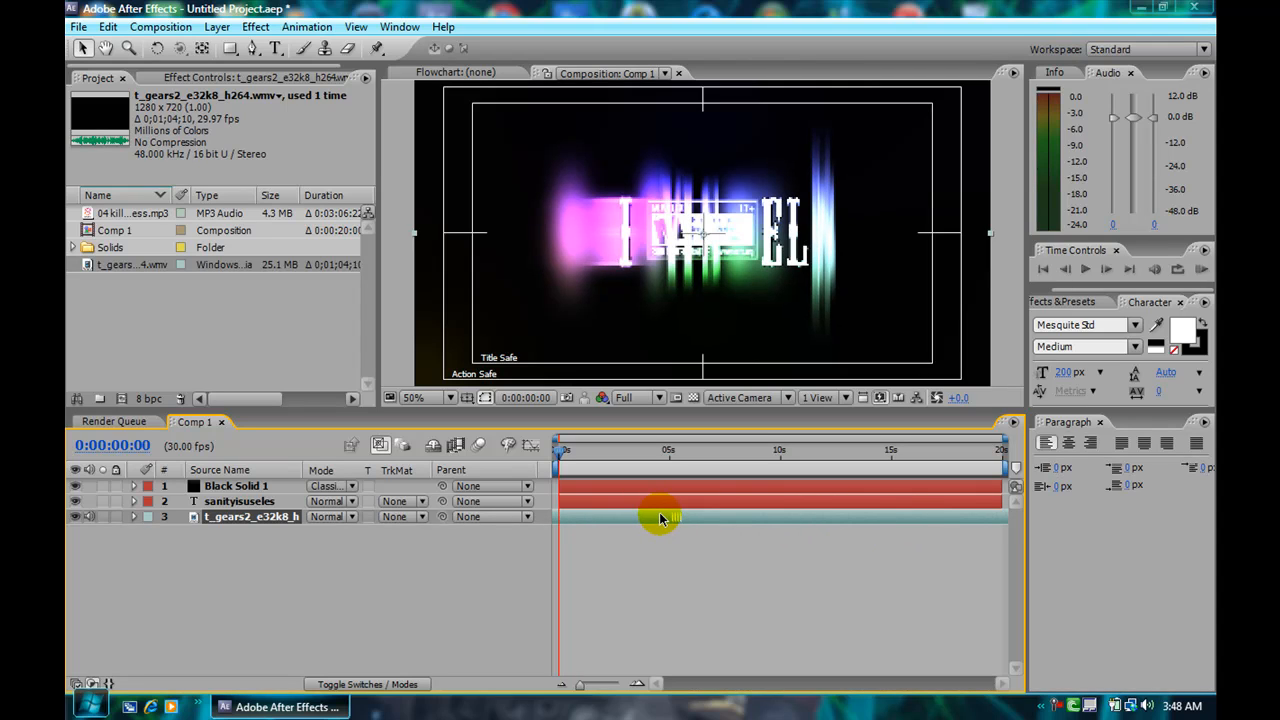
mouse_move(744, 520)
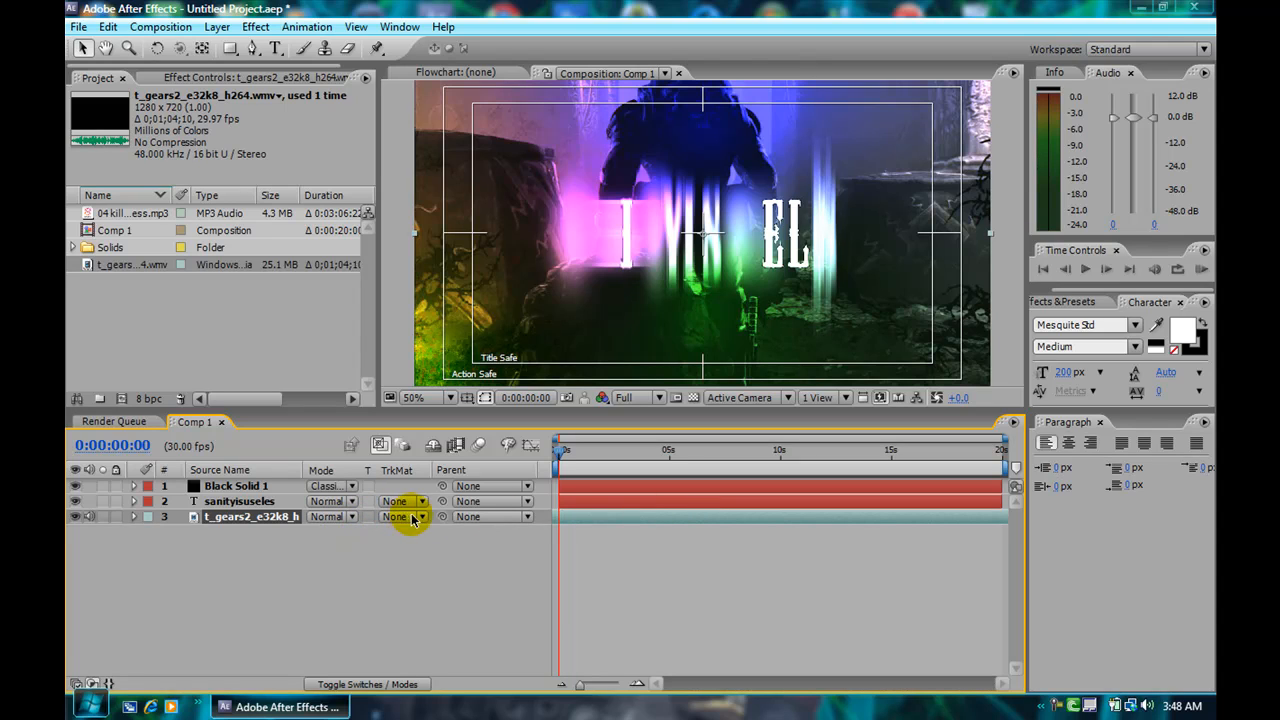
Step: Set the Gears footage TrkMat to Luma Matte "sanityisuseles" and scrub to preview
click(404, 516)
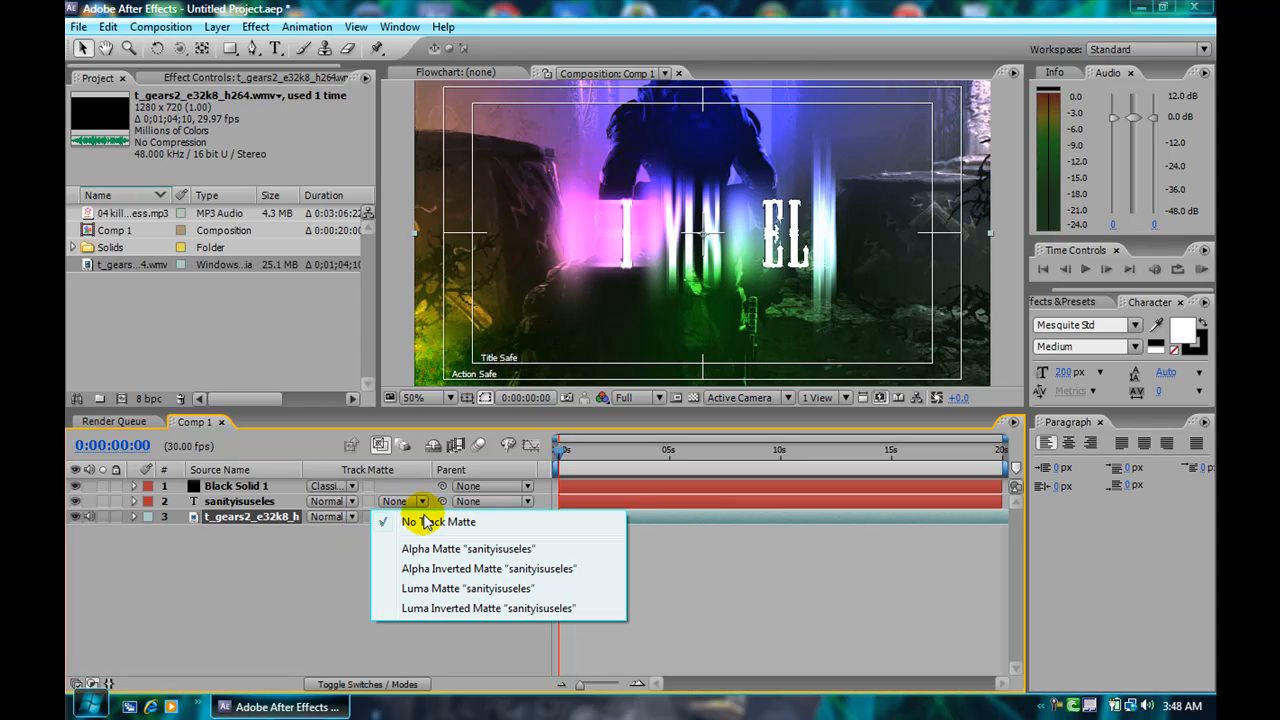
mouse_move(458, 568)
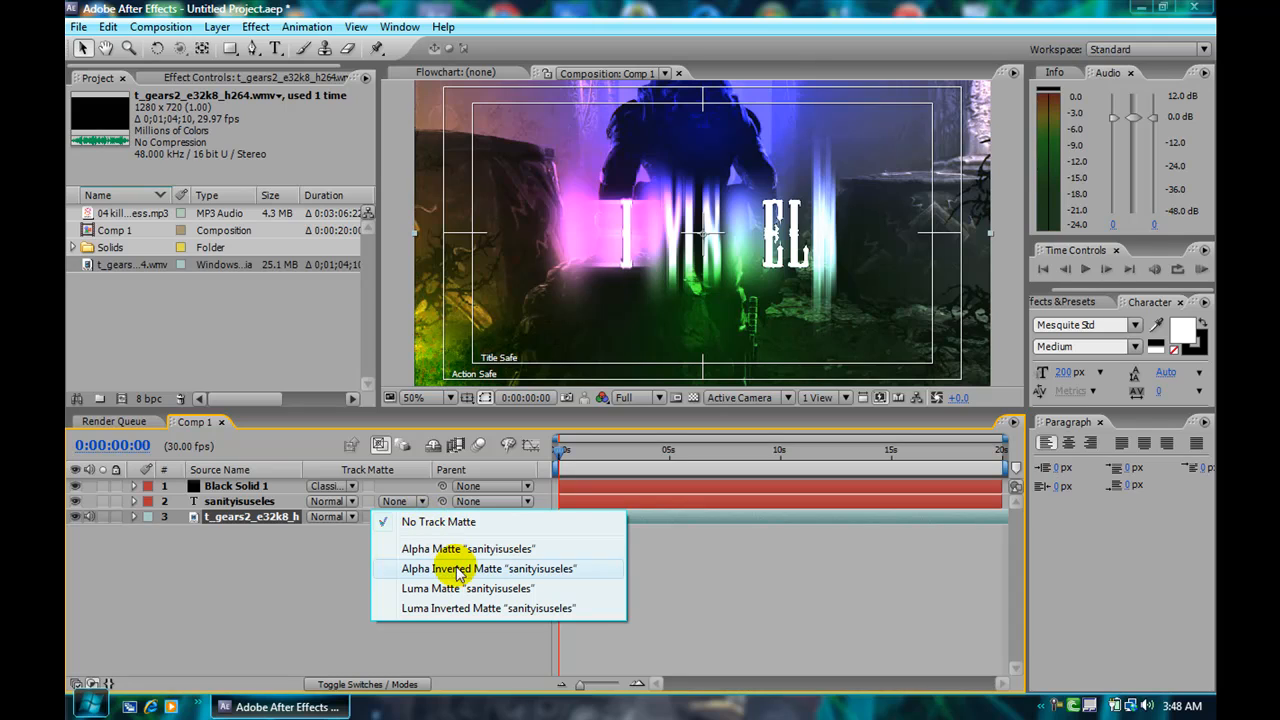
mouse_move(458, 588)
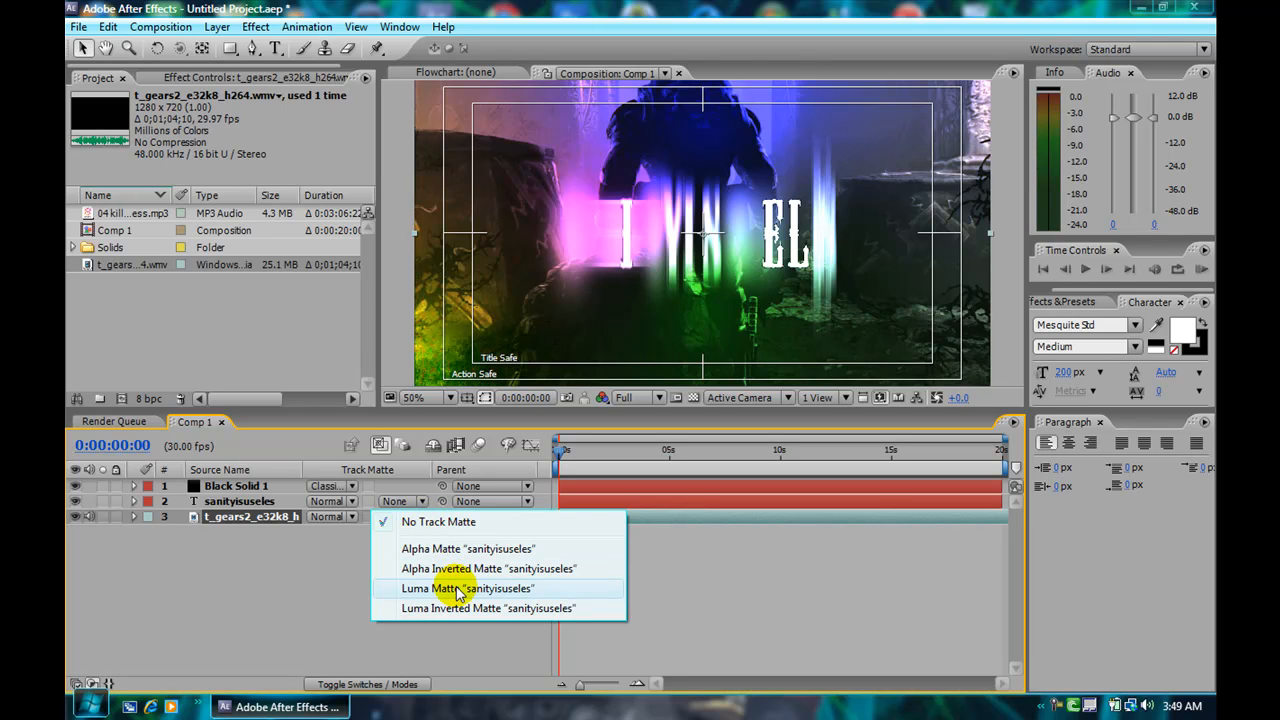
click(468, 588)
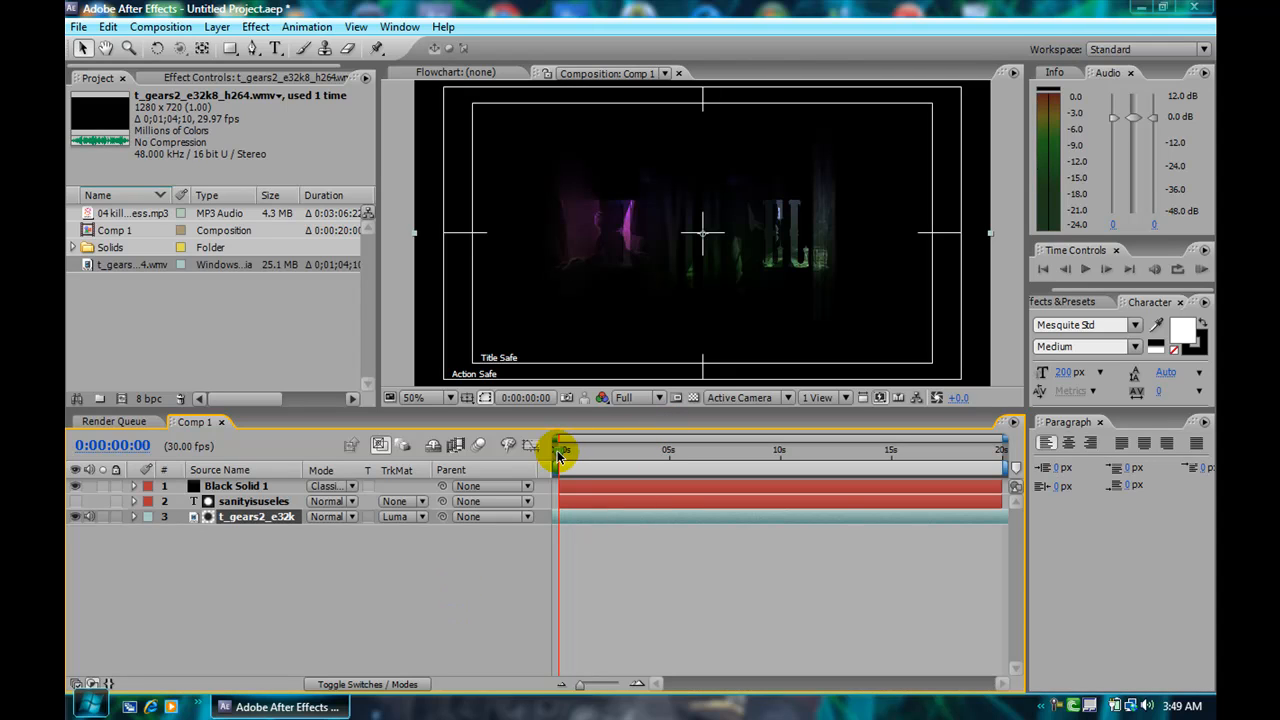
drag(560, 448, 630, 448)
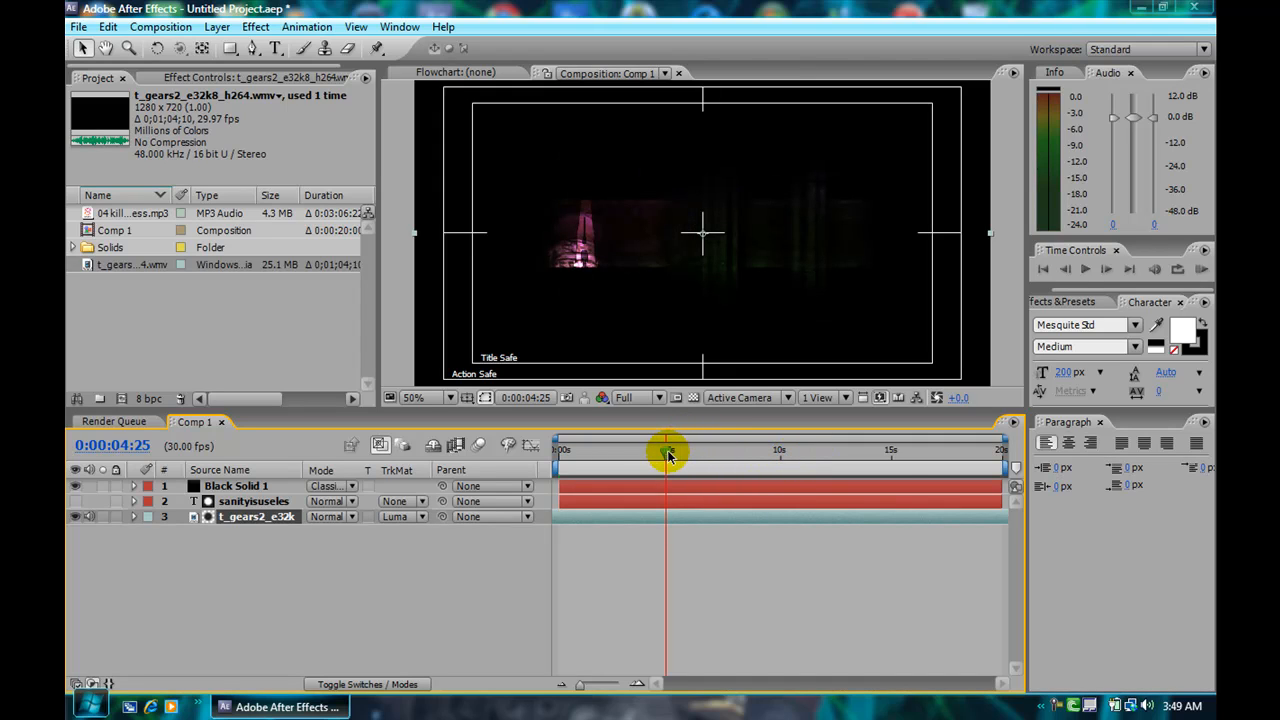
drag(670, 452, 776, 458)
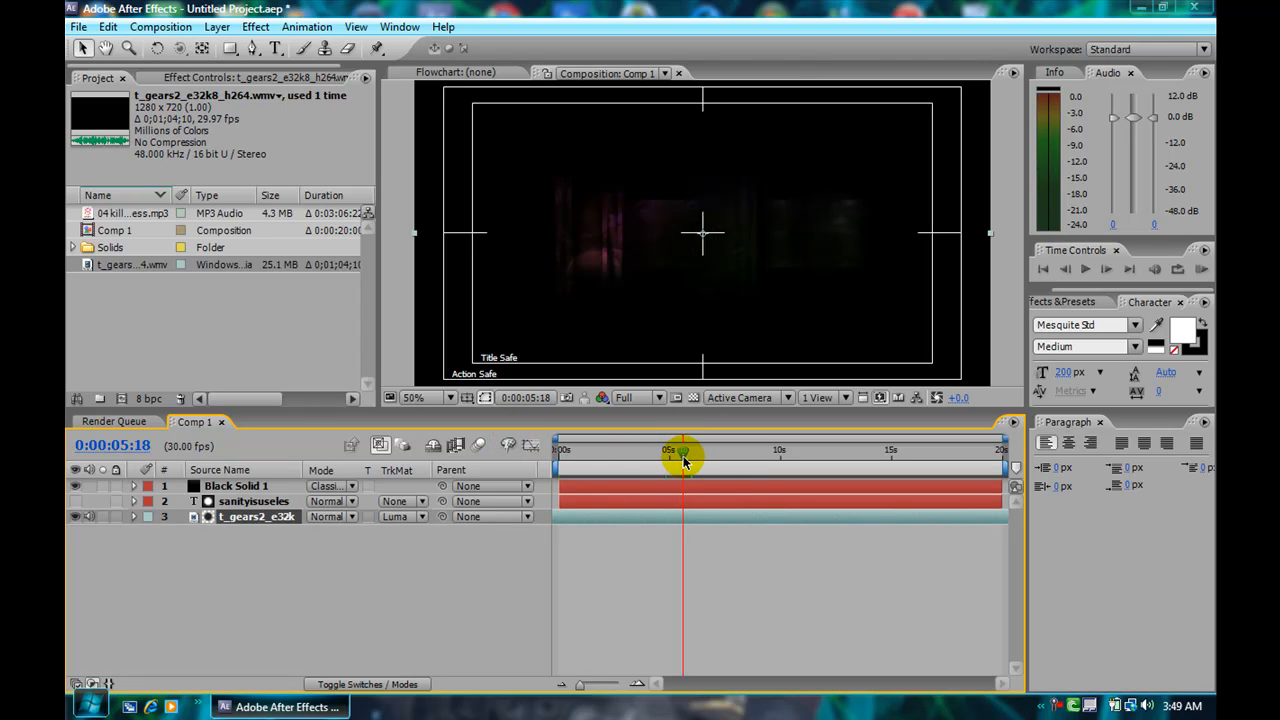
Step: Return to the start of the composition and reveal the text layer's animator properties
drag(684, 452, 562, 452)
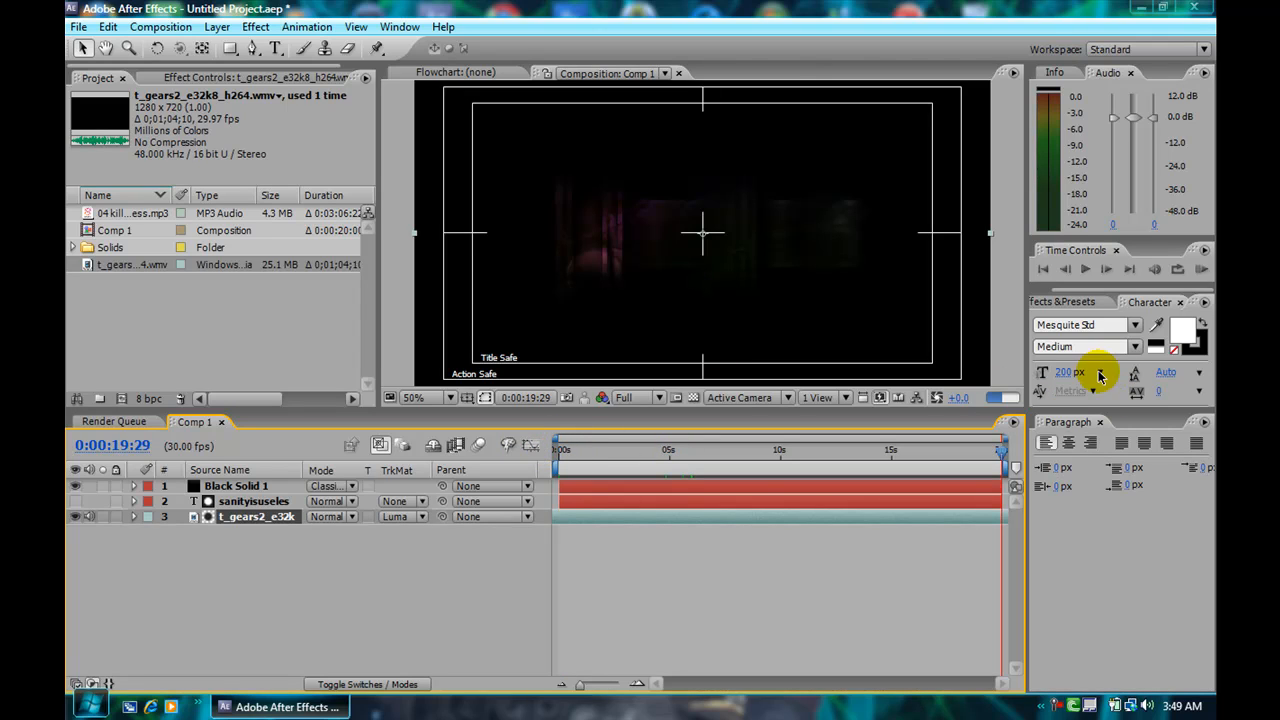
click(562, 448)
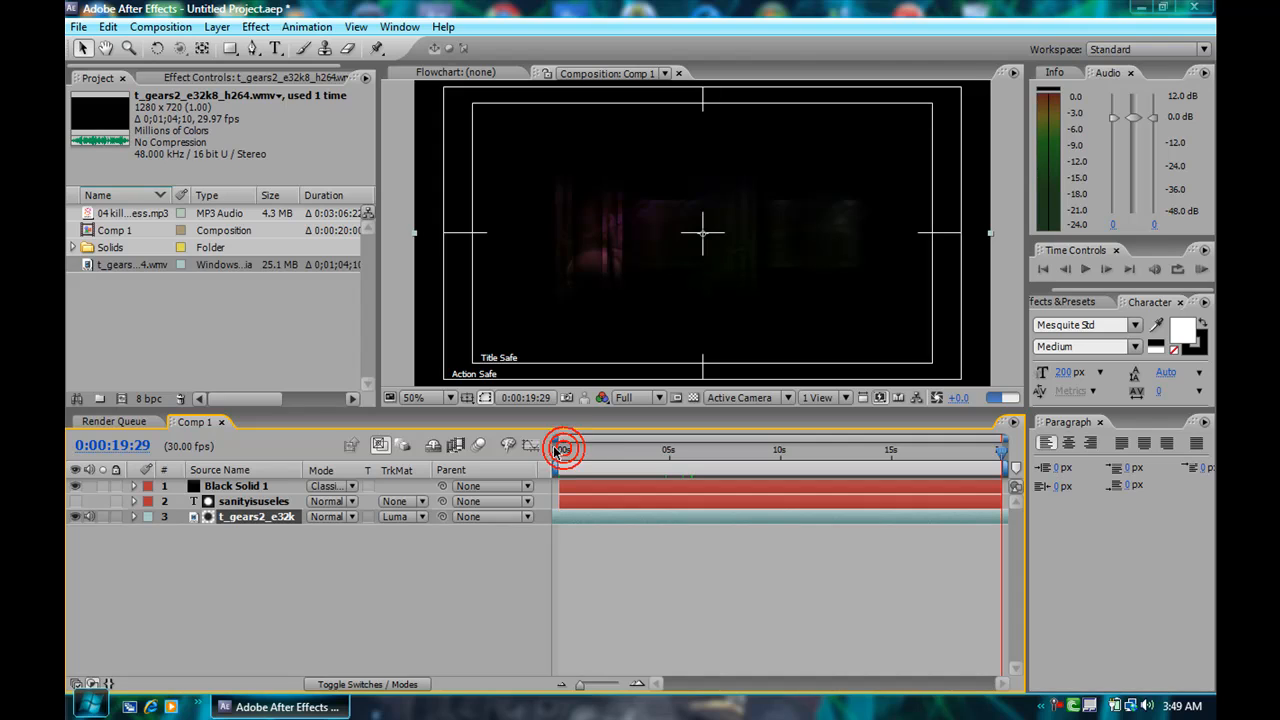
drag(564, 448, 560, 448)
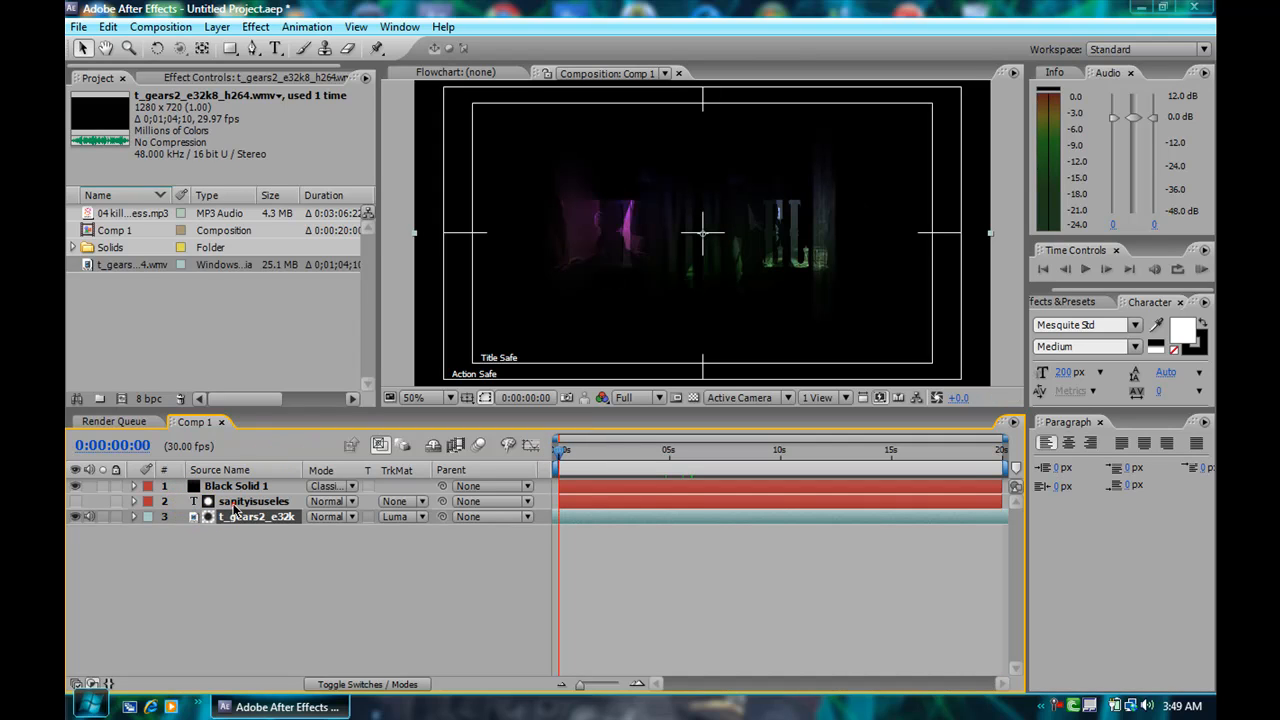
click(132, 500)
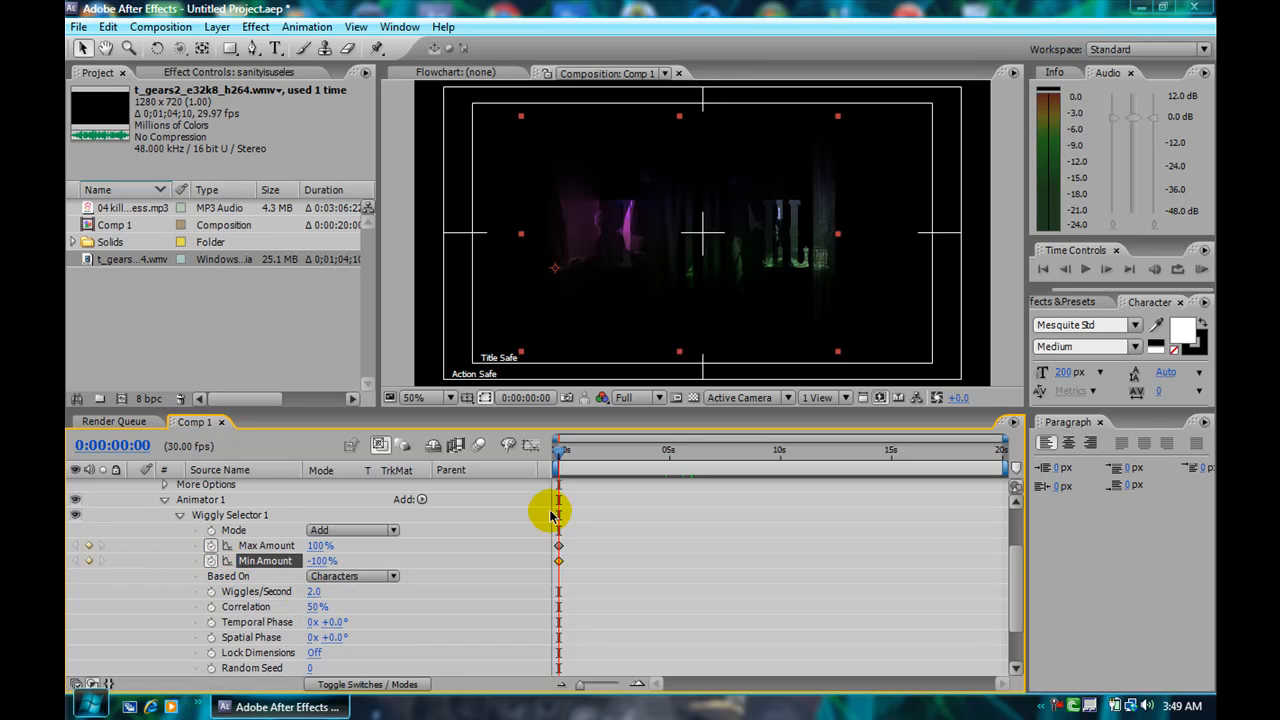
Step: At the end of the composition, keyframe the Wiggly Selector amounts to 0% (entering -100)
drag(558, 452, 696, 452)
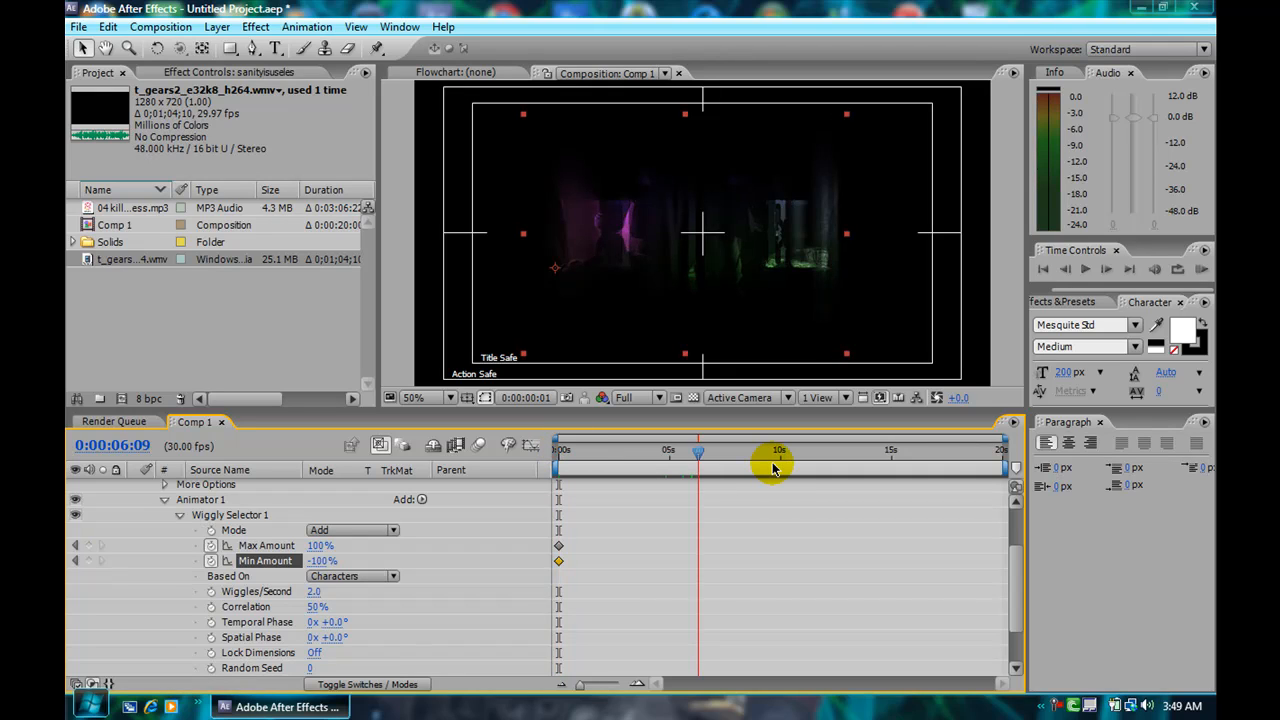
drag(698, 456, 780, 456)
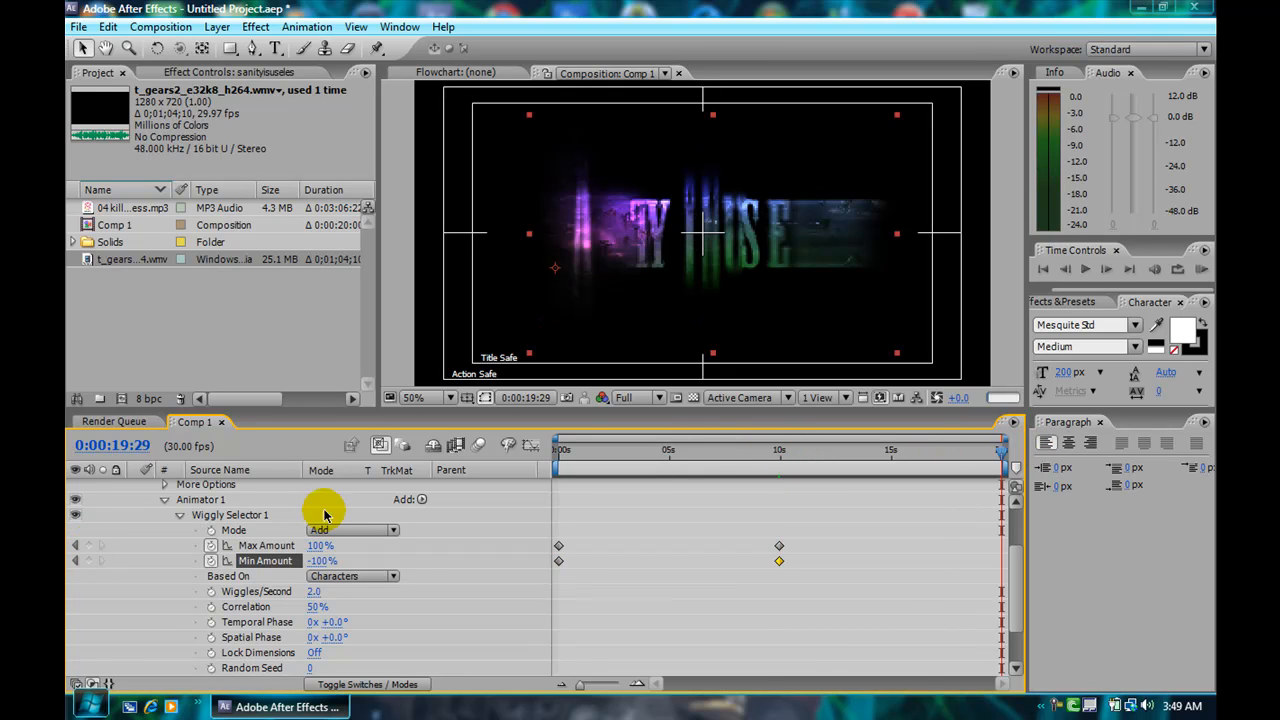
double_click(320, 544)
text(0)
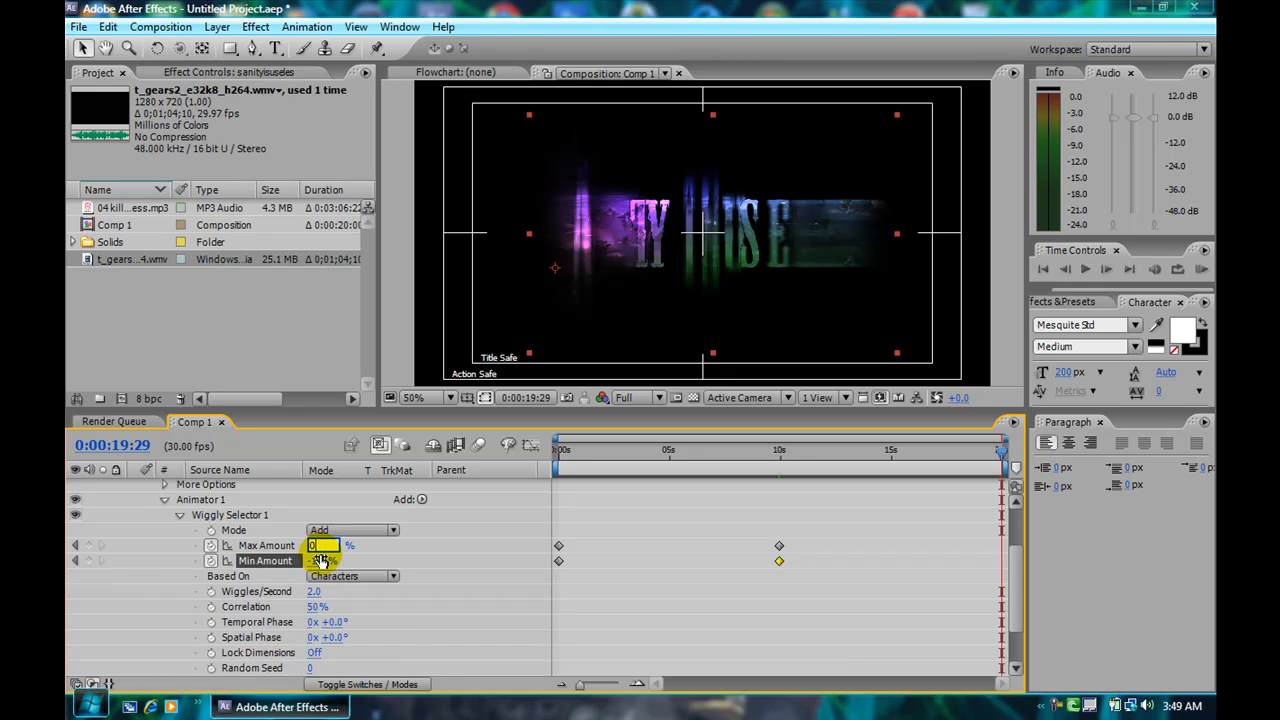
text(-100)
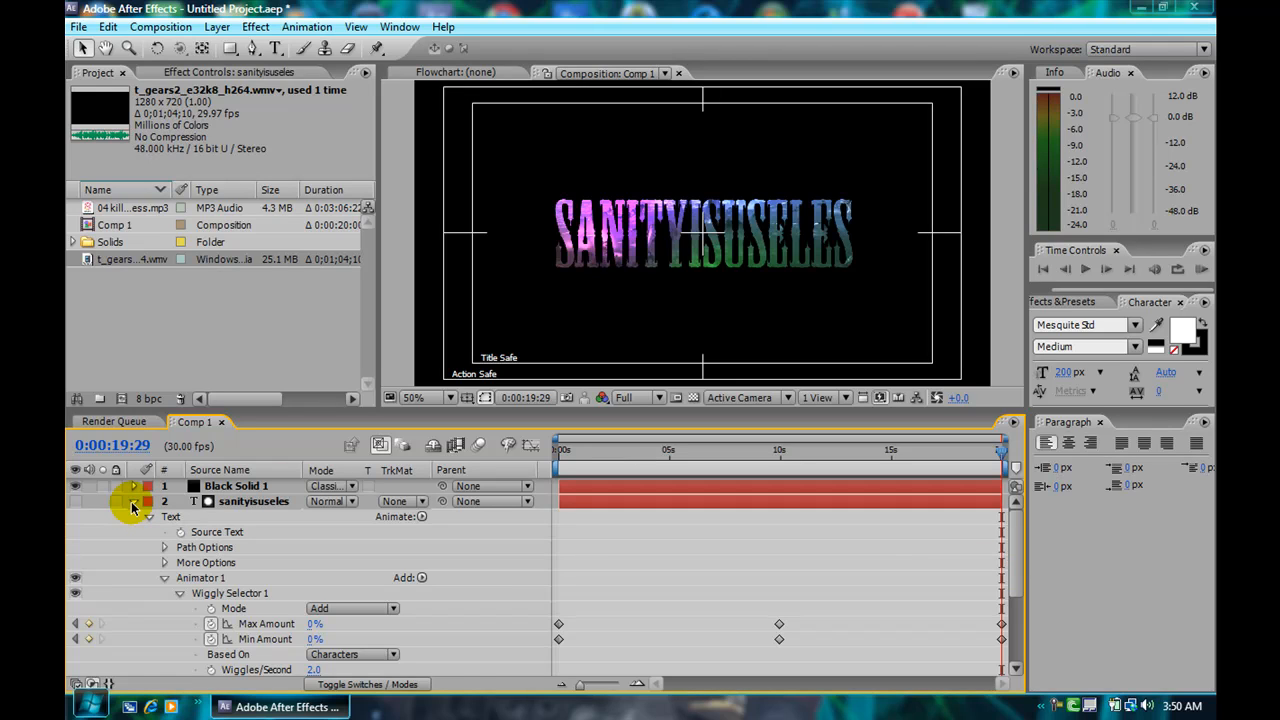
Step: Set the SANITYISUSELES text font size to 250 px so it spans the frame
click(132, 500)
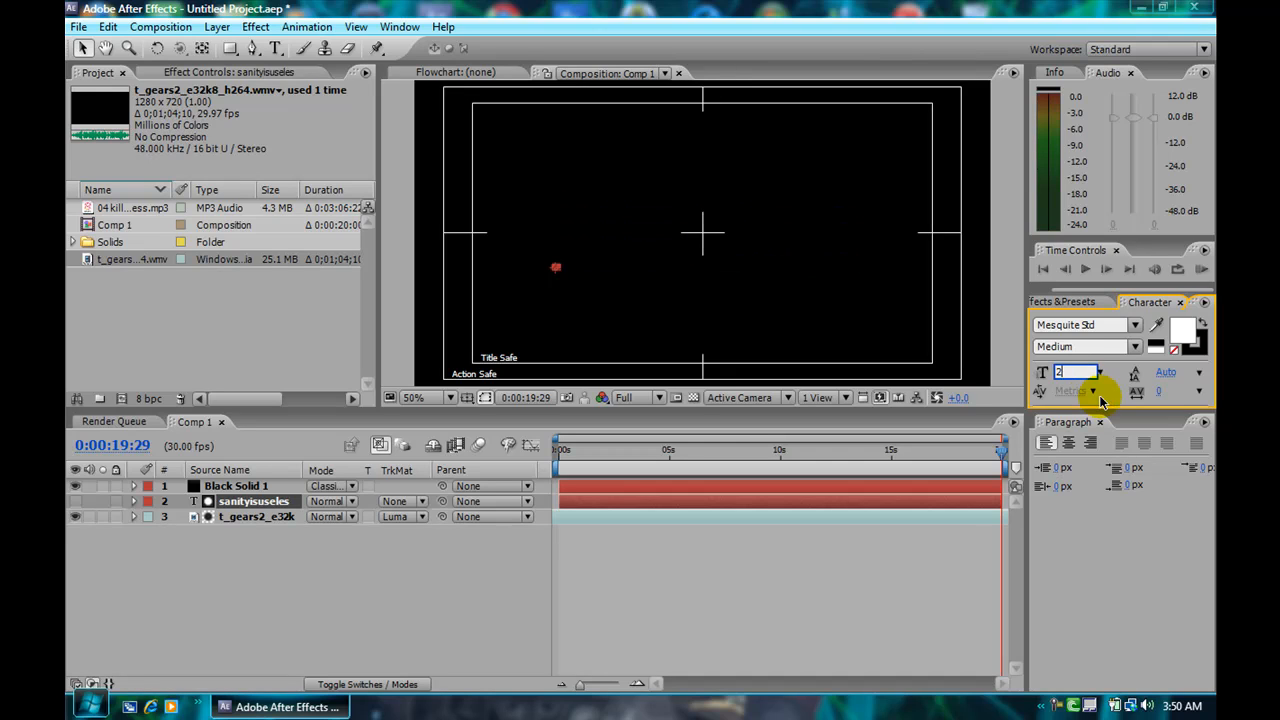
text(250 px)
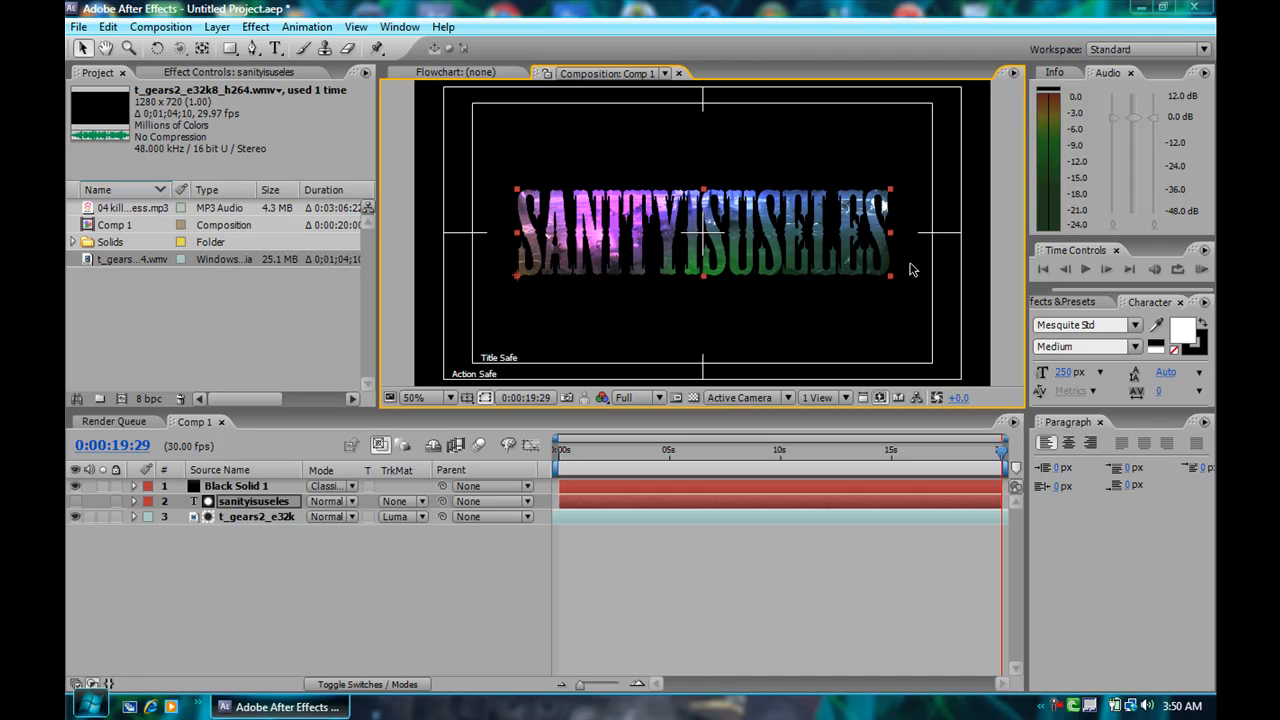
click(1136, 324)
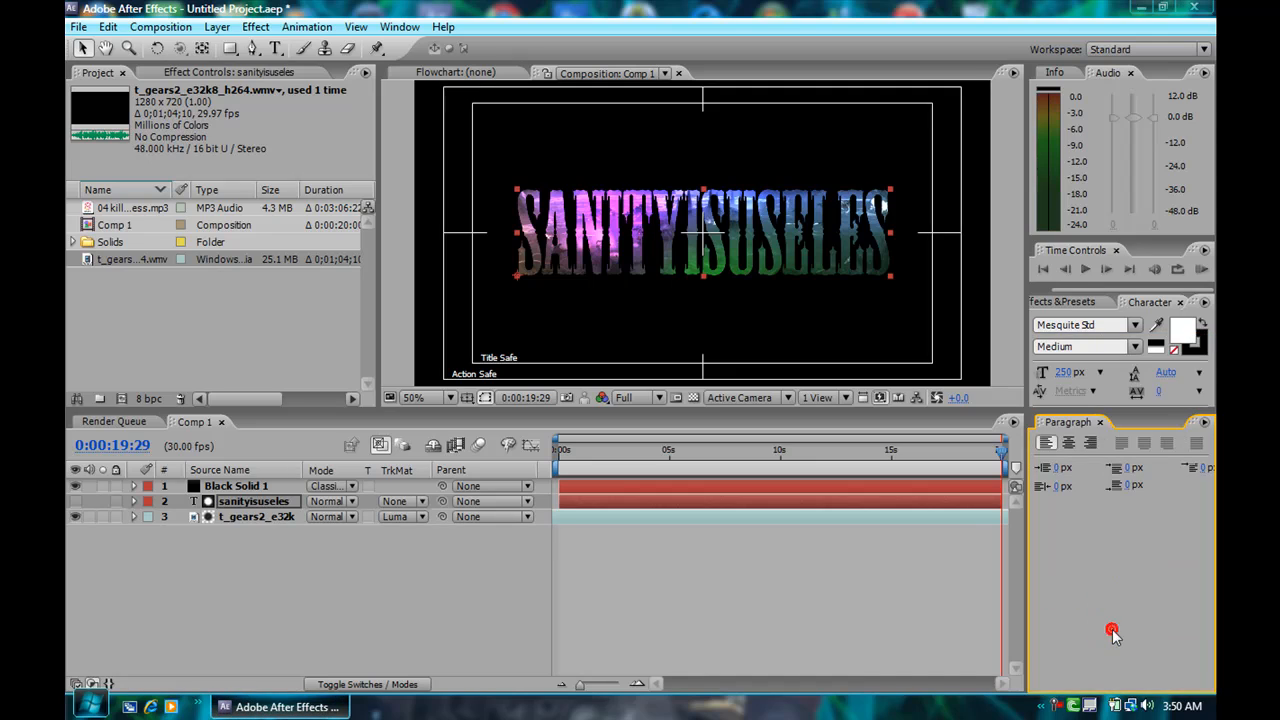
click(130, 208)
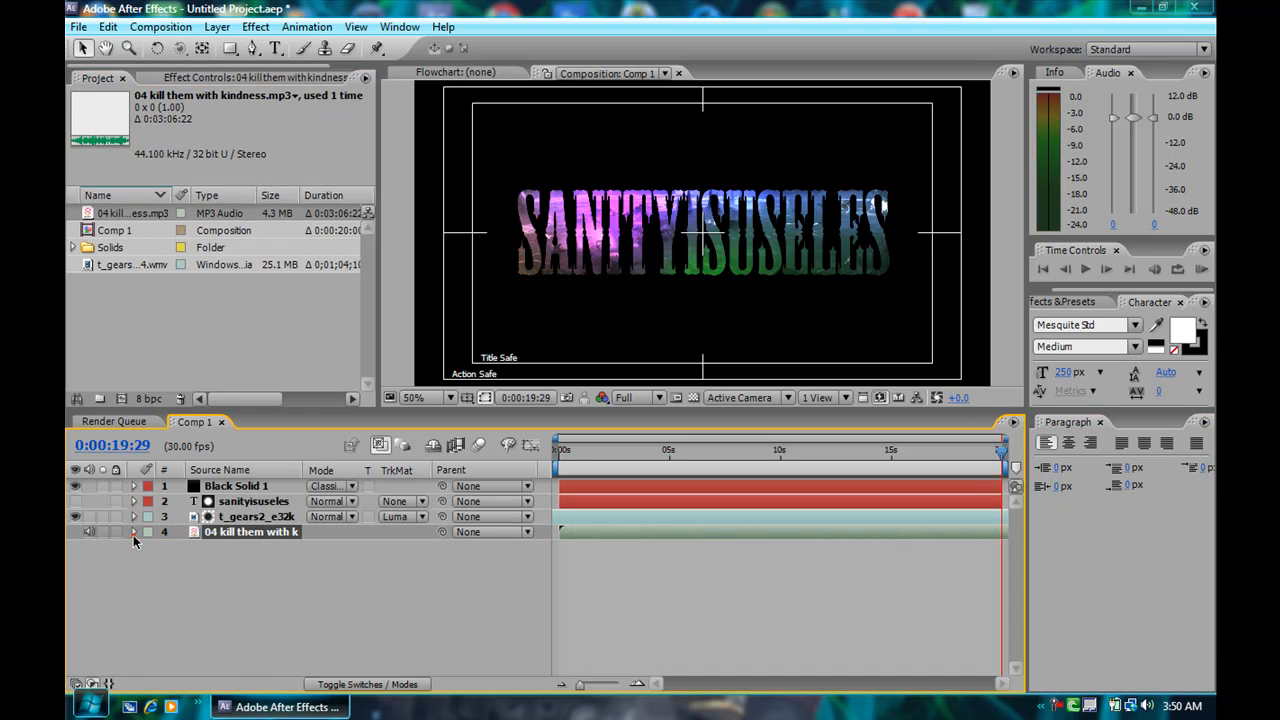
click(134, 532)
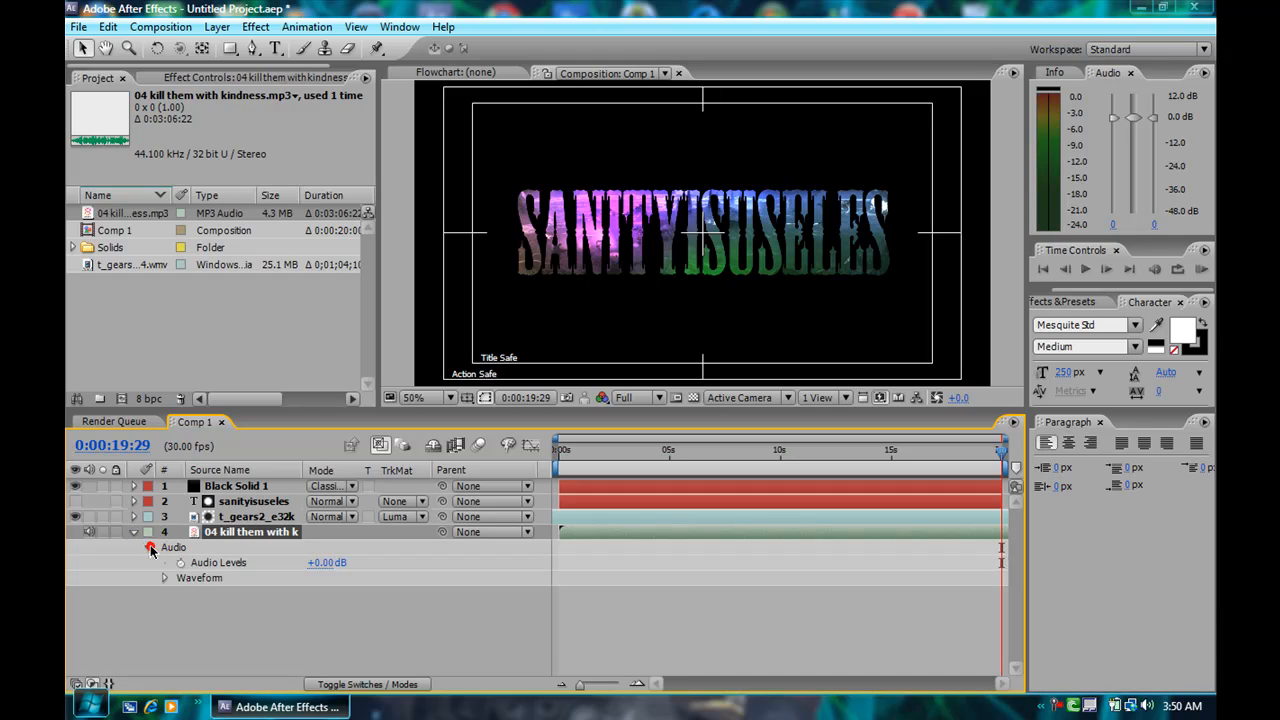
click(164, 578)
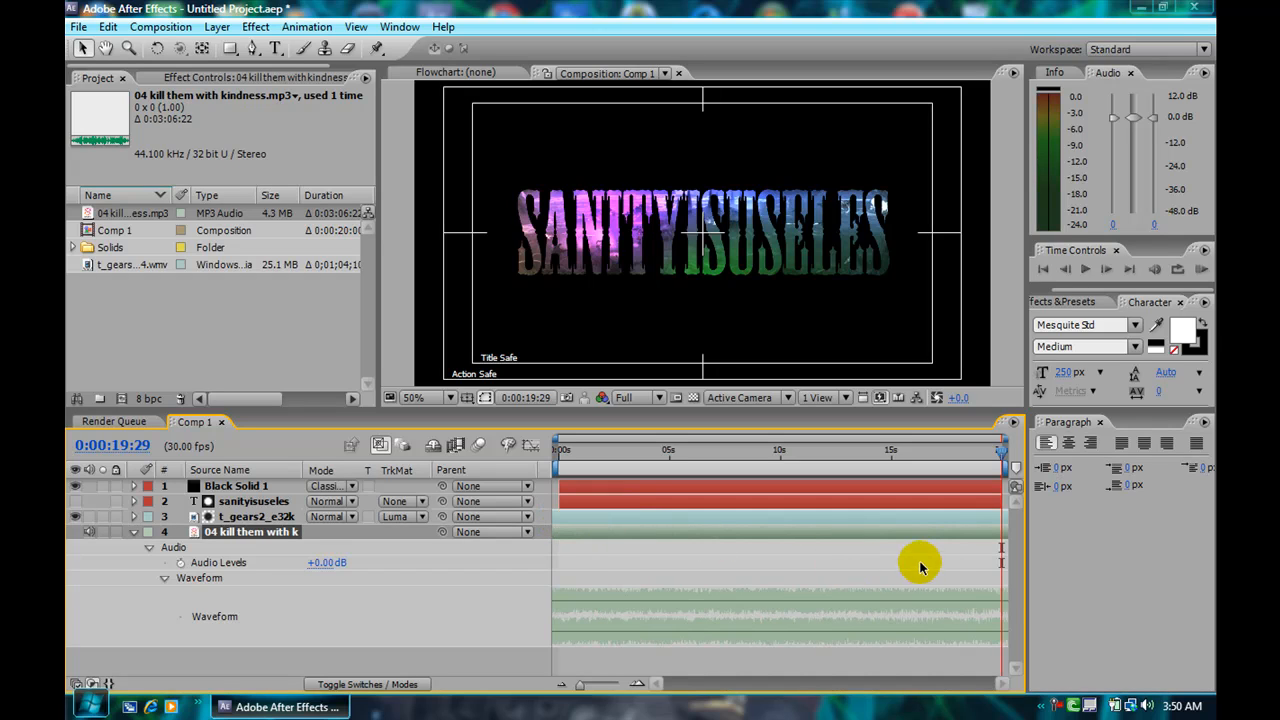
mouse_move(576, 532)
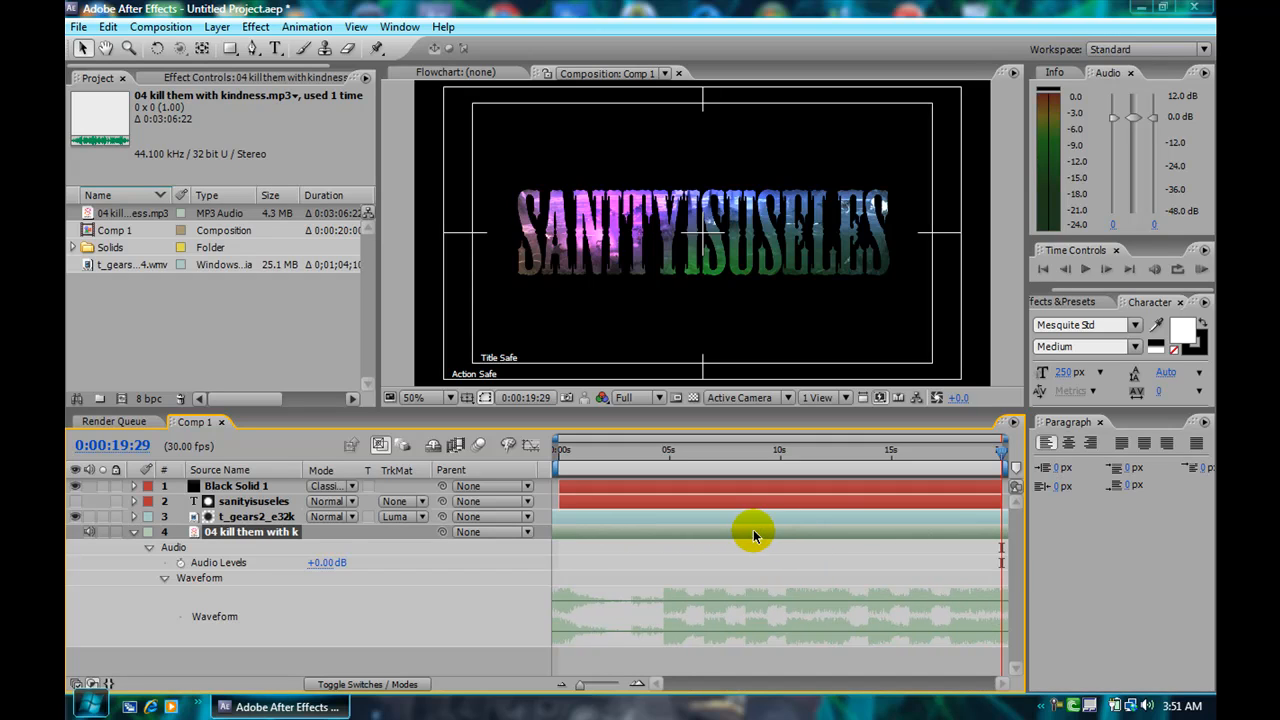
mouse_move(714, 532)
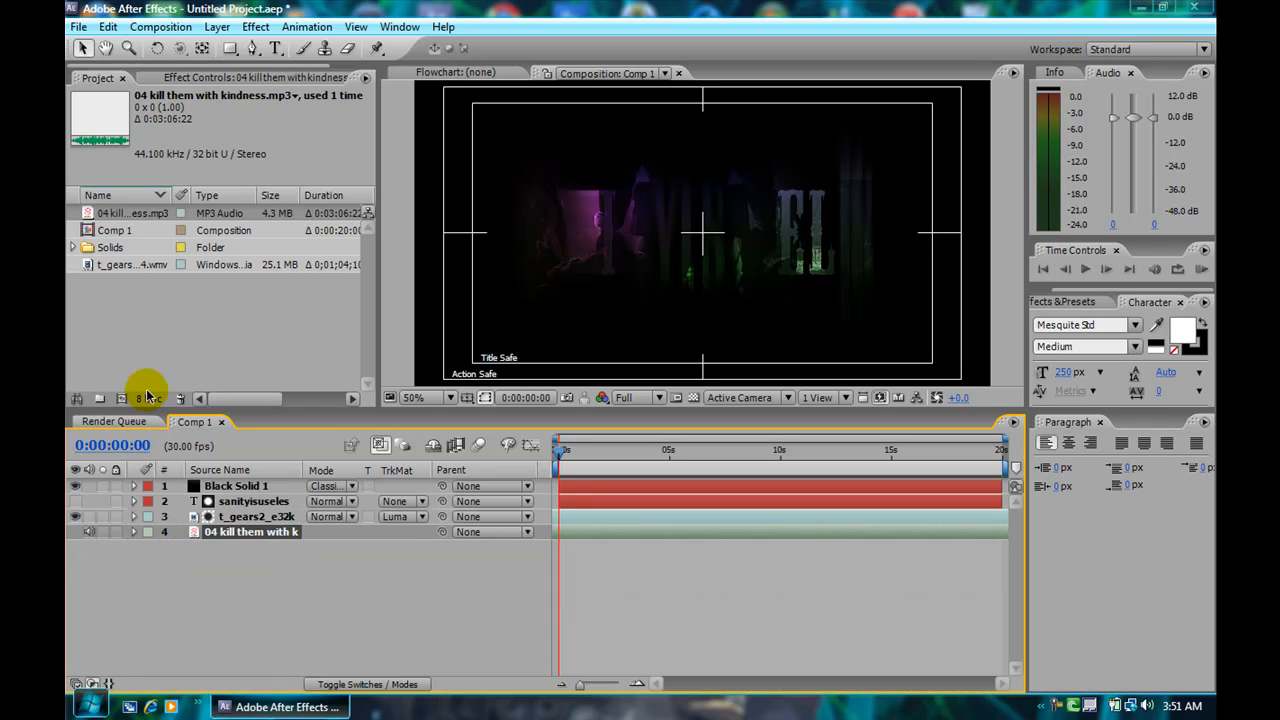
Step: Add Comp 1 to the Render Queue with Windows Media output format and audio output enabled
click(160, 28)
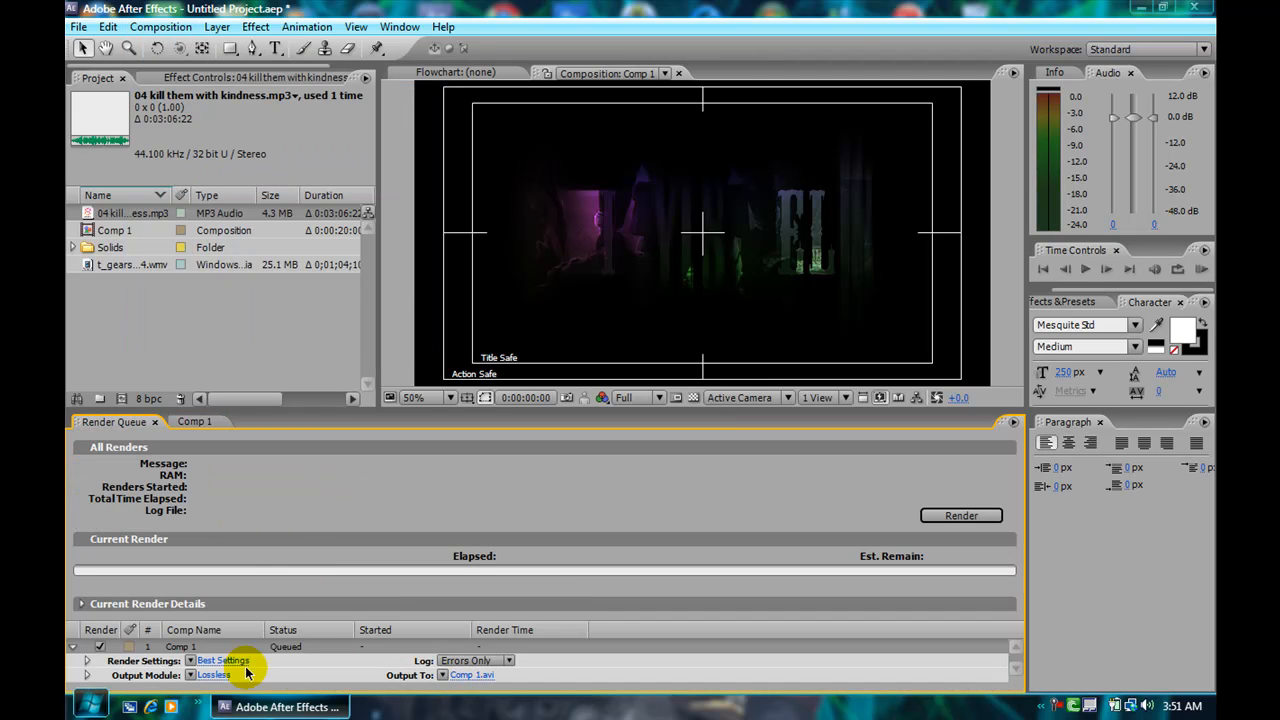
click(212, 674)
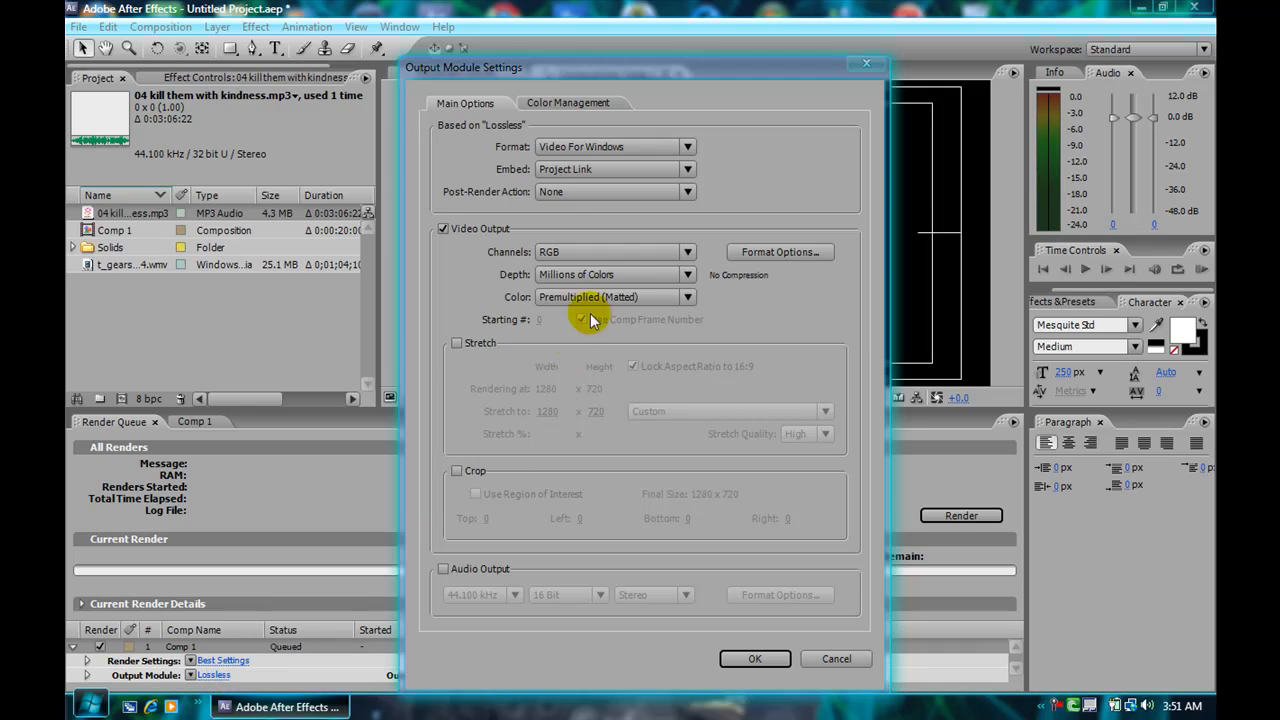
click(688, 146)
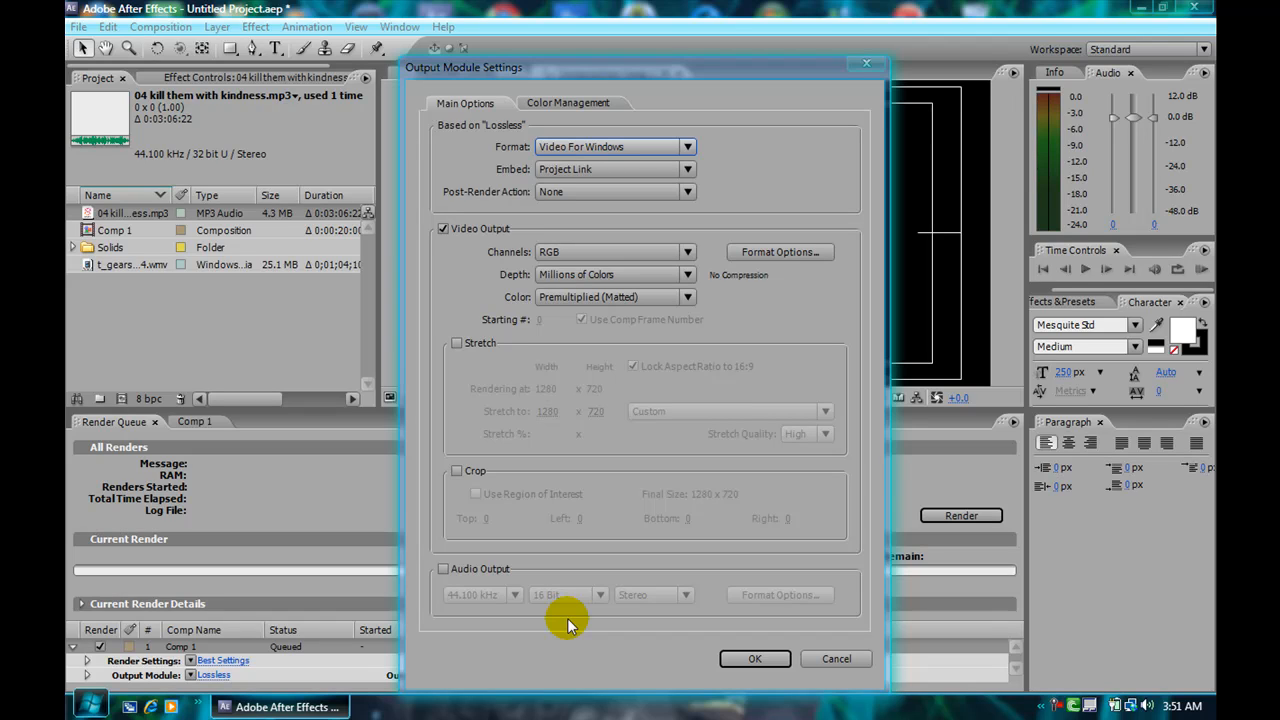
mouse_move(640, 630)
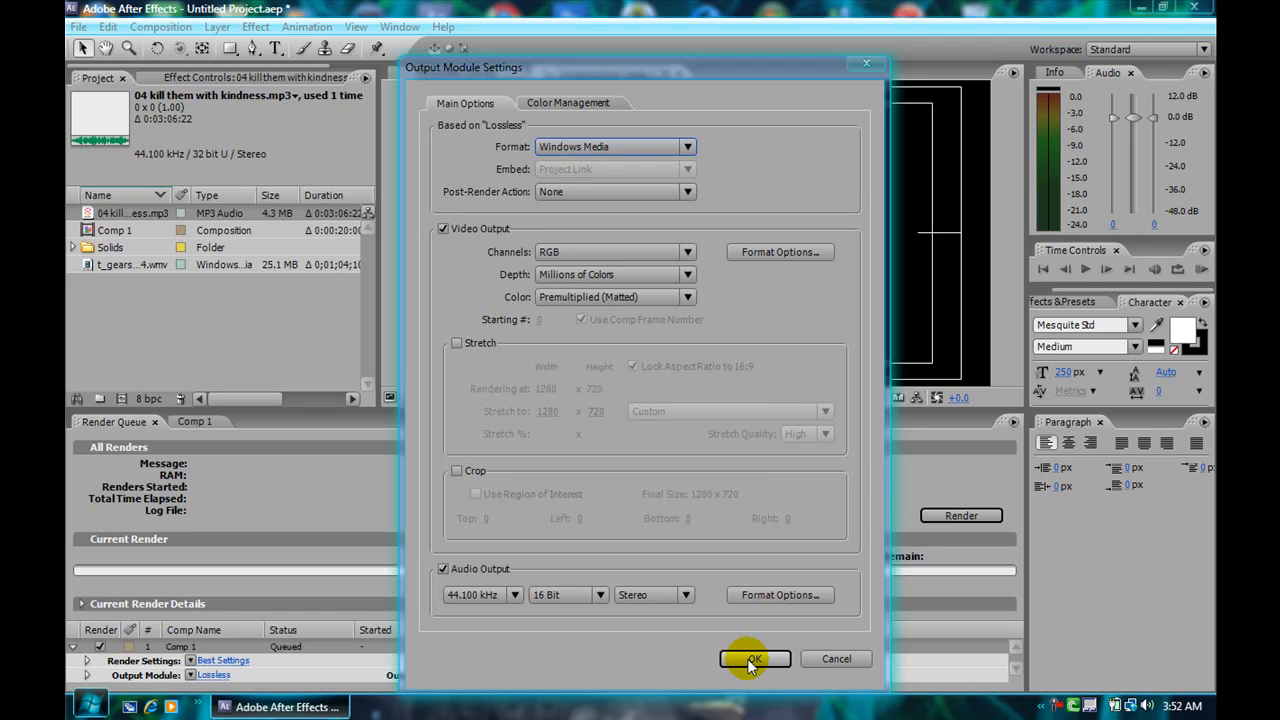
click(756, 658)
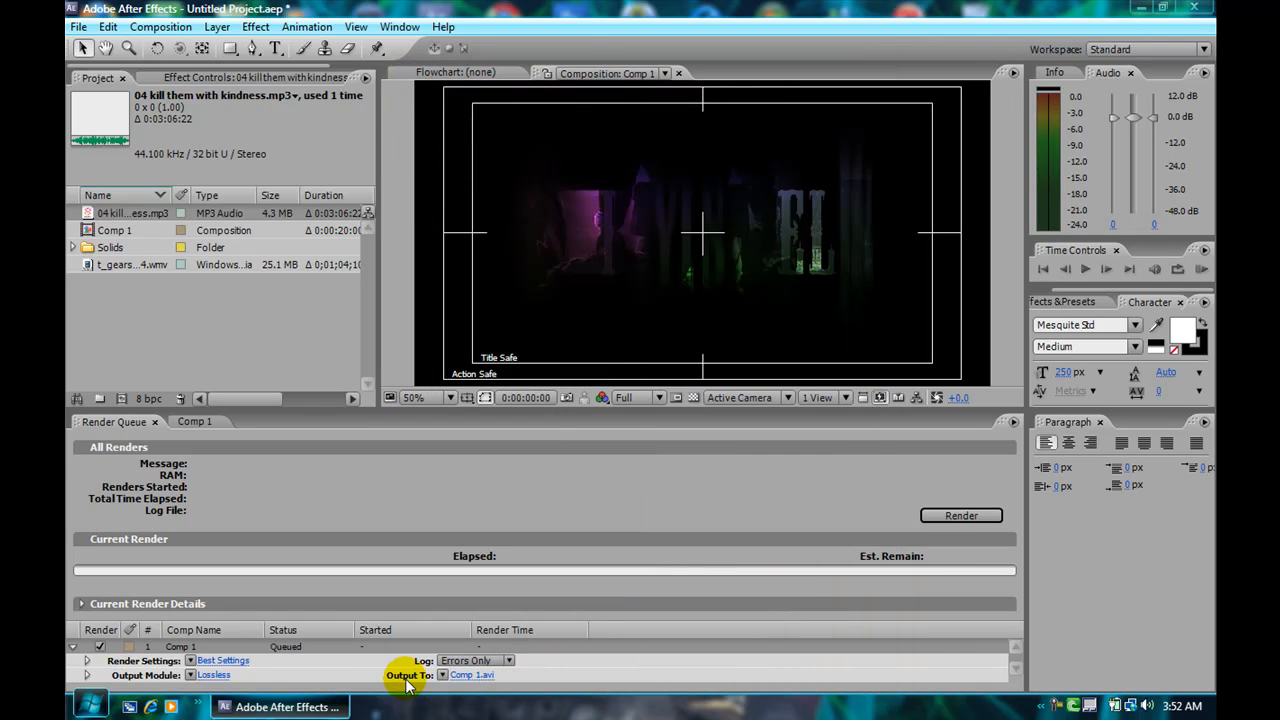
Step: Name the render output file 'adobe test 1 youtube.wmv' in the adobe projects folder
click(472, 676)
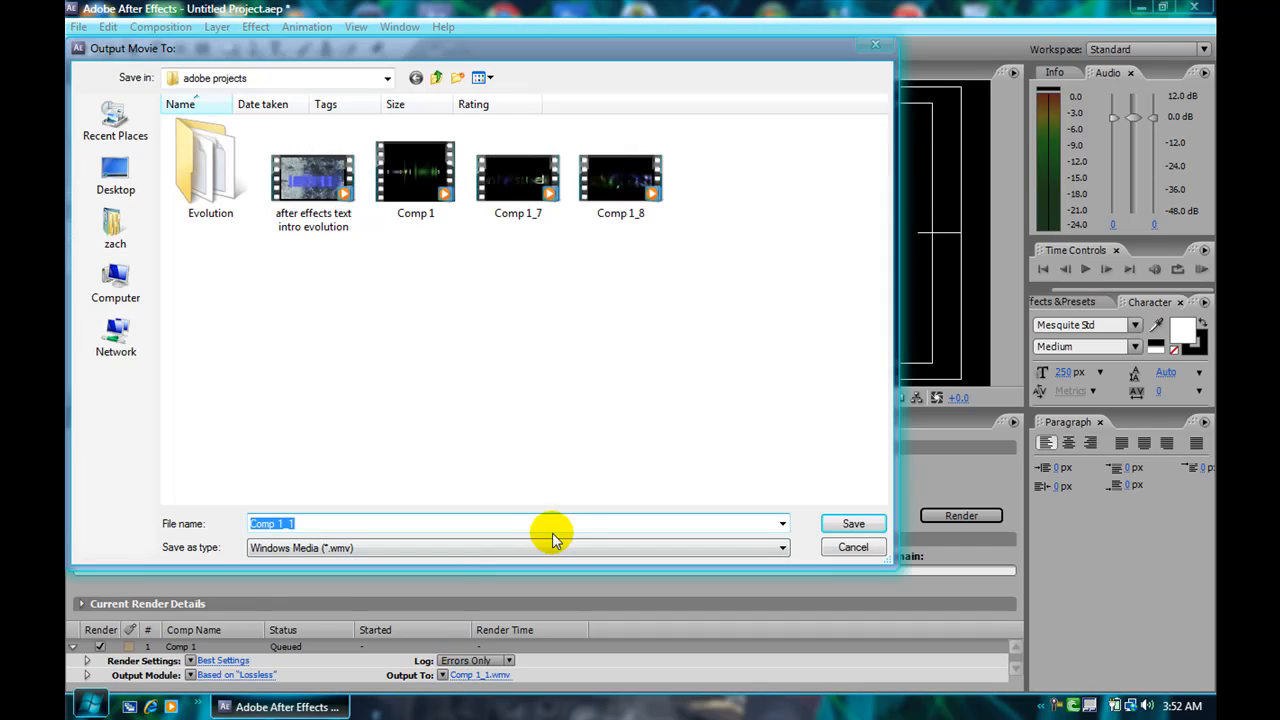
click(524, 524)
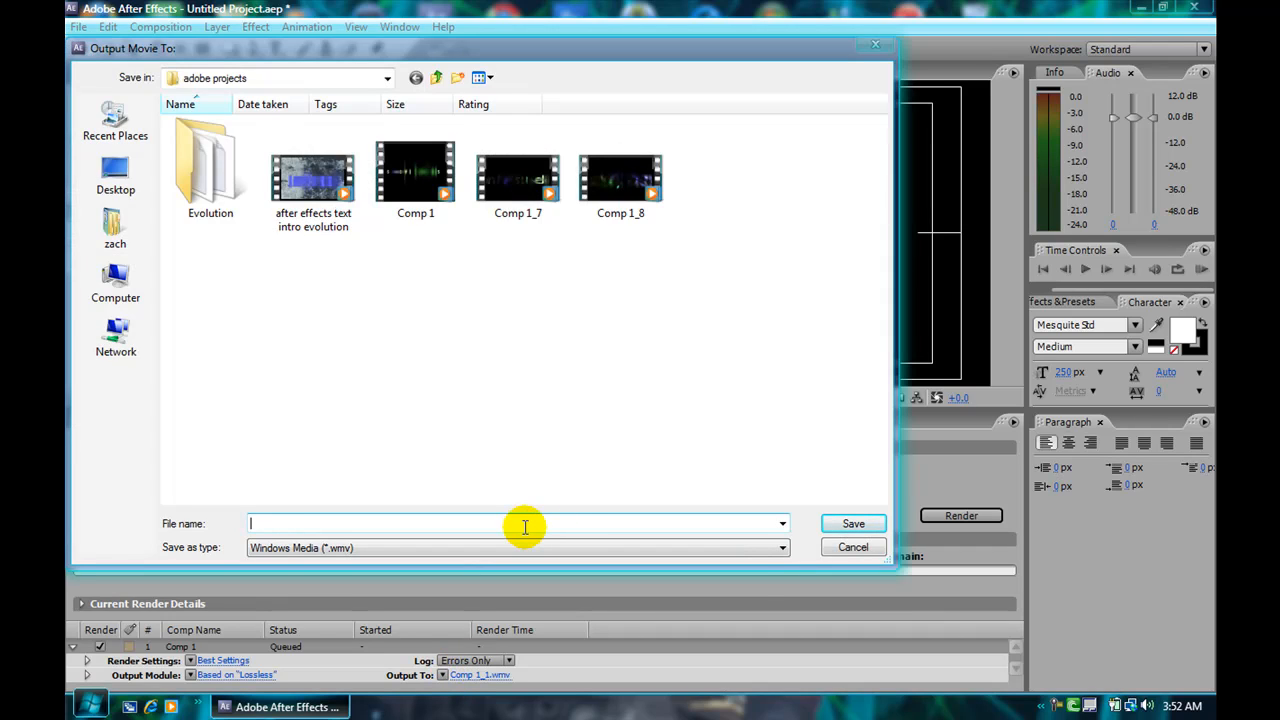
text(adobe)
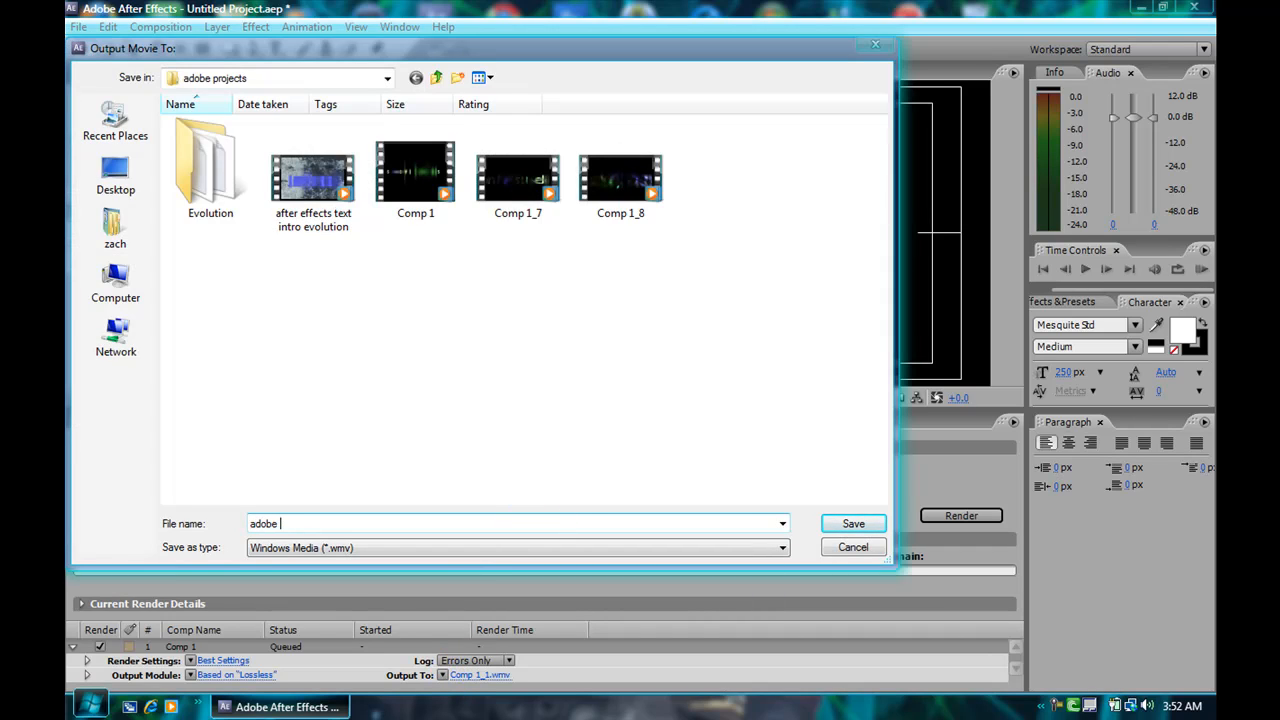
text(tes)
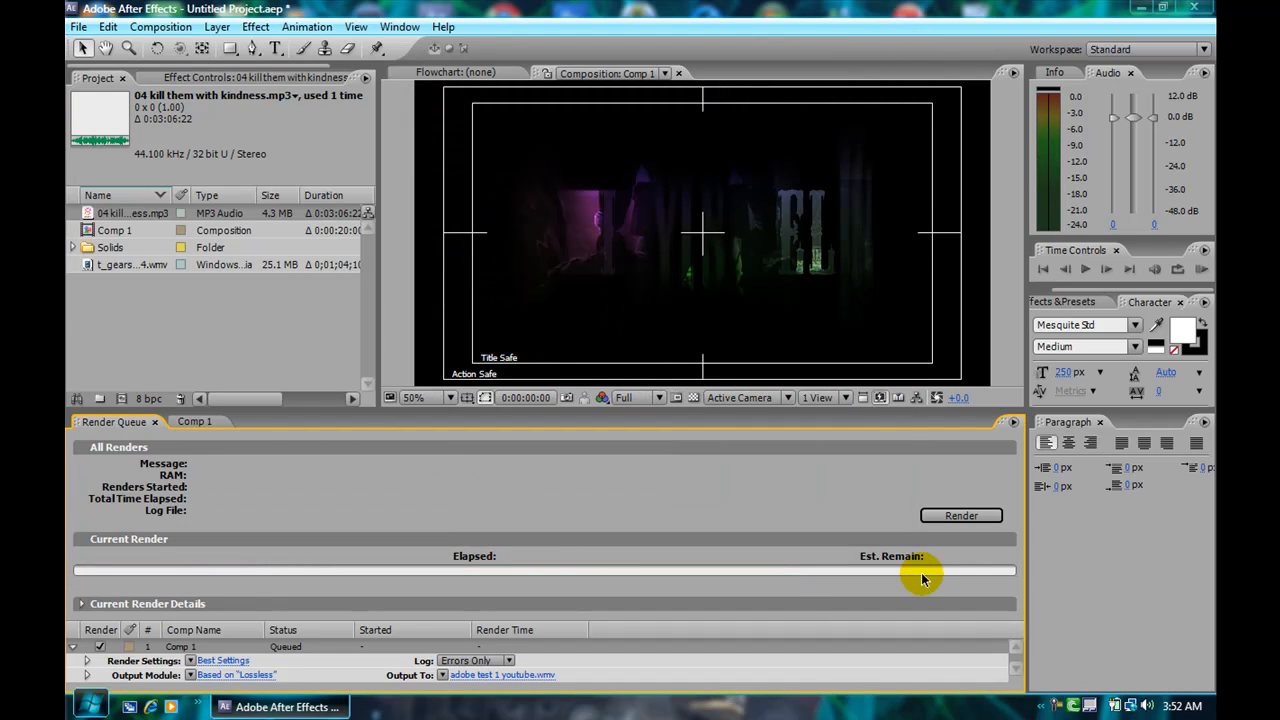
mouse_move(960, 516)
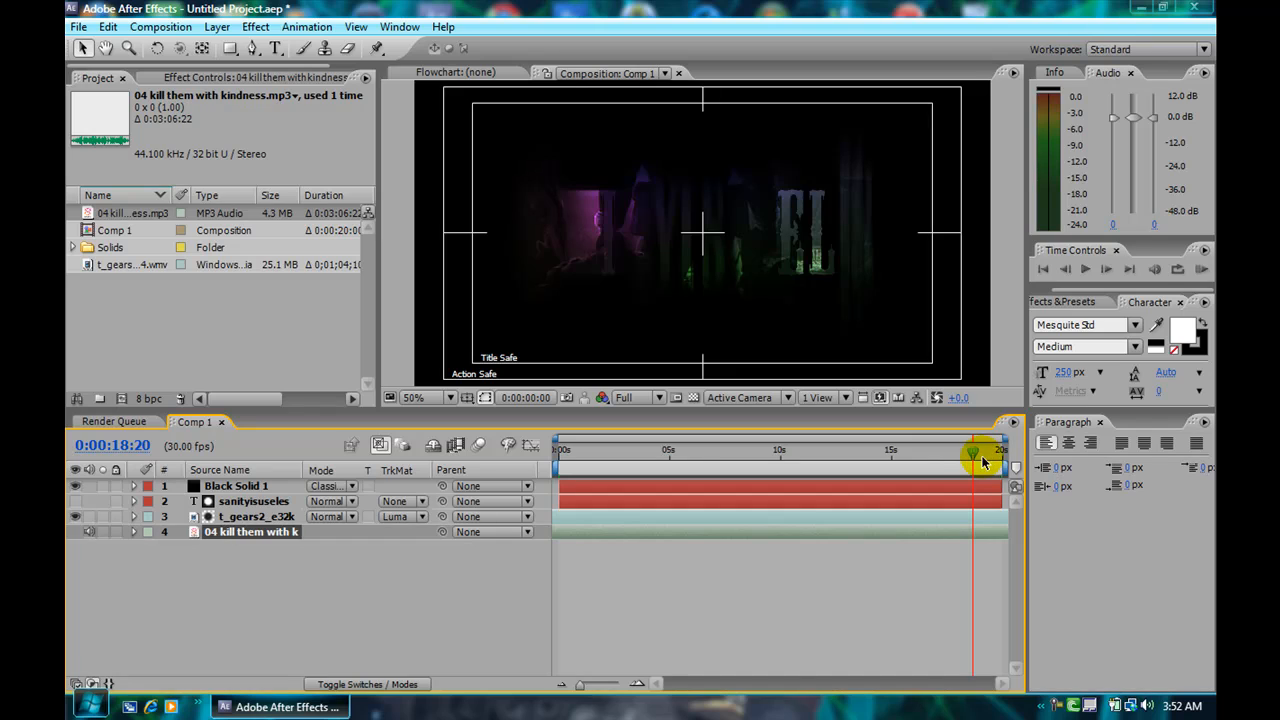
Step: Minimise After Effects and open the Comp 1_7 movie from the adobe projects folder
click(564, 450)
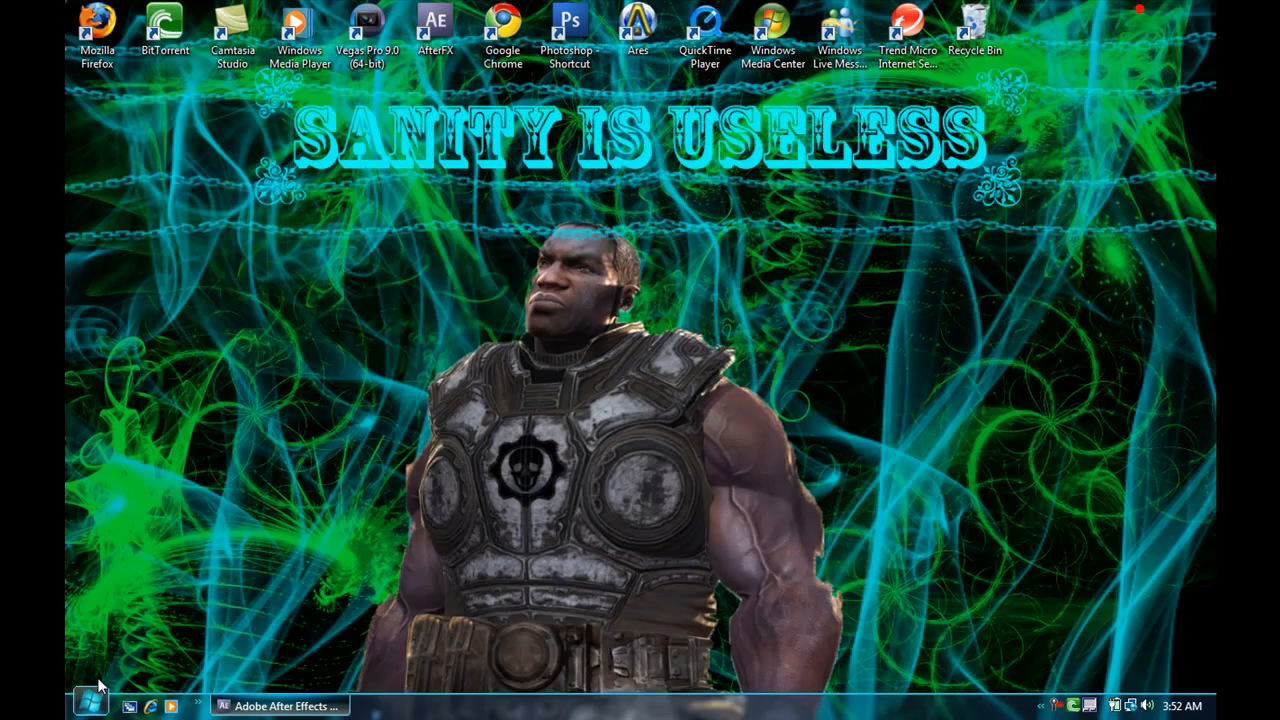
click(90, 700)
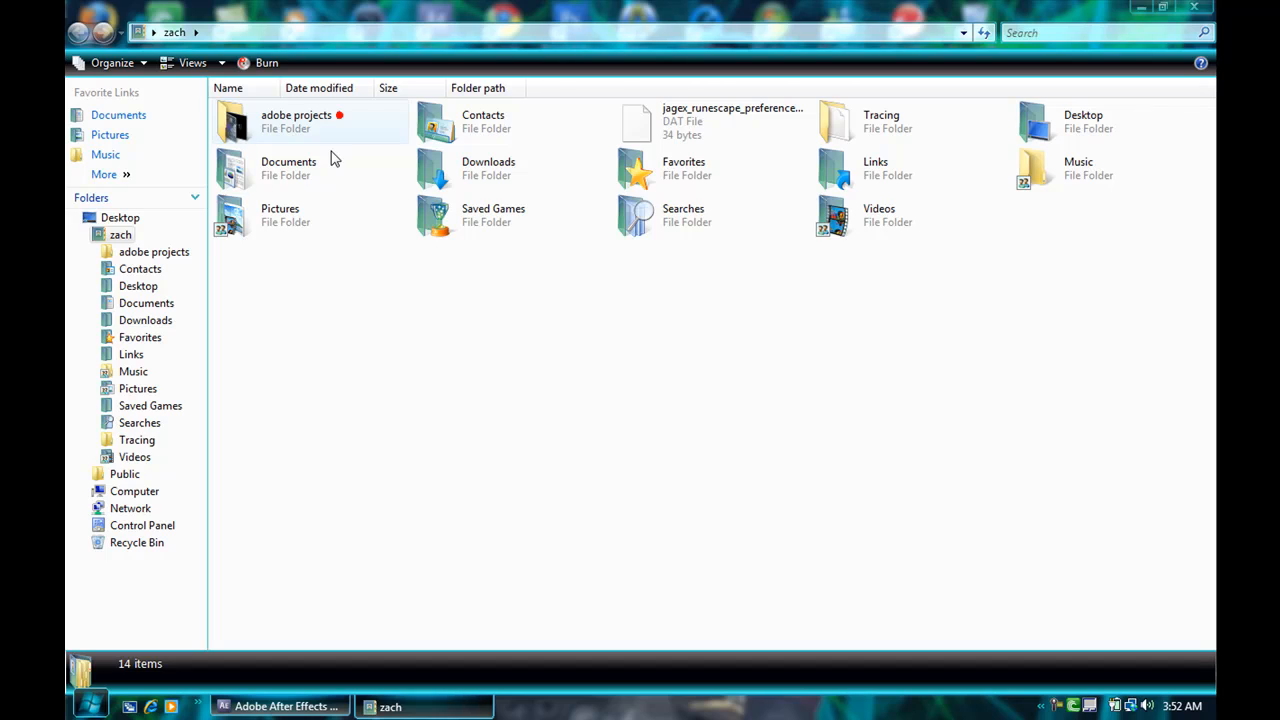
double_click(232, 122)
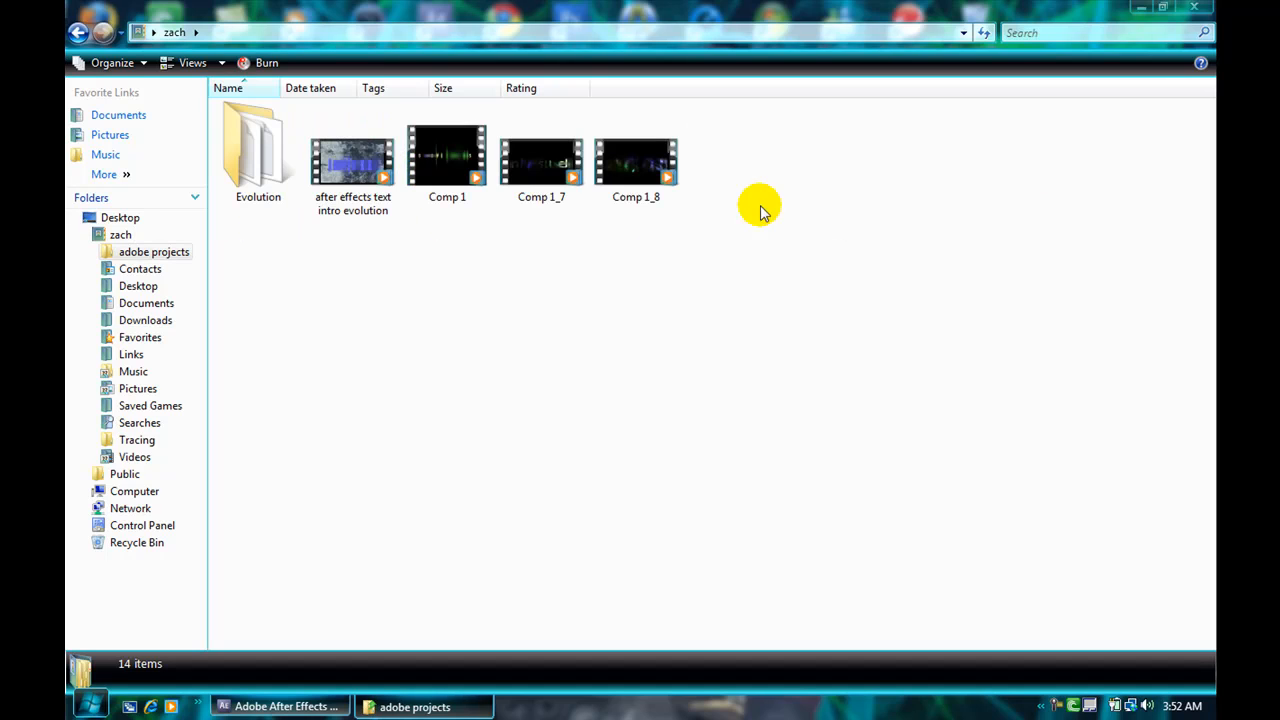
double_click(540, 160)
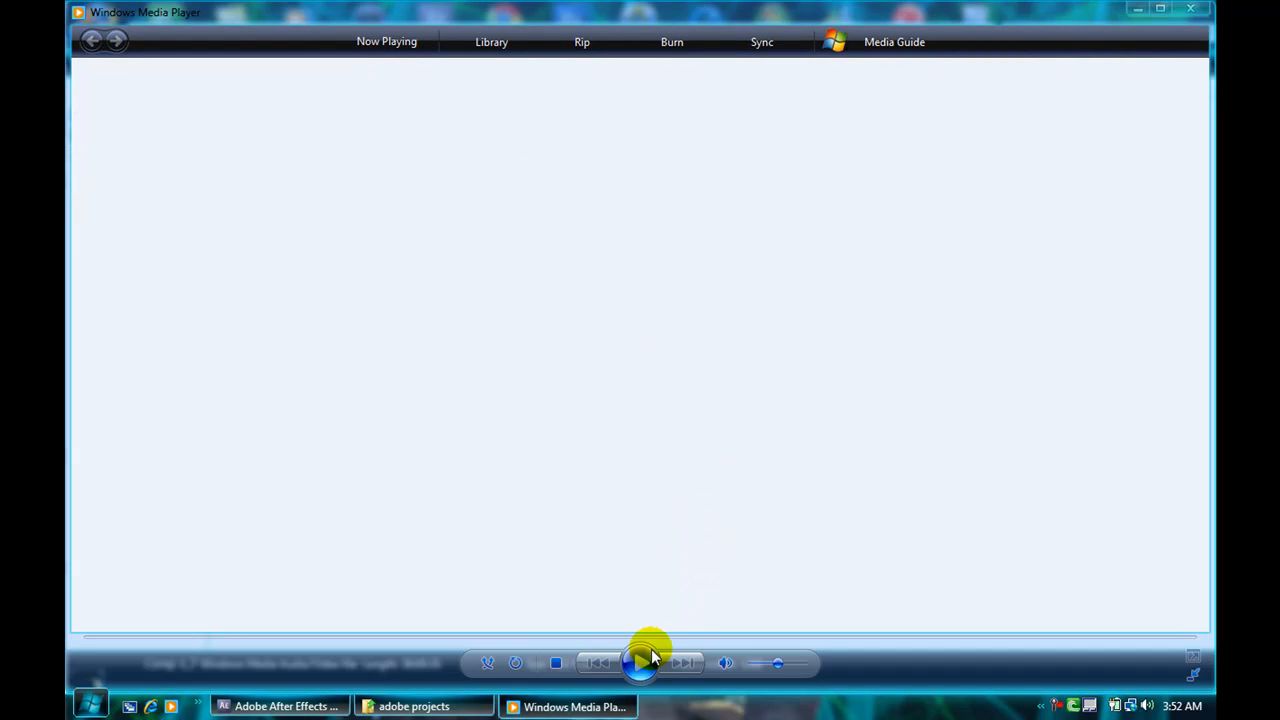
Step: Play the Comp 1_7 movie, skip toward the end to see the title, then close the player
click(640, 664)
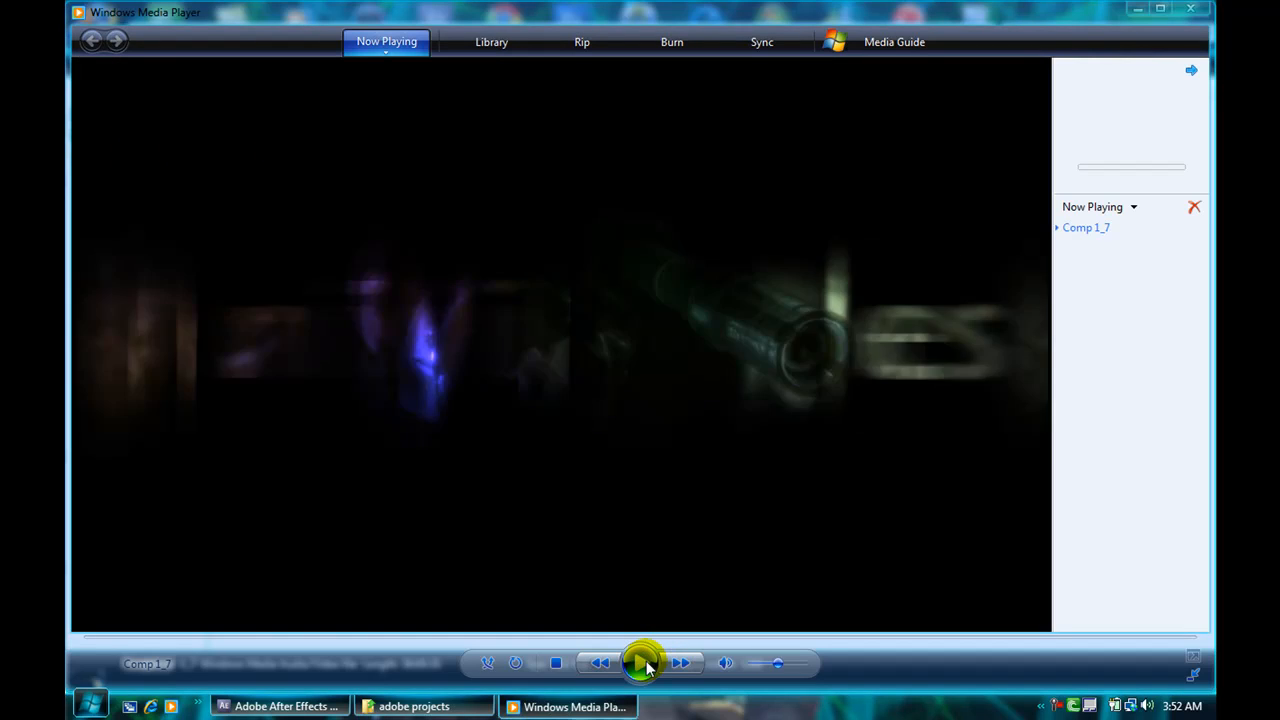
click(640, 664)
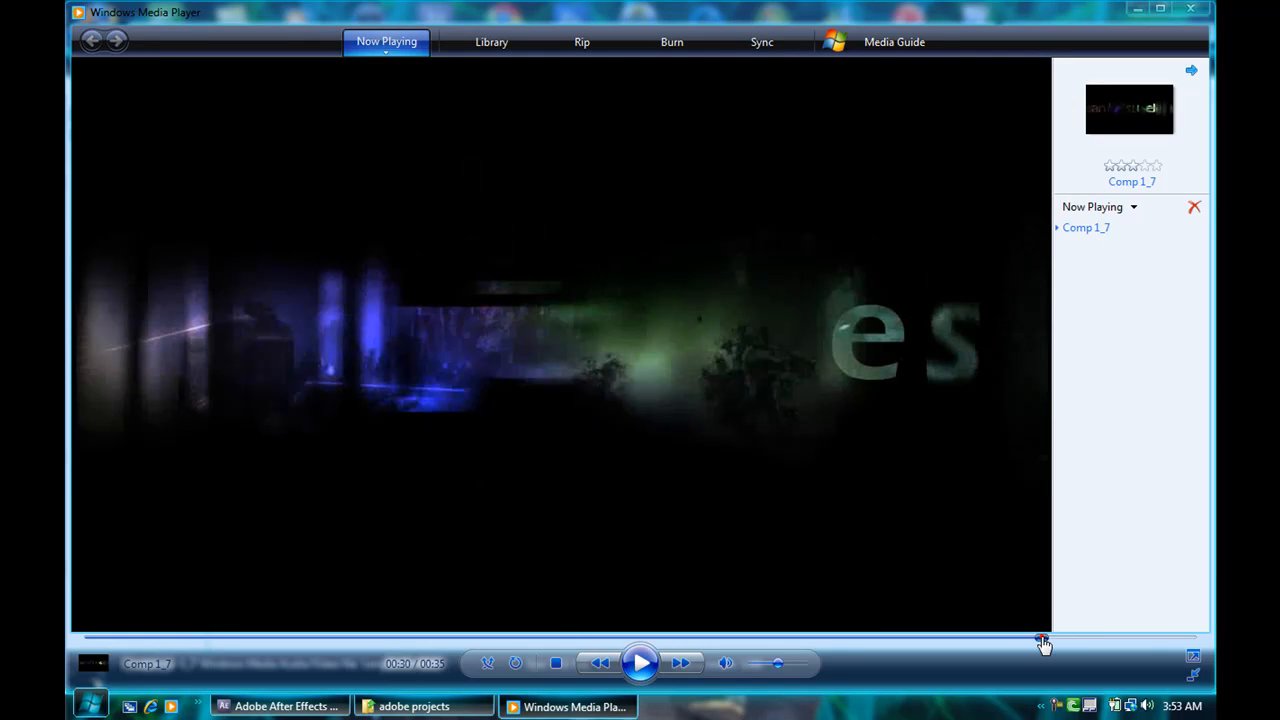
click(640, 664)
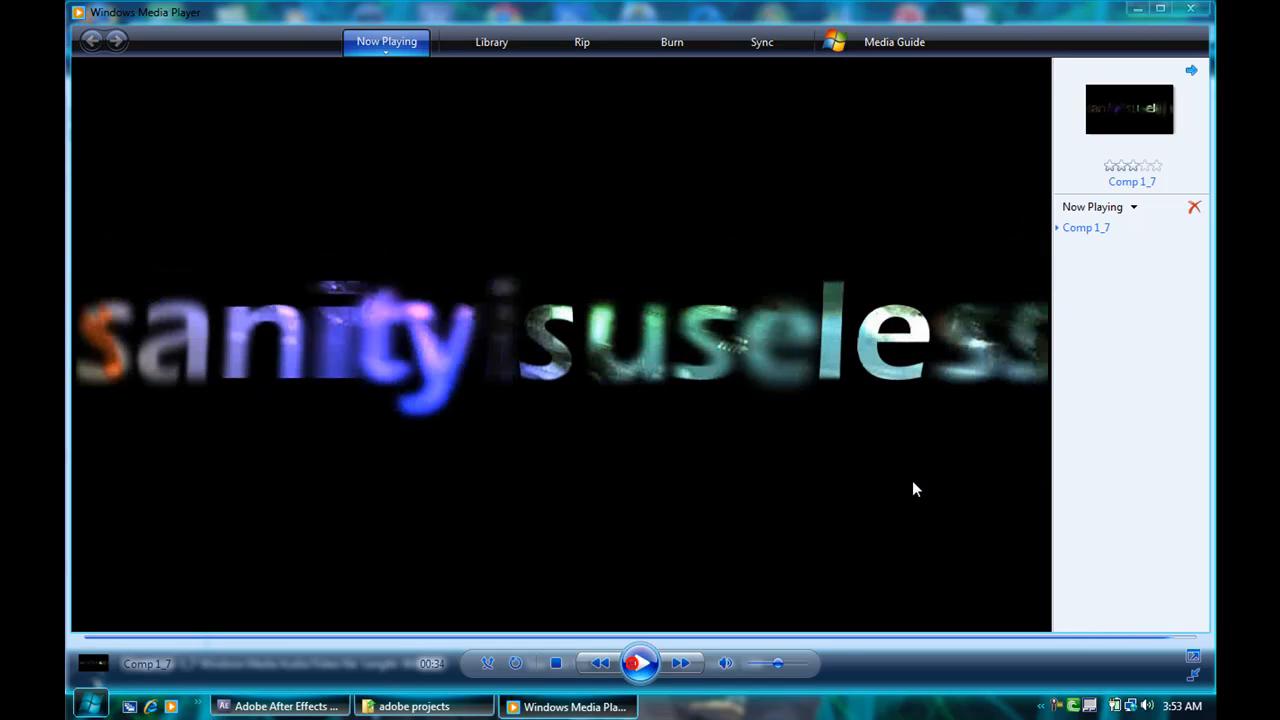
click(414, 706)
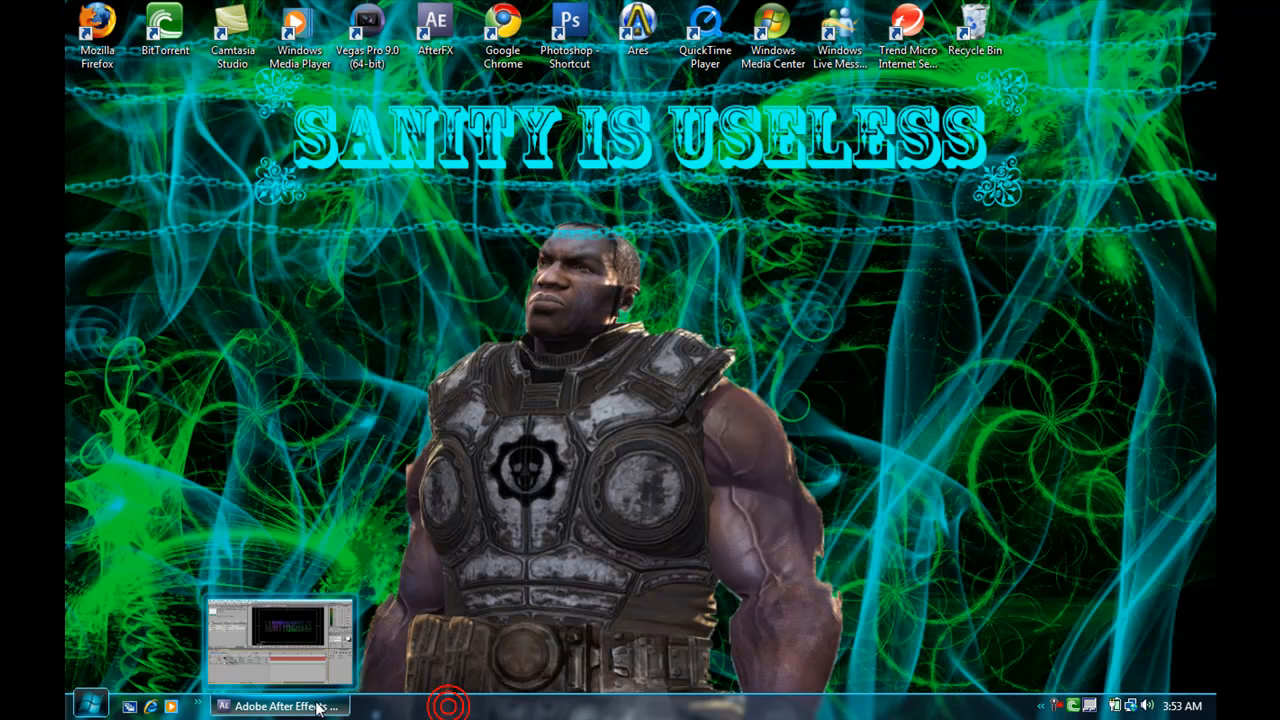
click(280, 706)
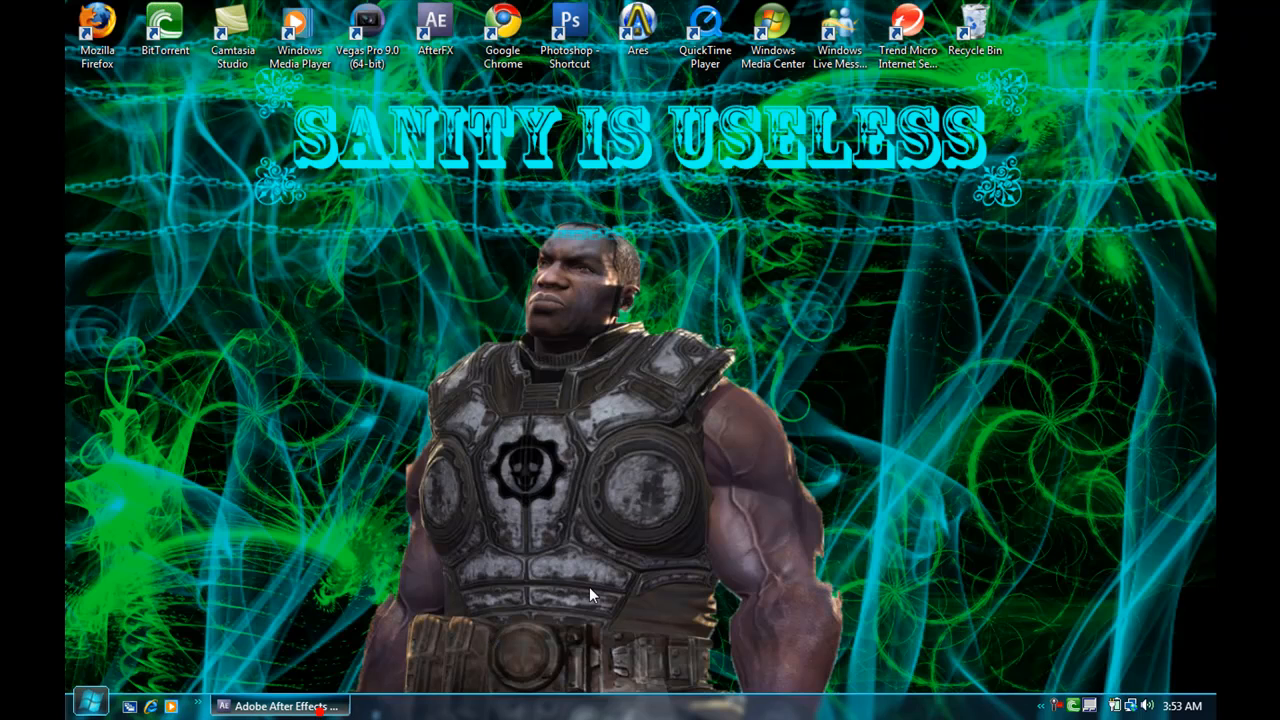
click(584, 588)
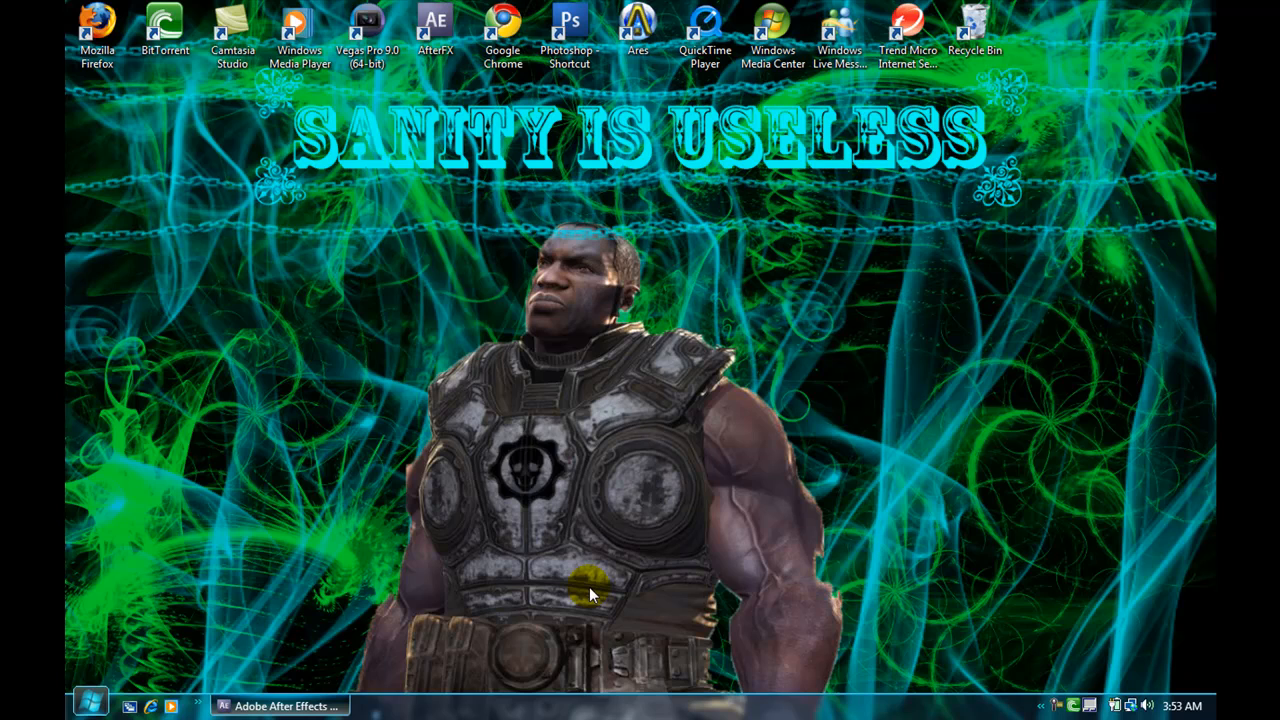